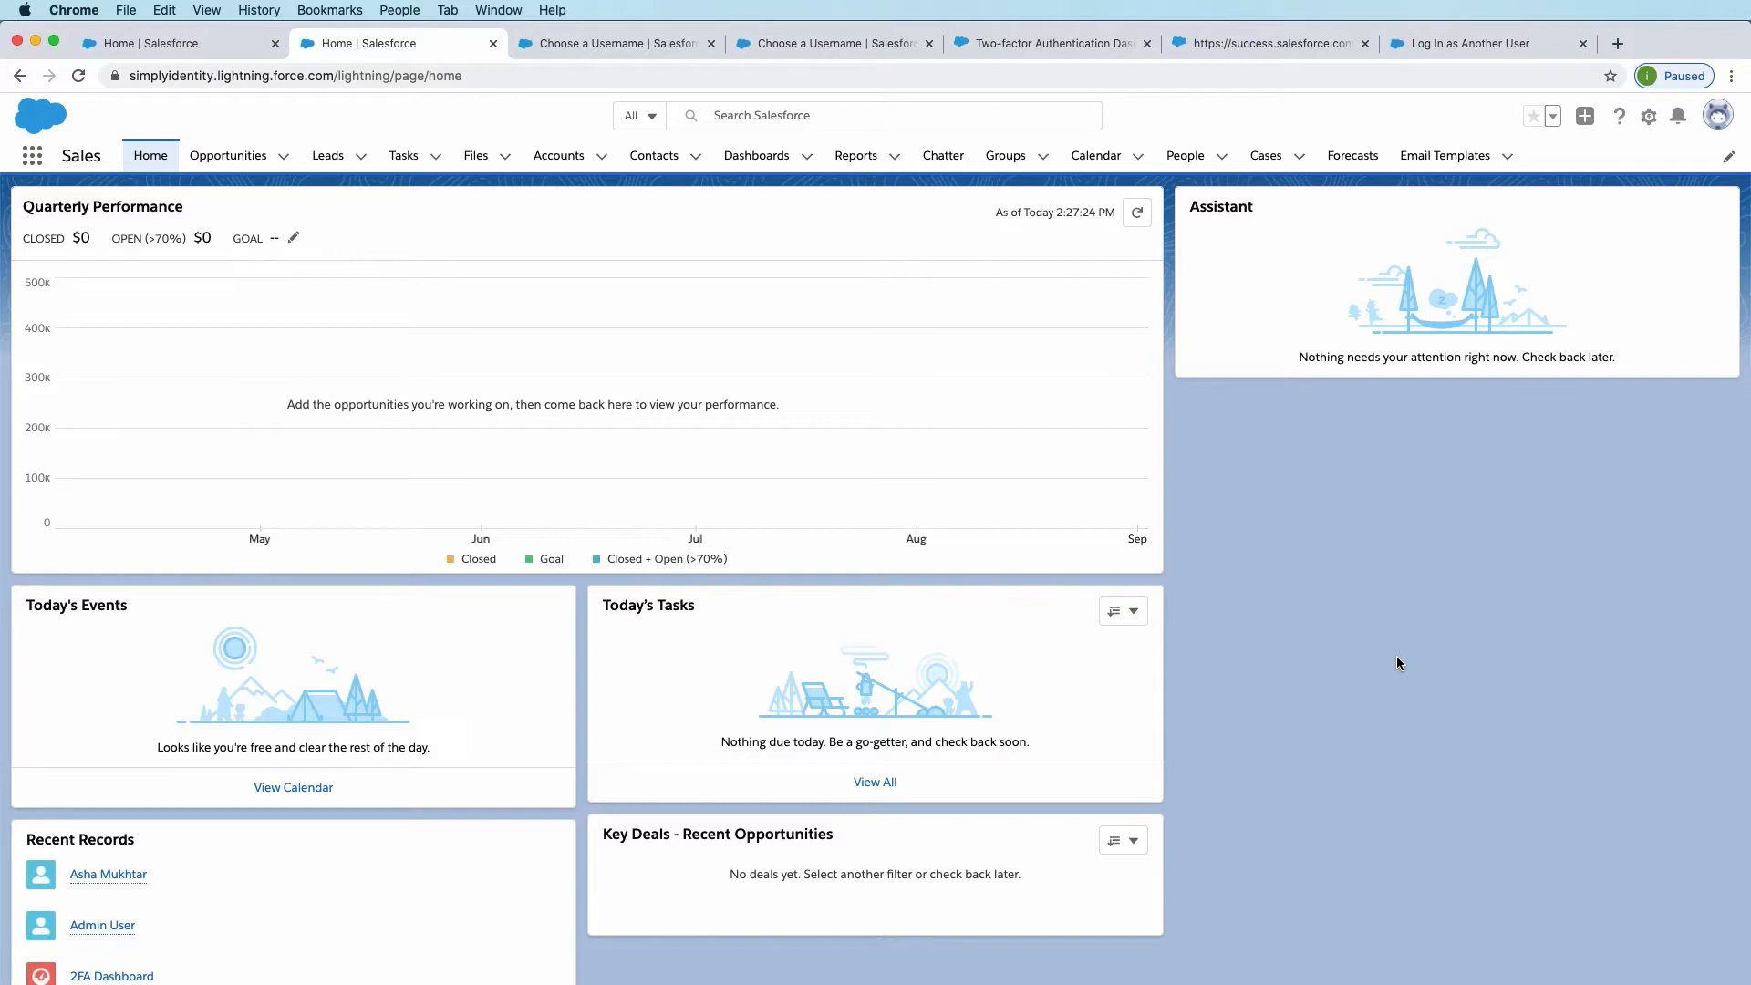
mouse_move(1368, 693)
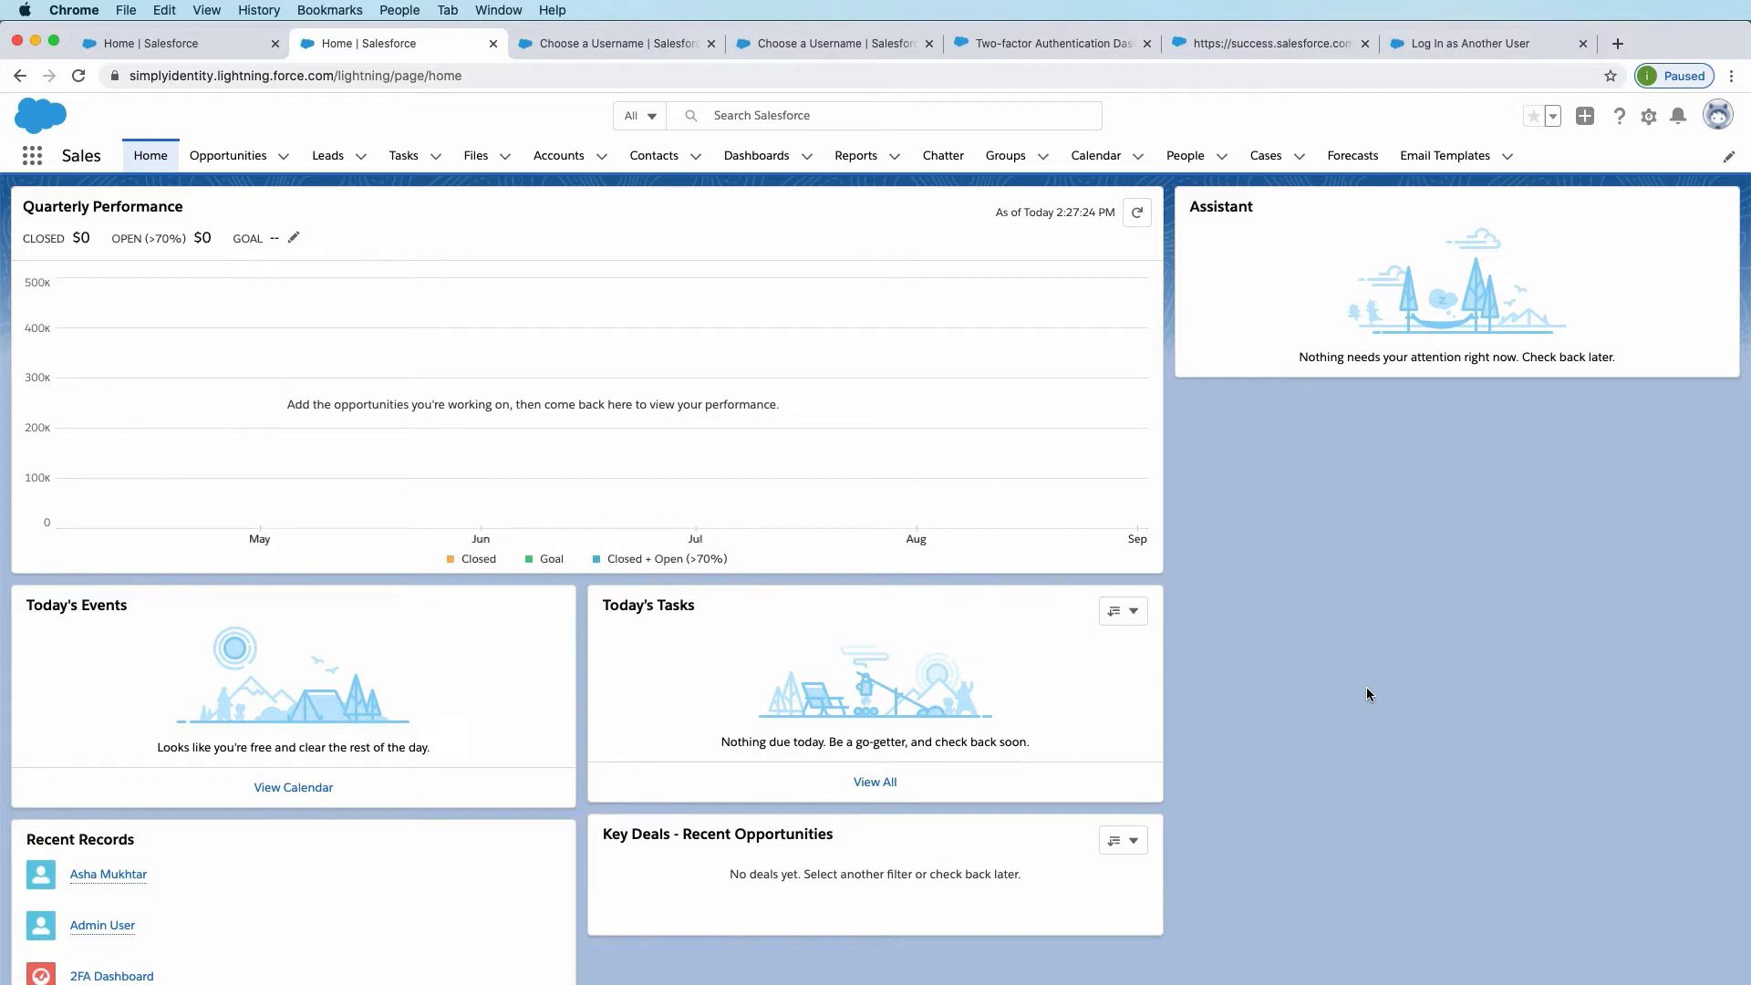
mouse_move(511, 302)
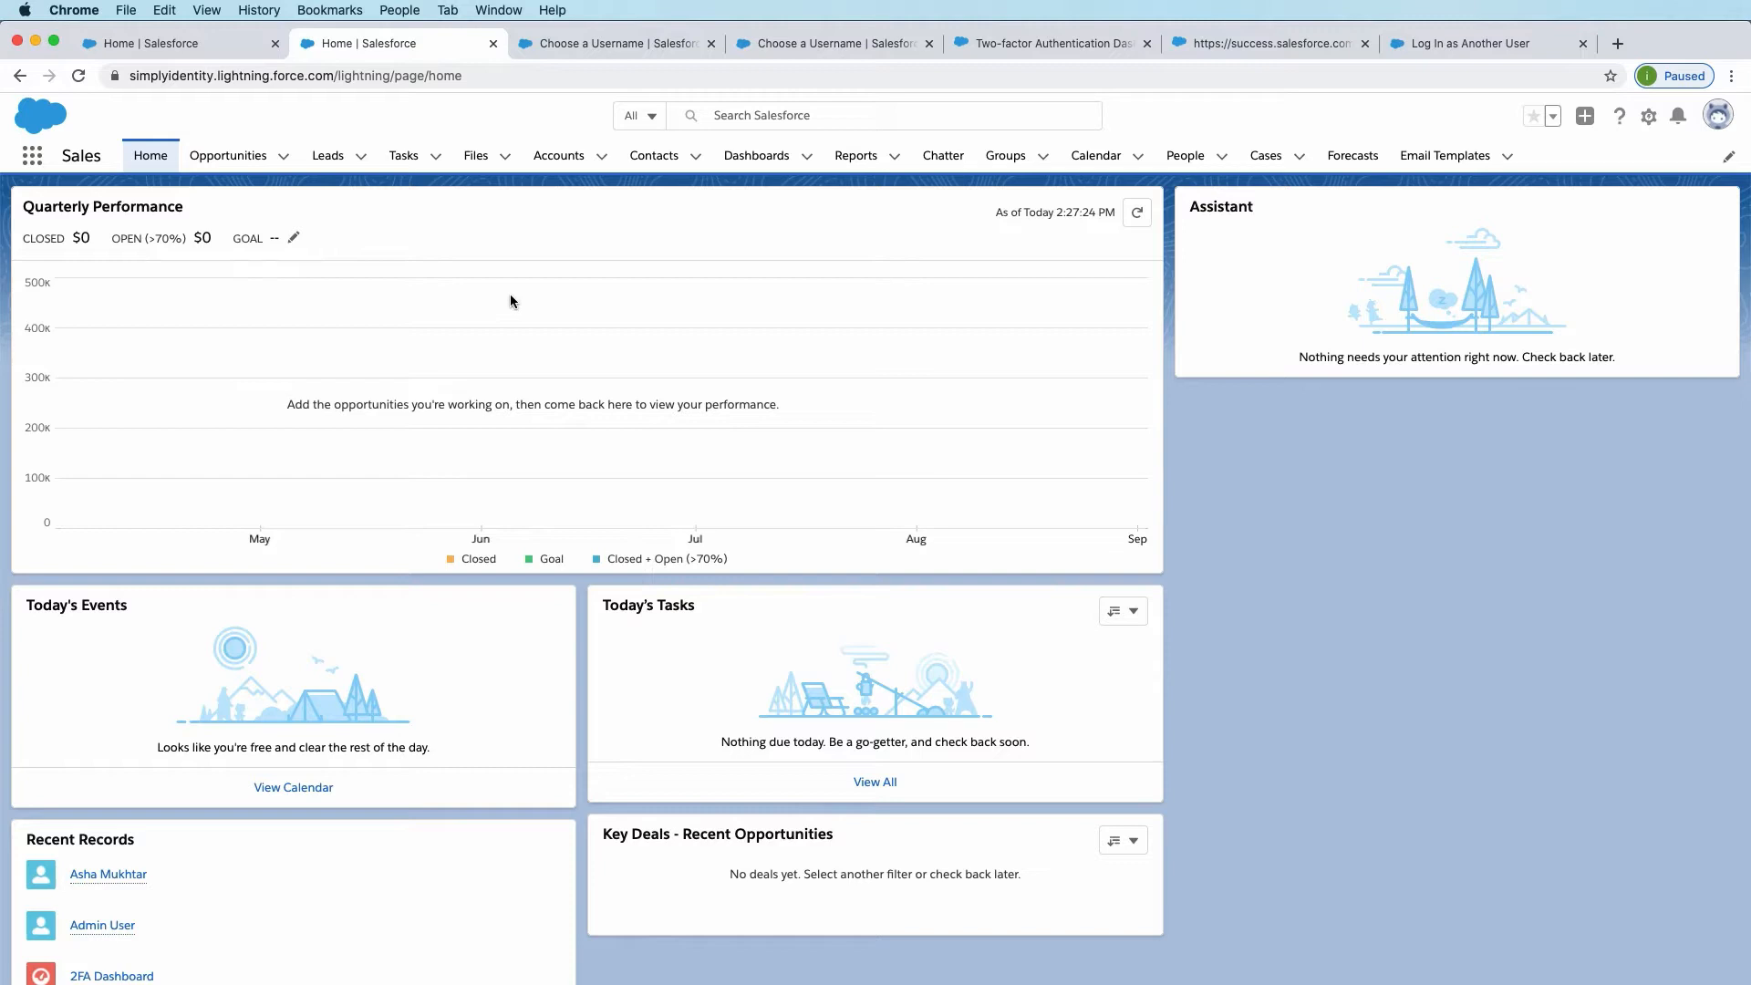
Step: From the gear menu go to Setup, search 'users' and show the All Users list
click(1648, 116)
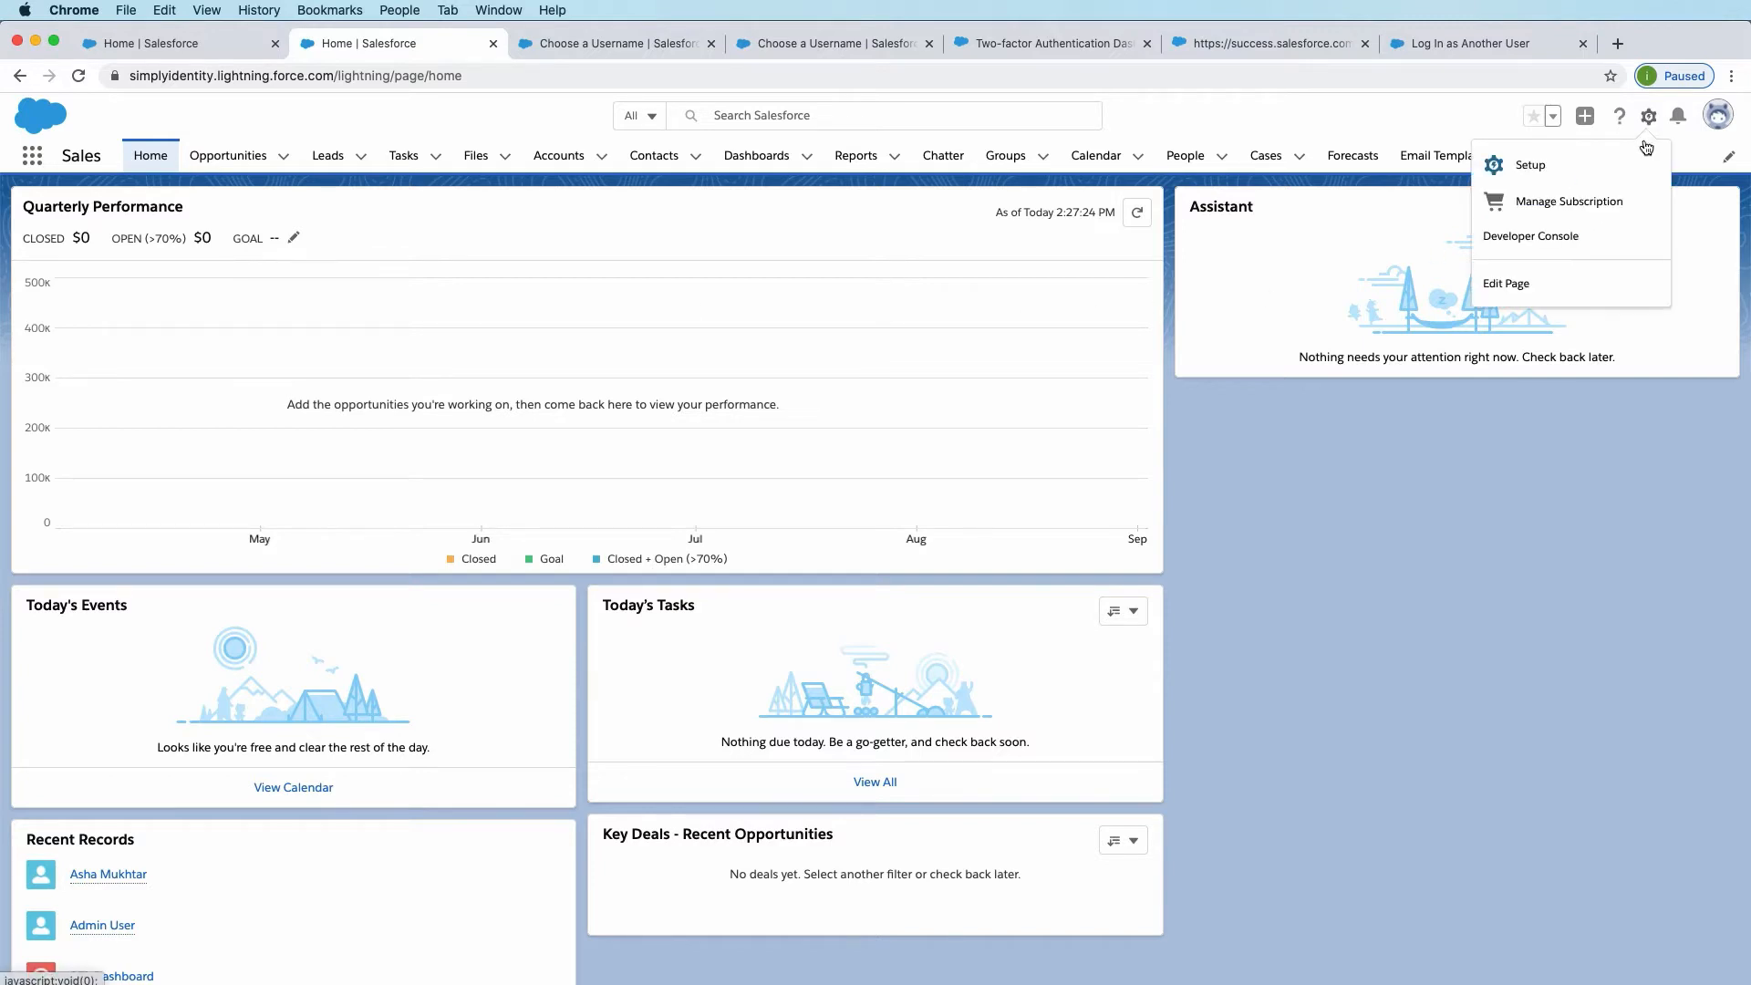
click(1529, 164)
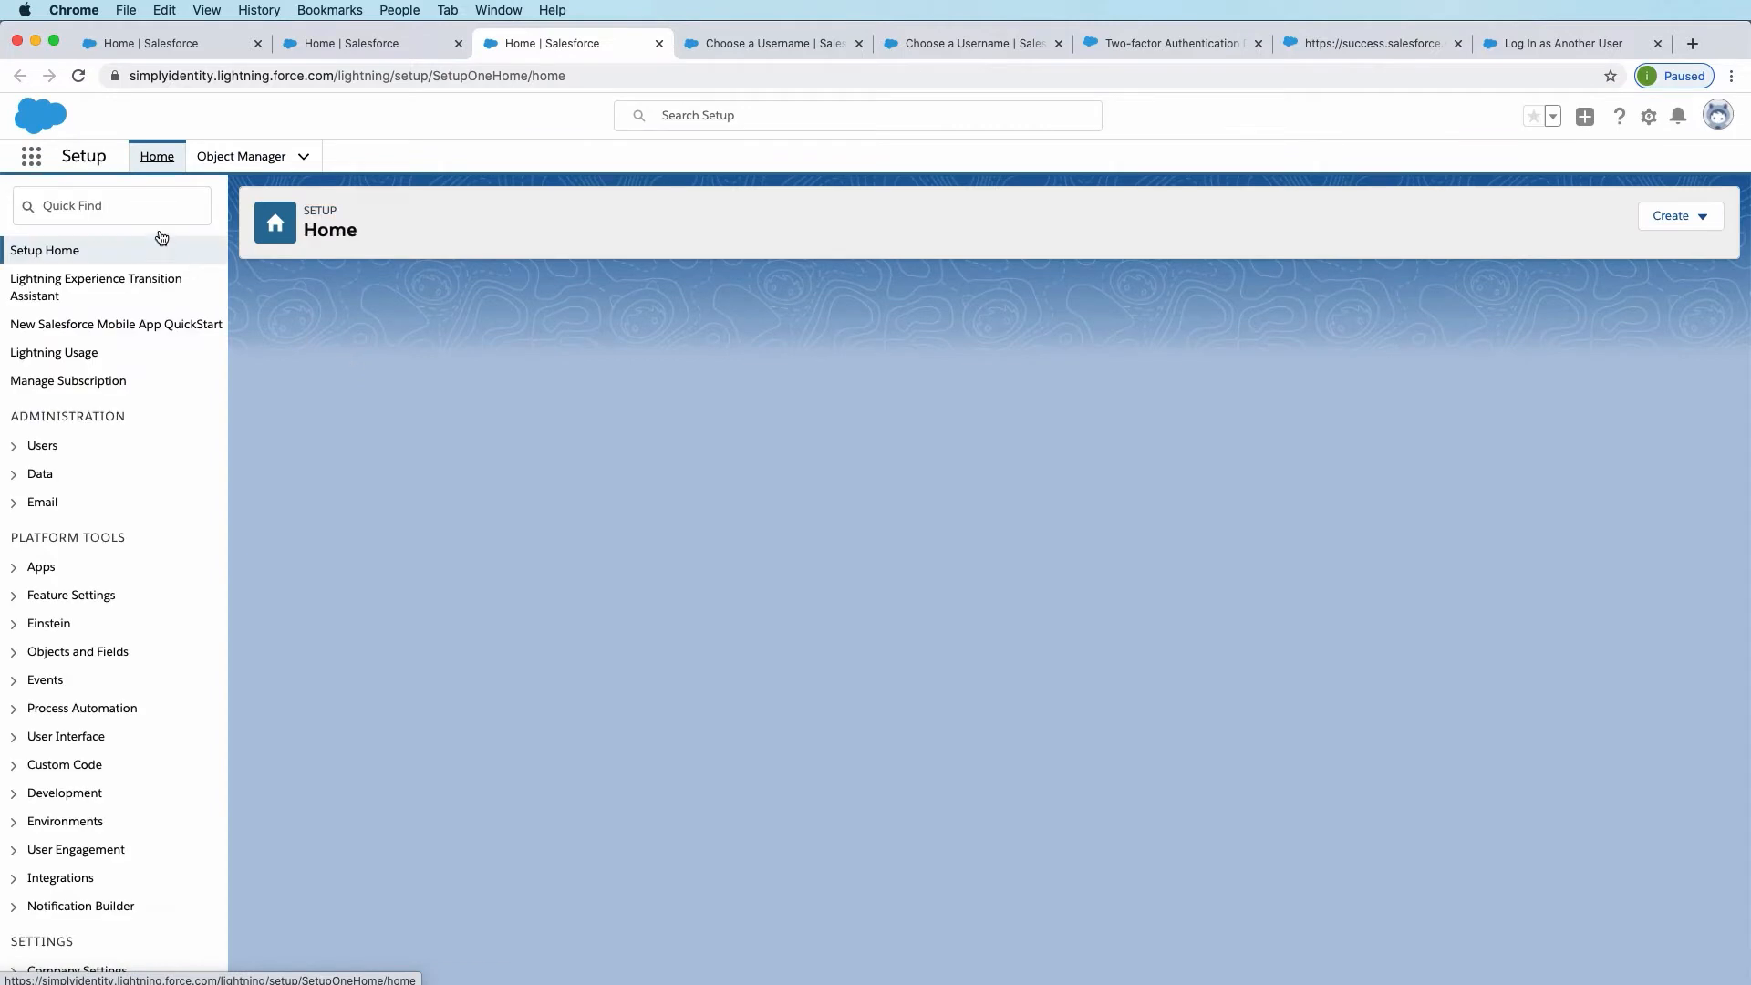
text(users)
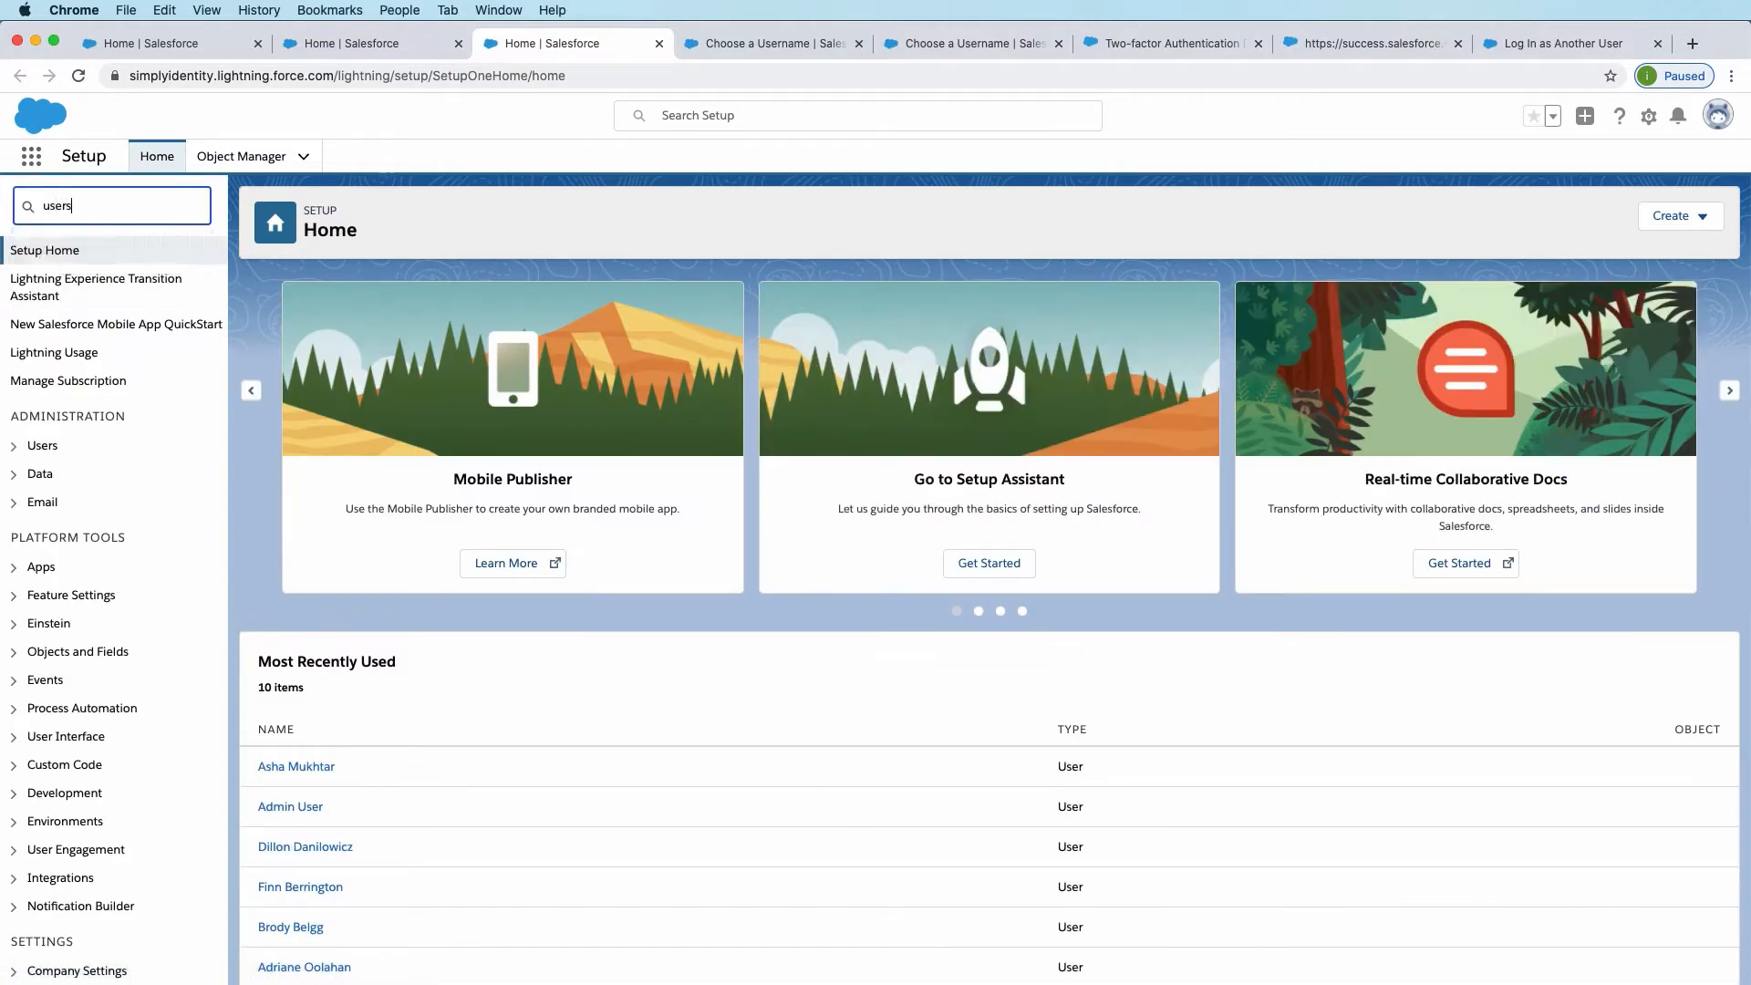
click(41, 444)
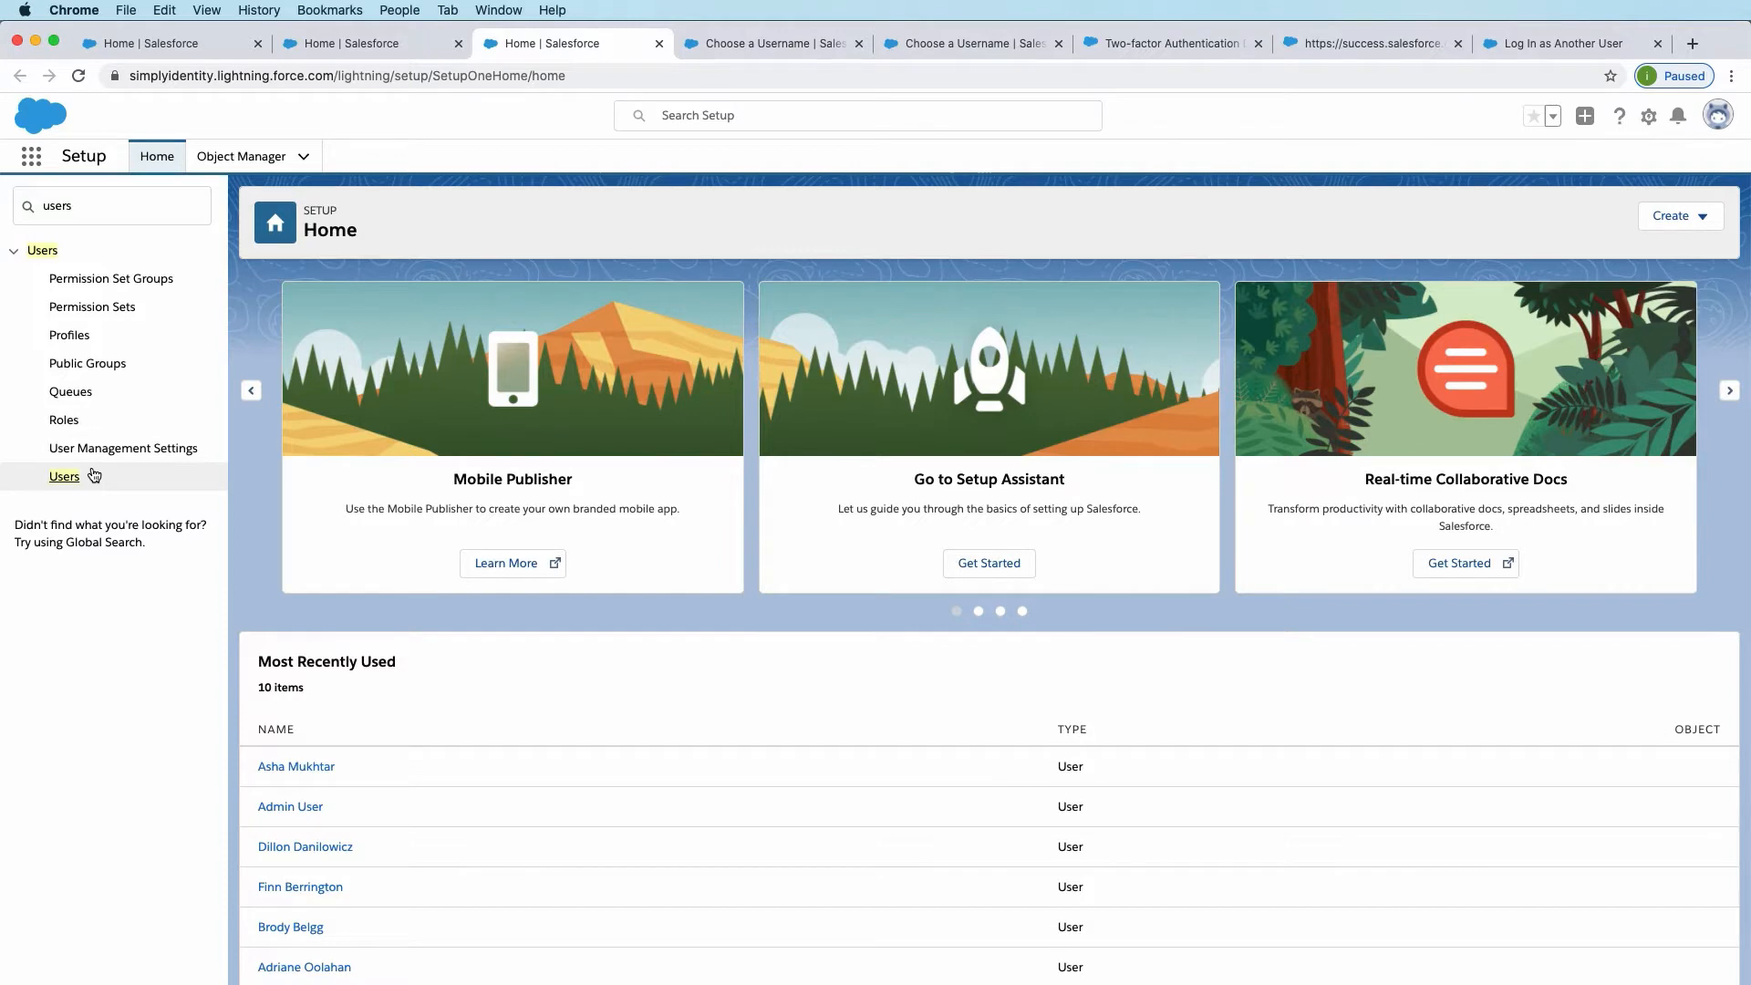
click(64, 476)
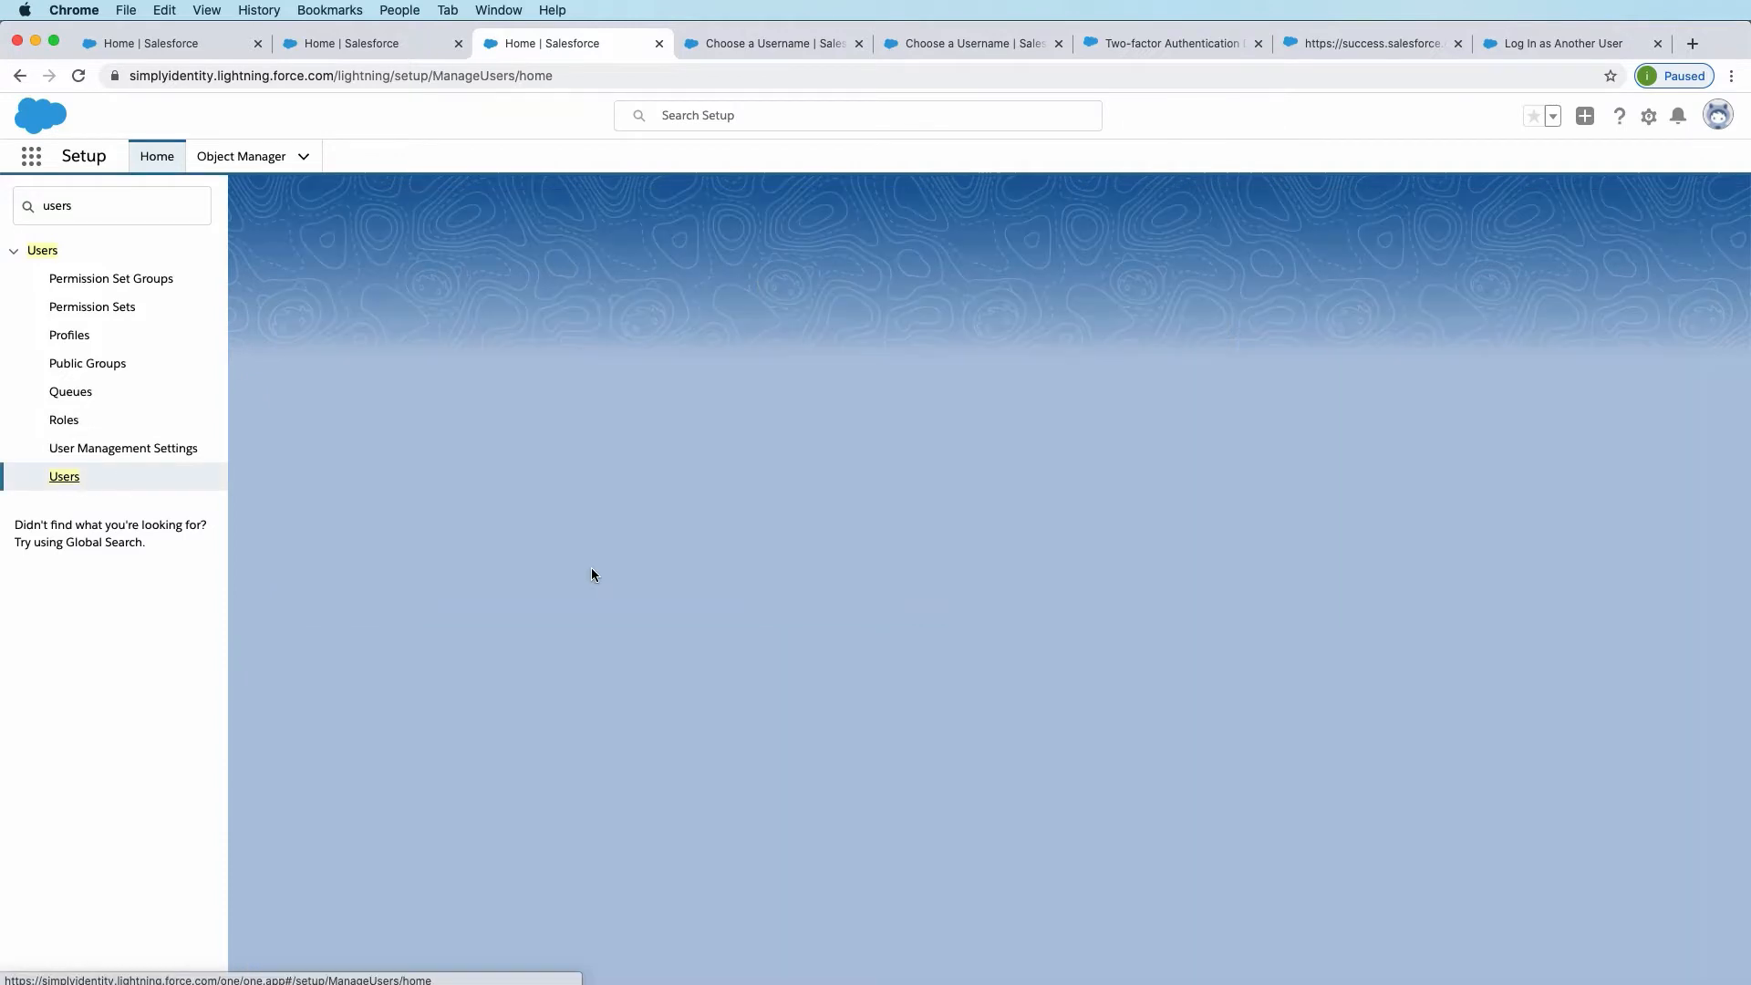
click(64, 476)
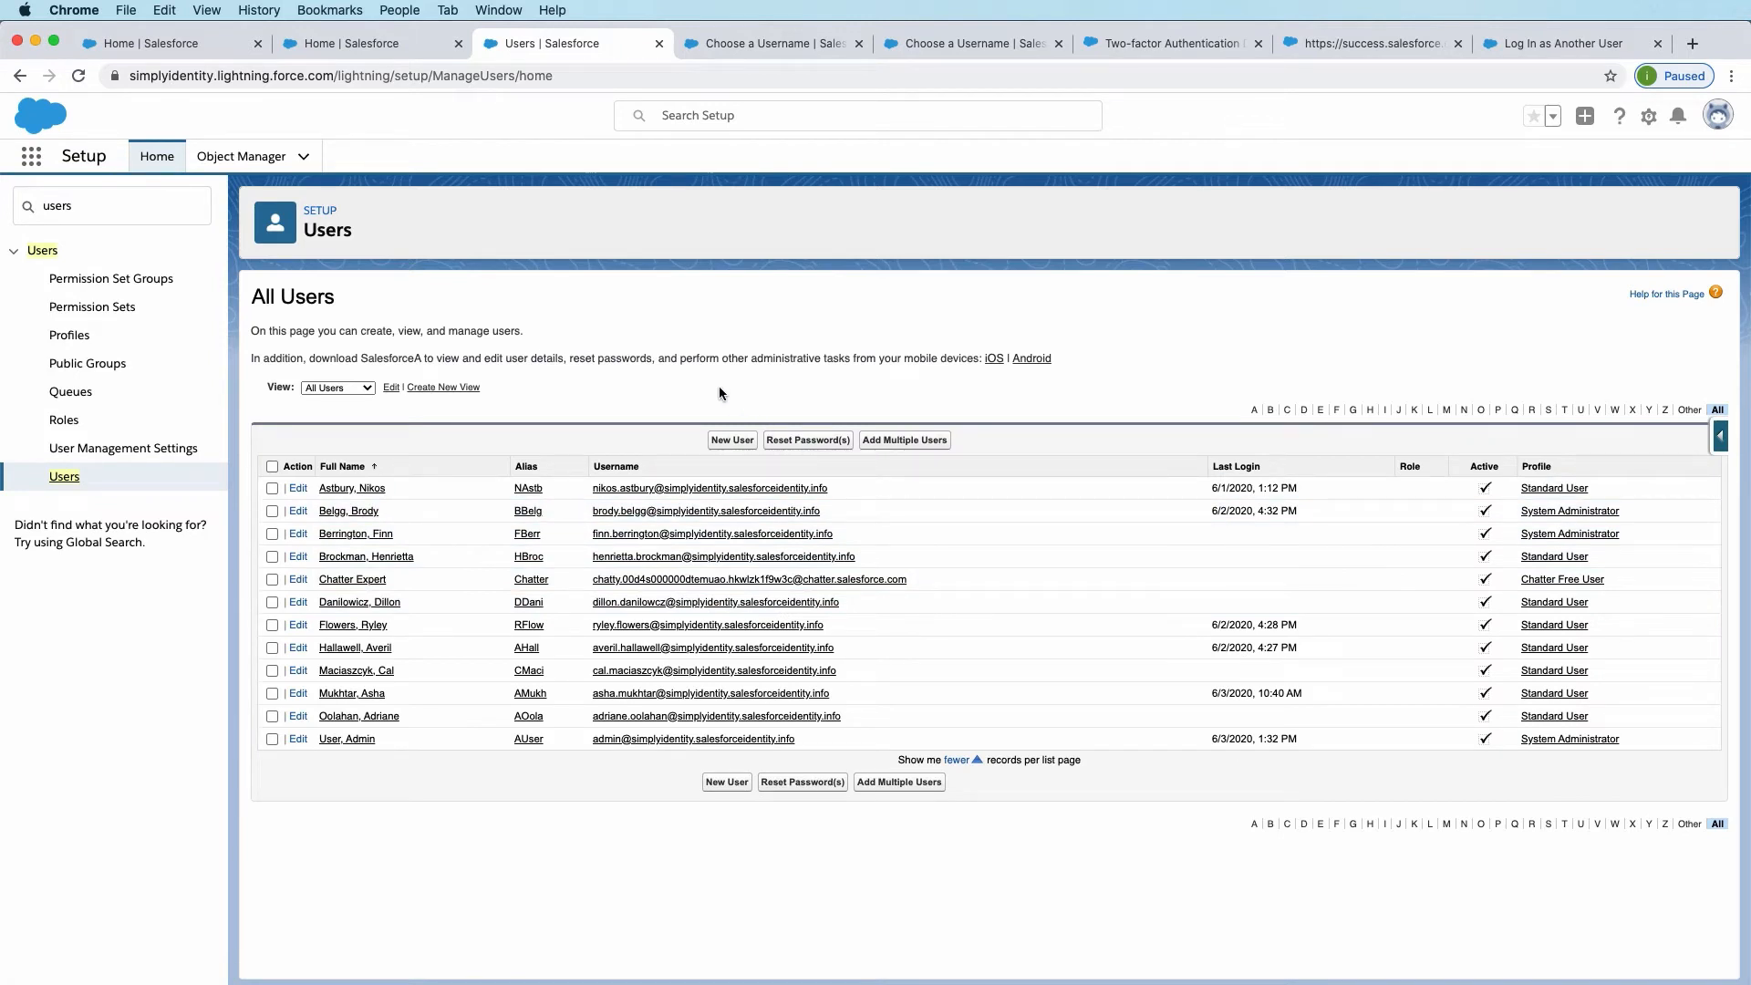
mouse_move(613, 393)
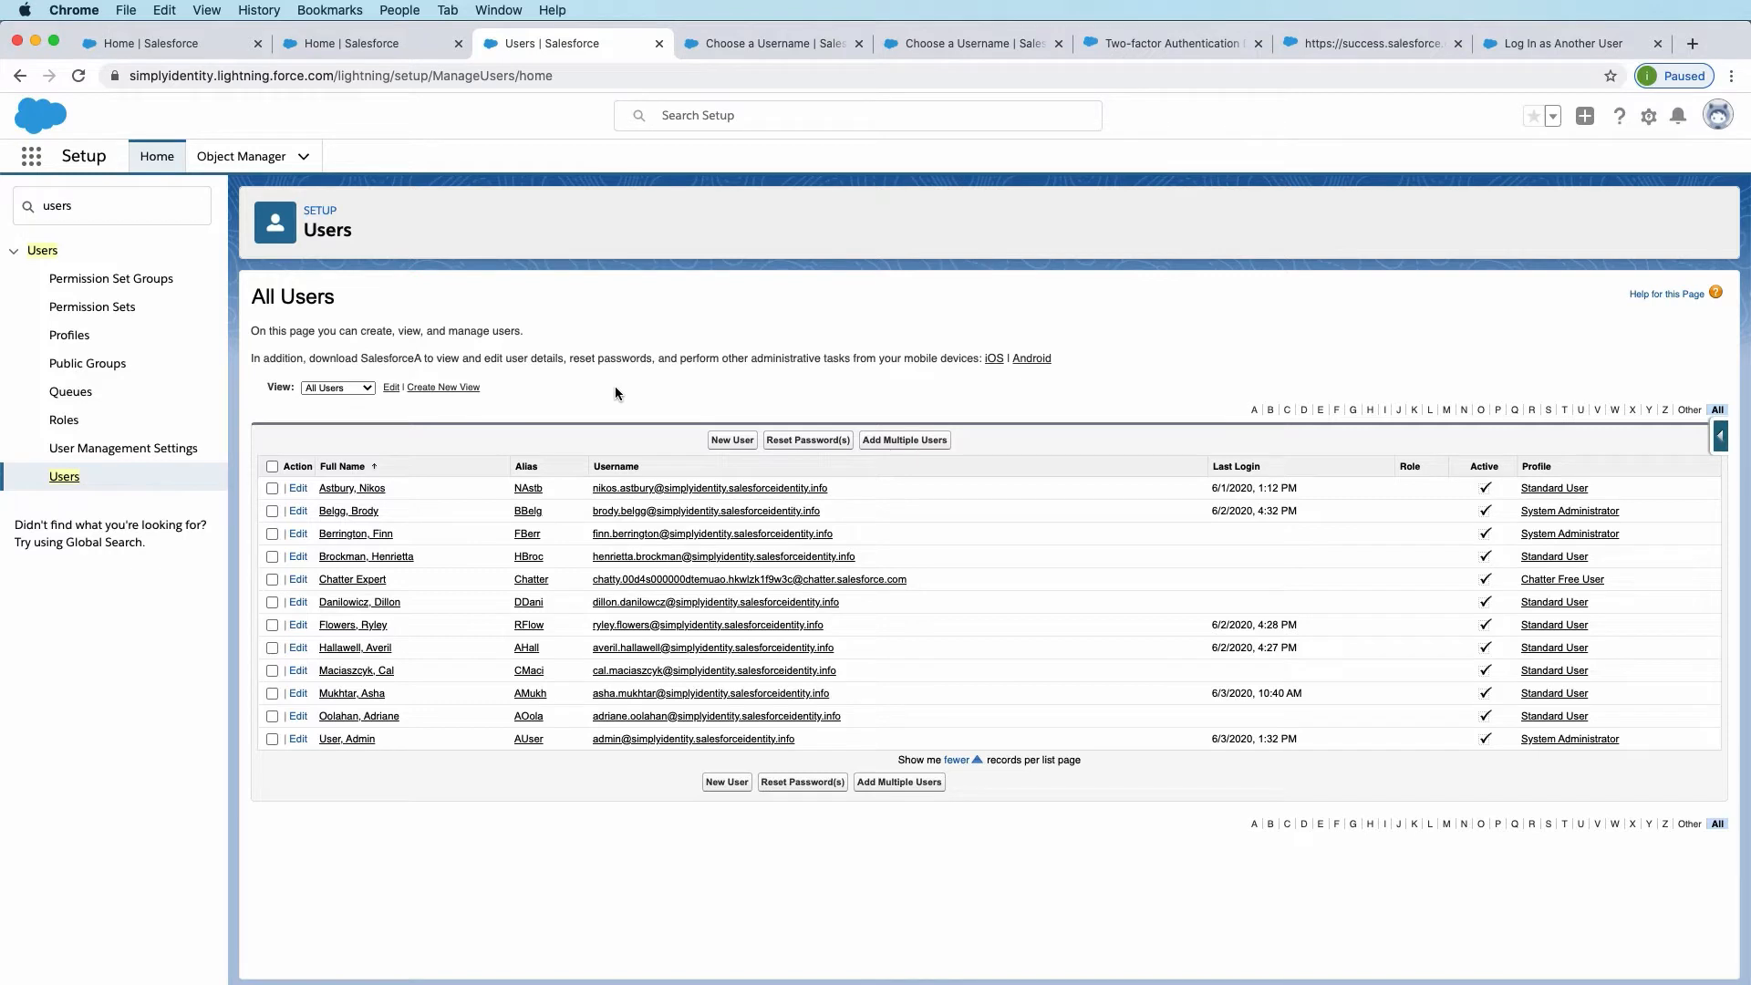
Step: Start a new user list view labelled 'MFA Users' with its unique name filled in
click(443, 387)
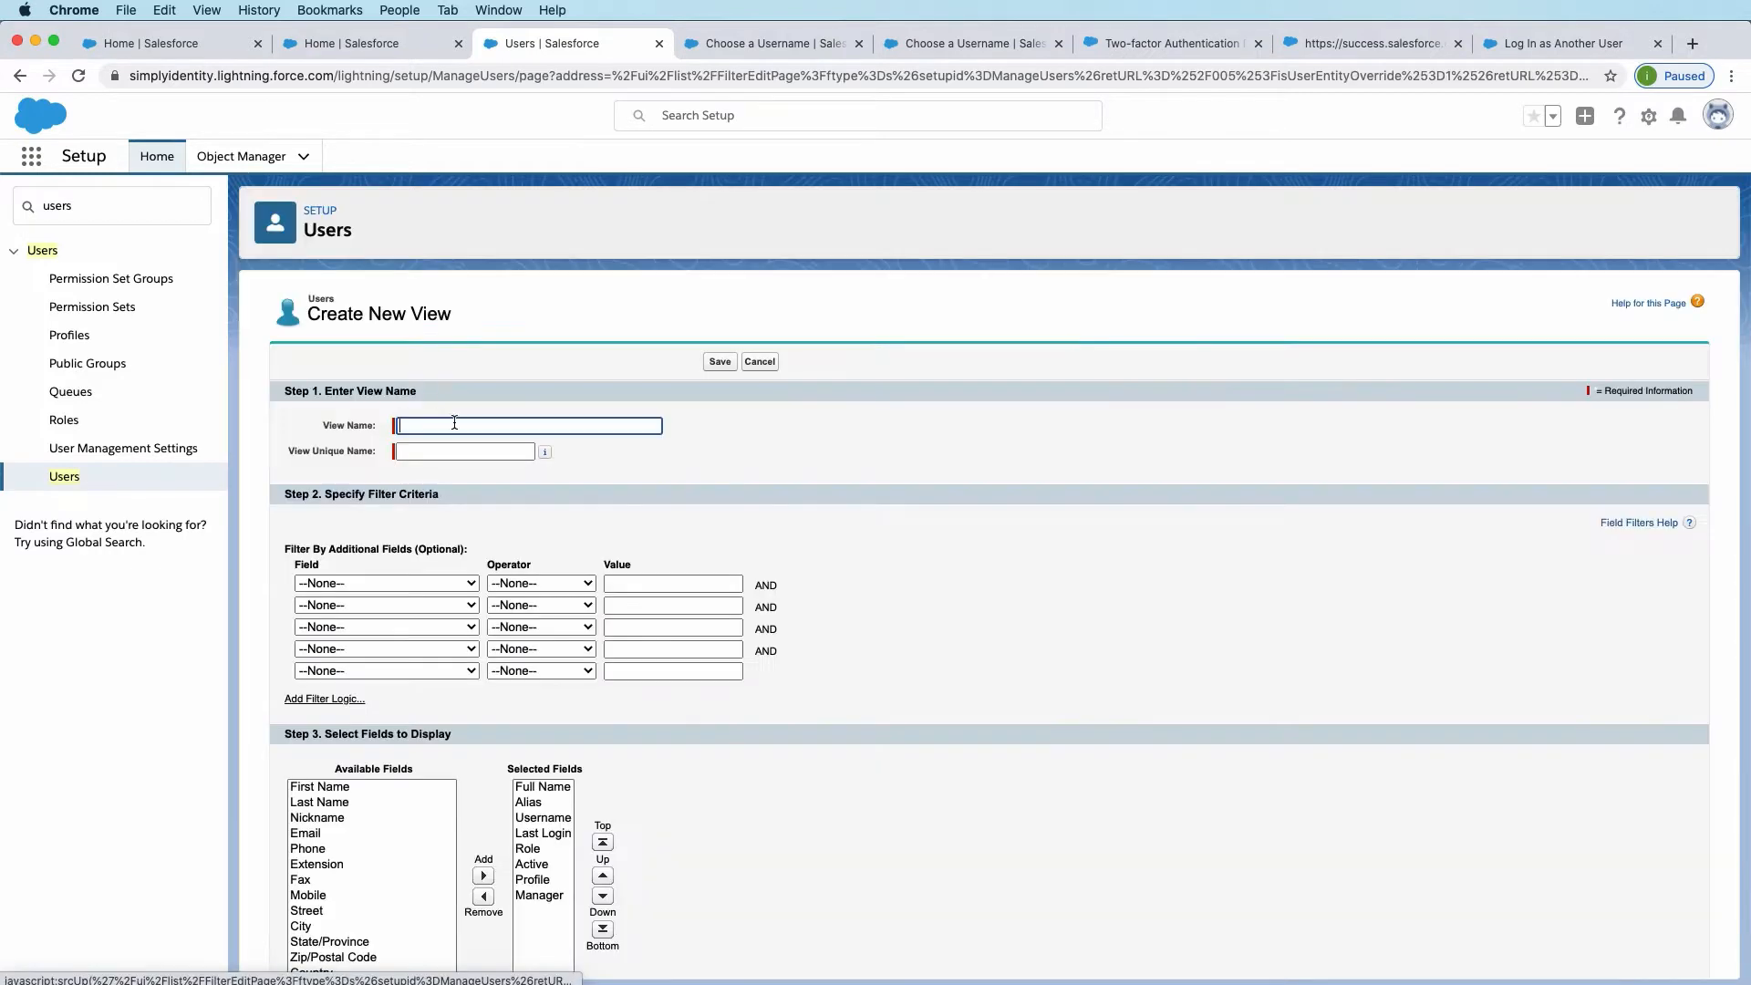
text(R)
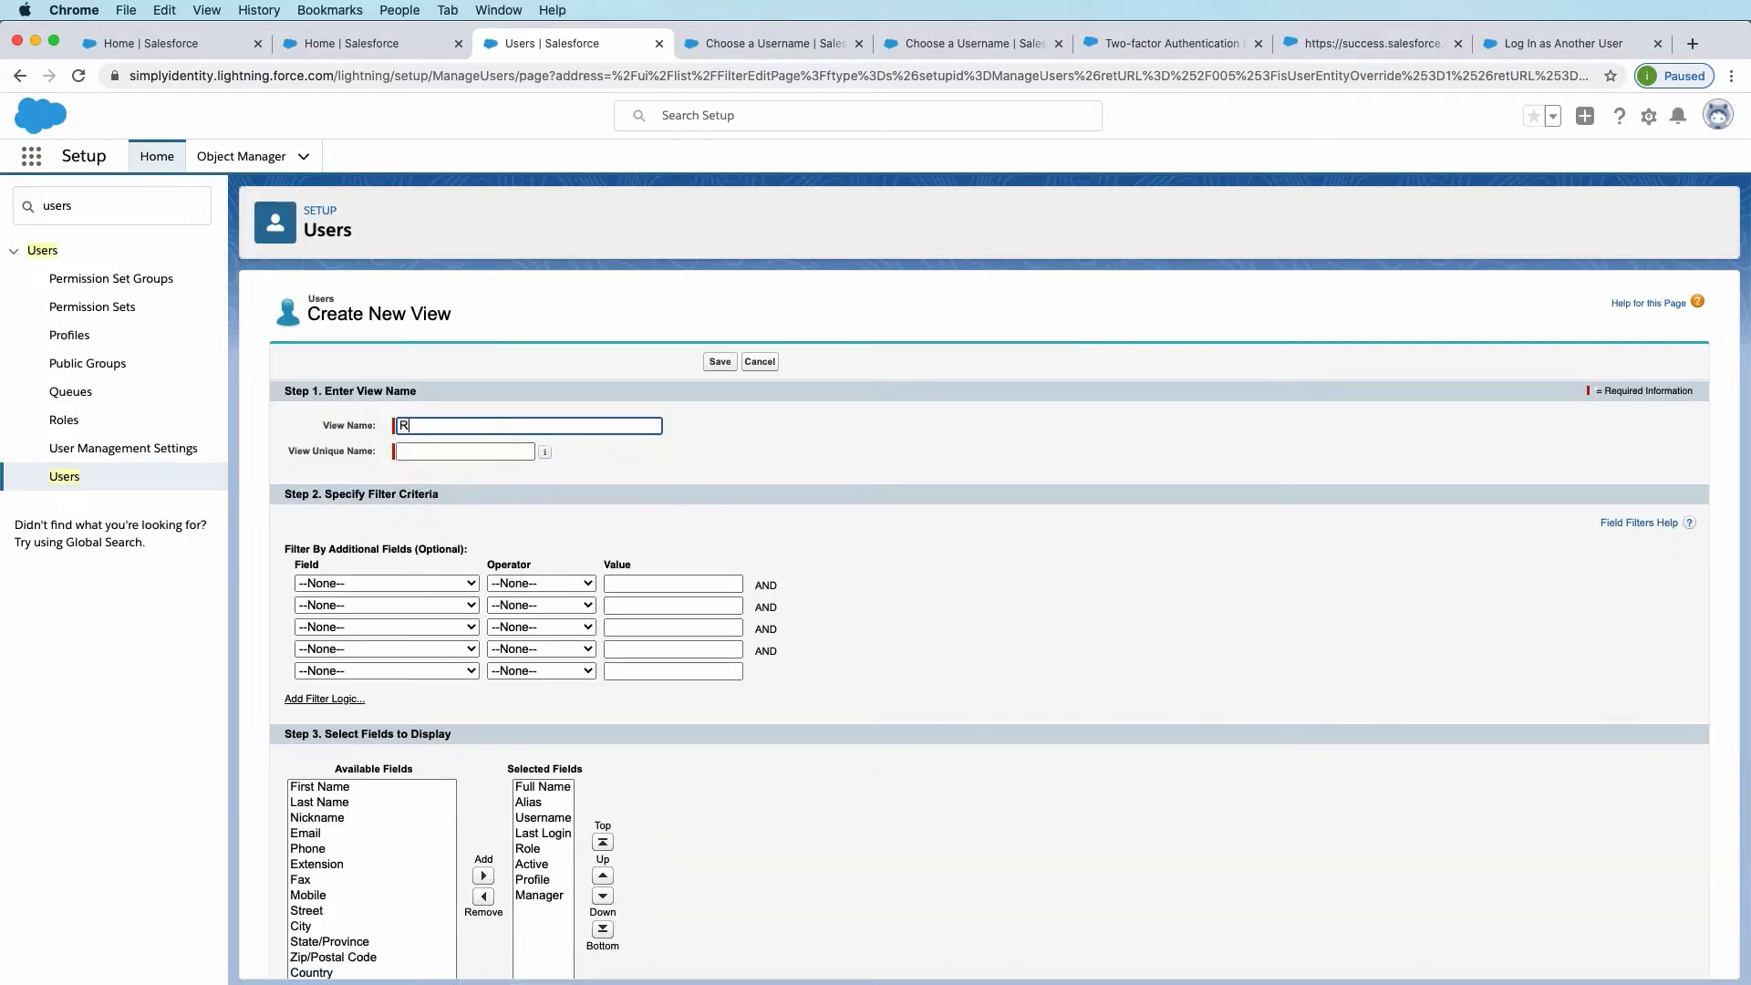
text(MFA Us)
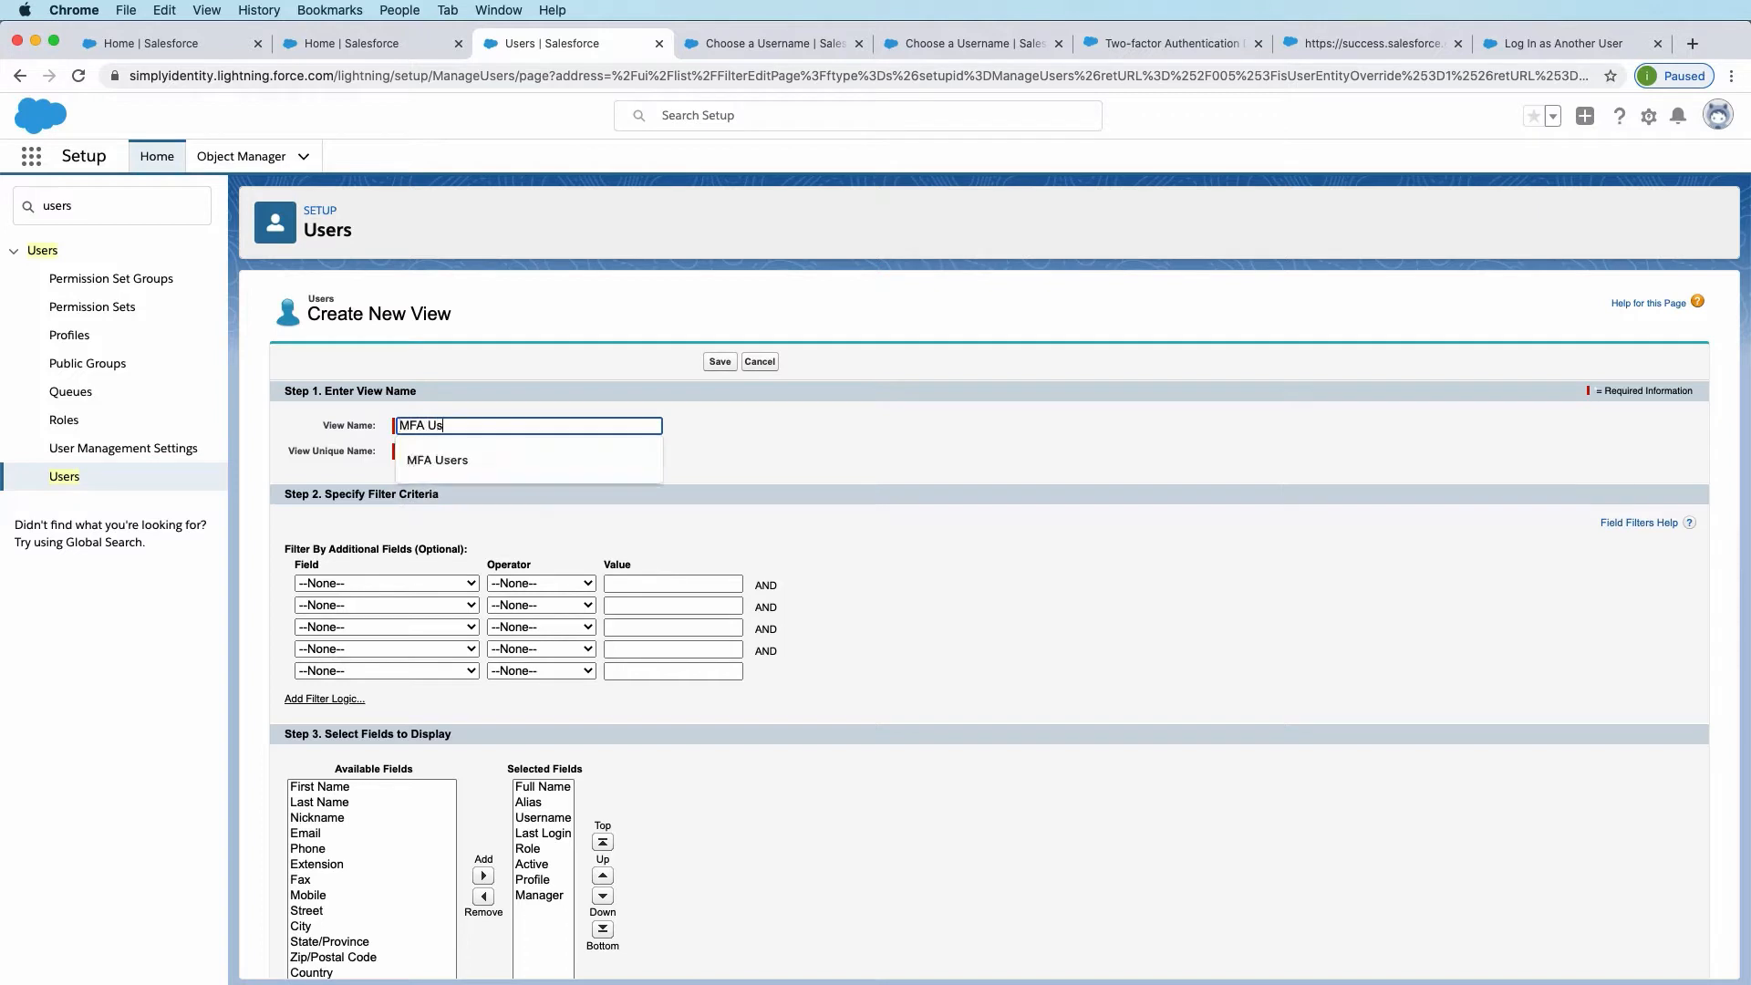
click(437, 459)
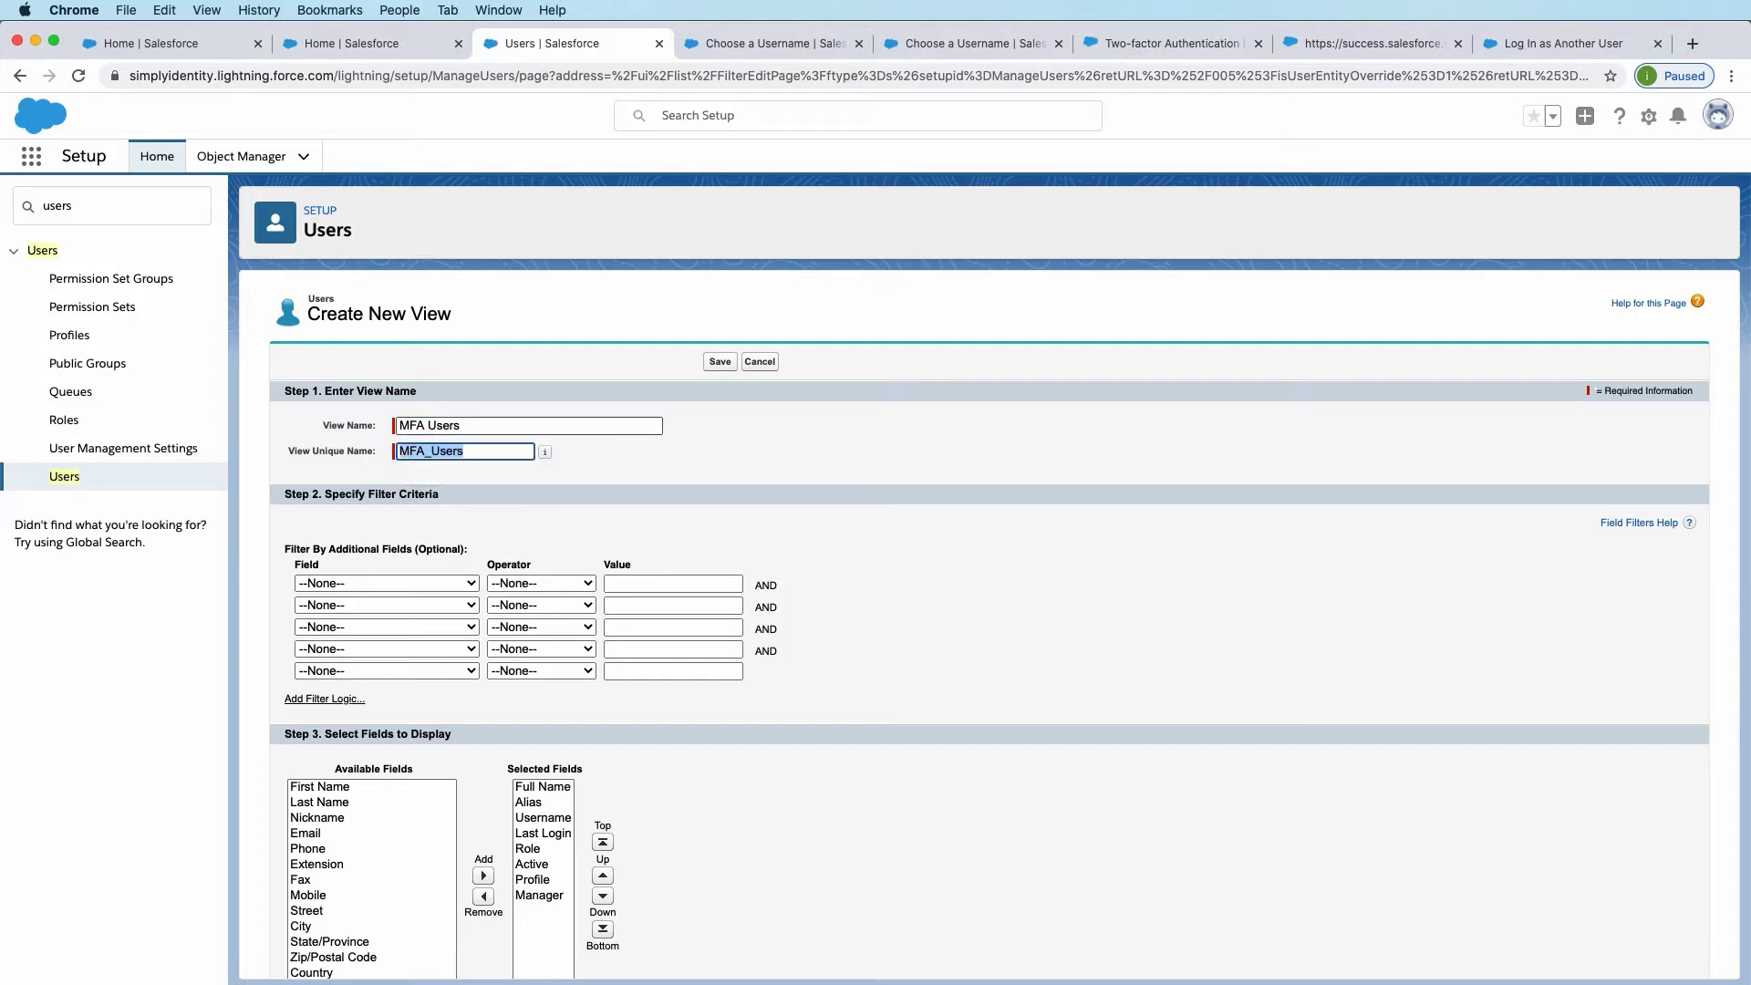
Step: Add the verification fields from Admin Trusted Mobile Number through U2F Security Key to the view
scroll(down, 3)
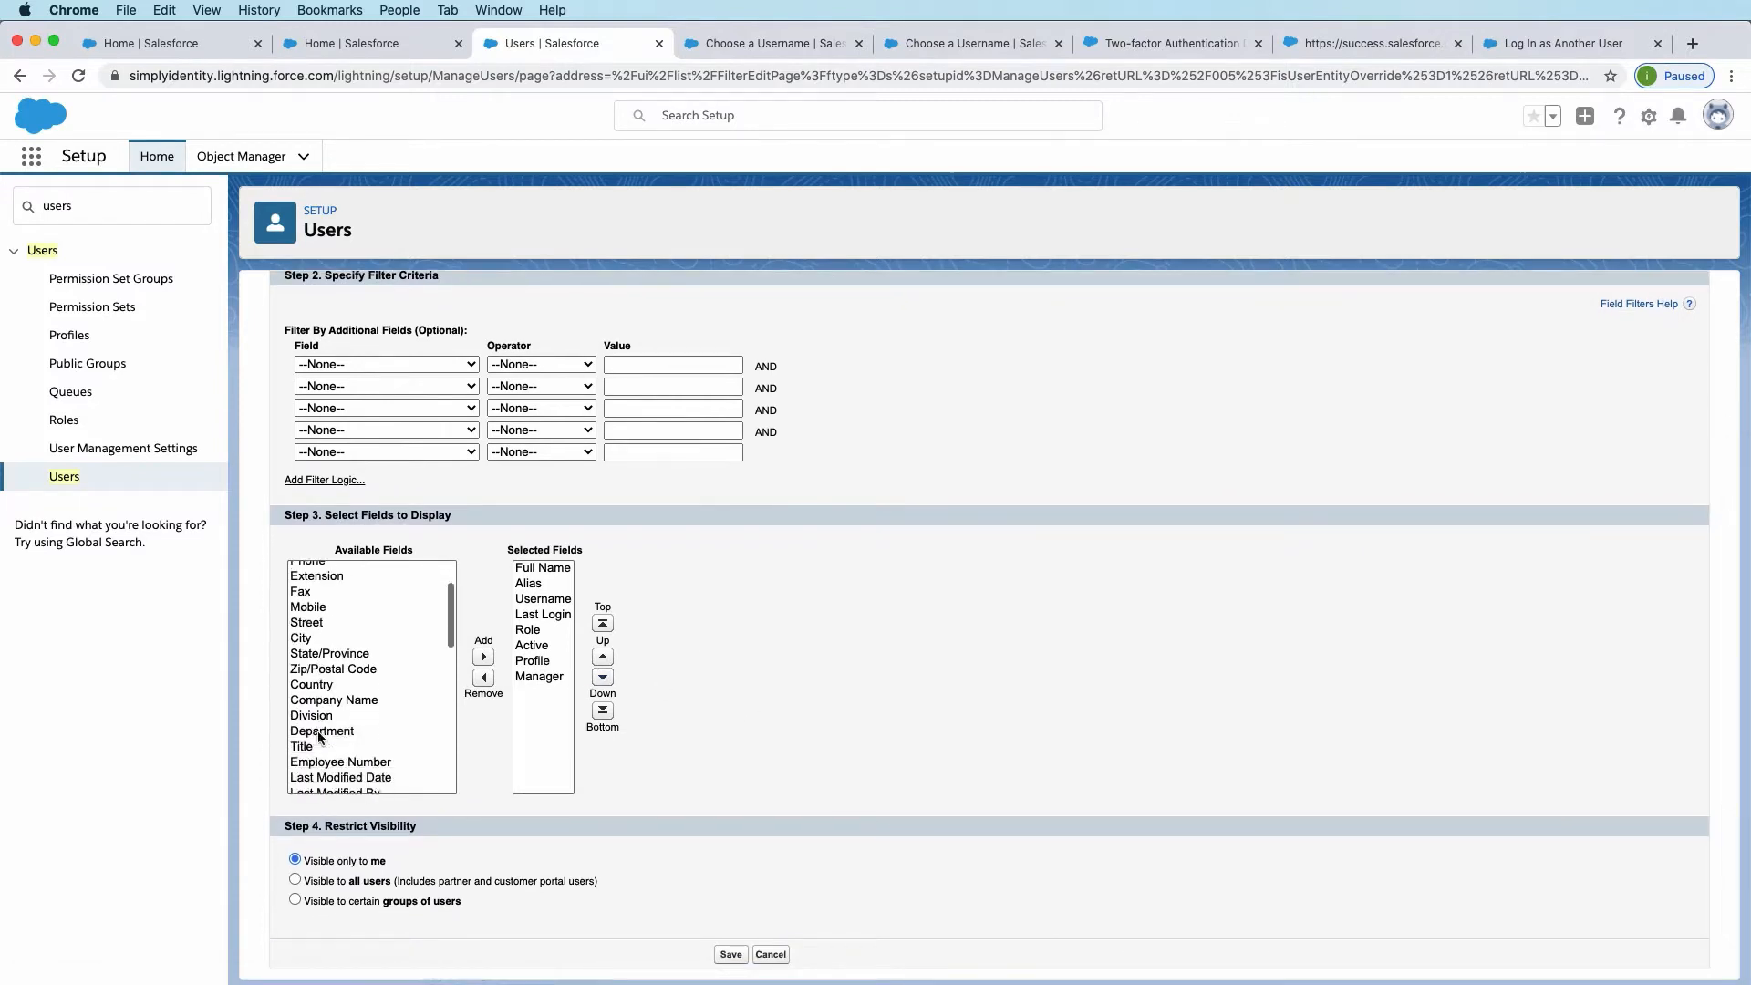
scroll(down, 3)
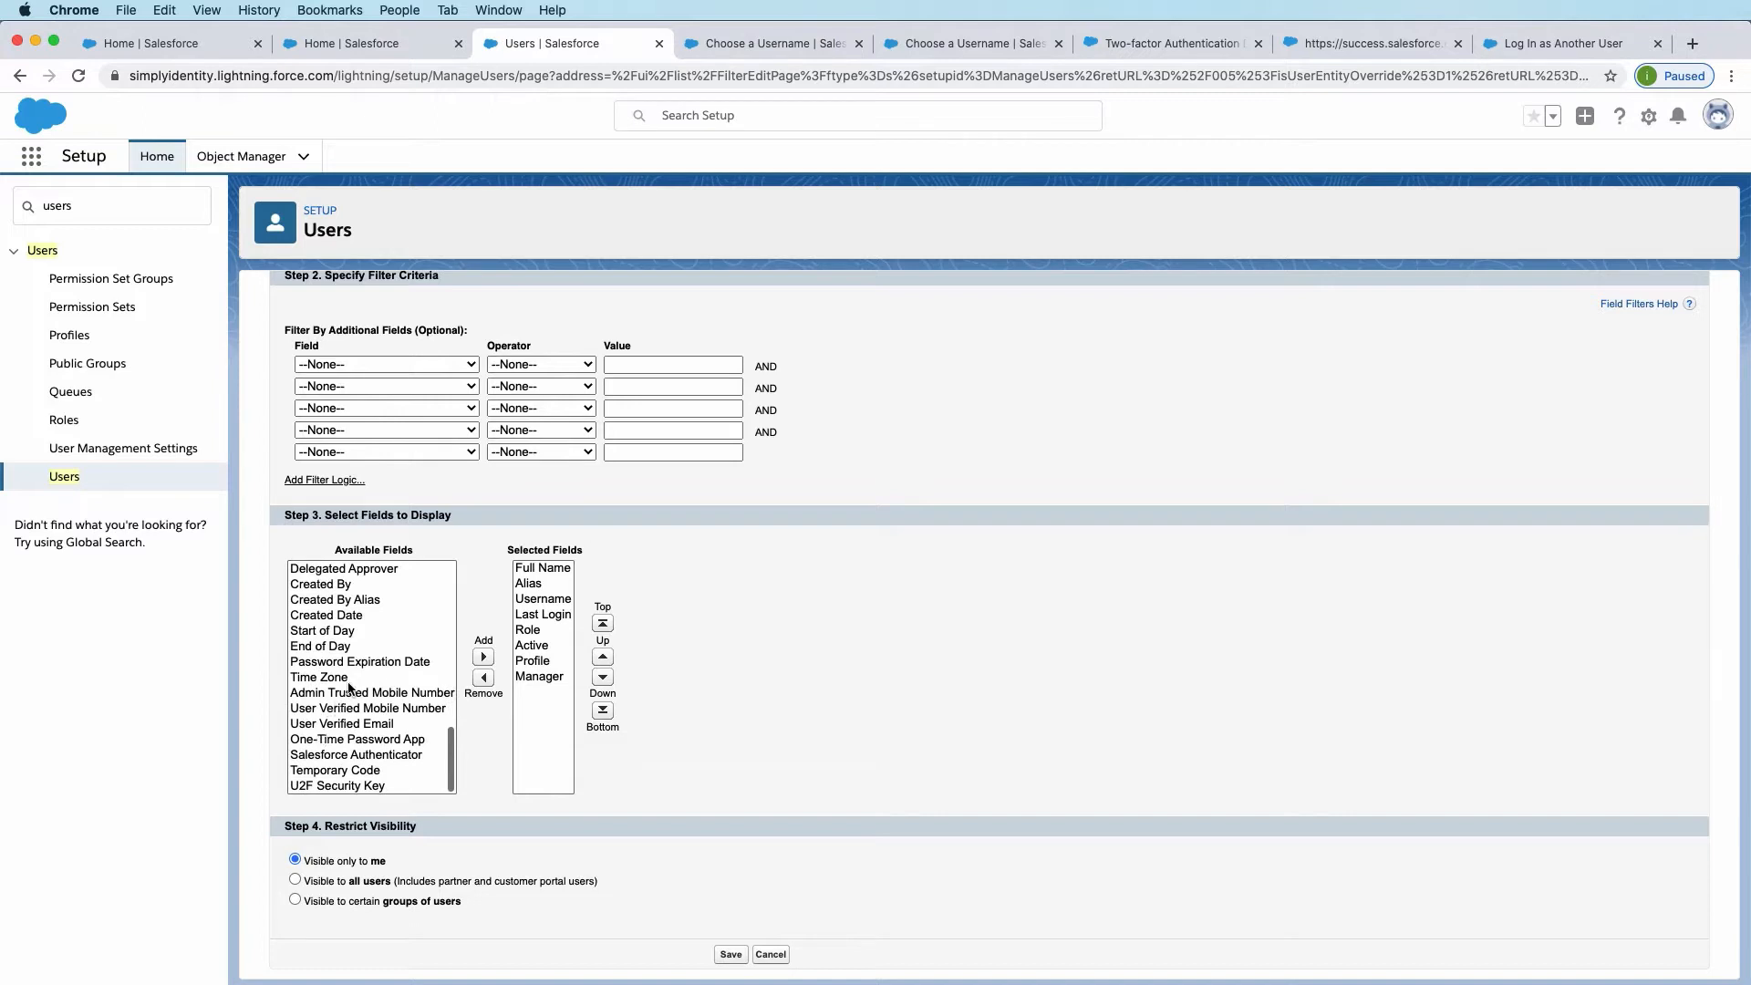
click(368, 707)
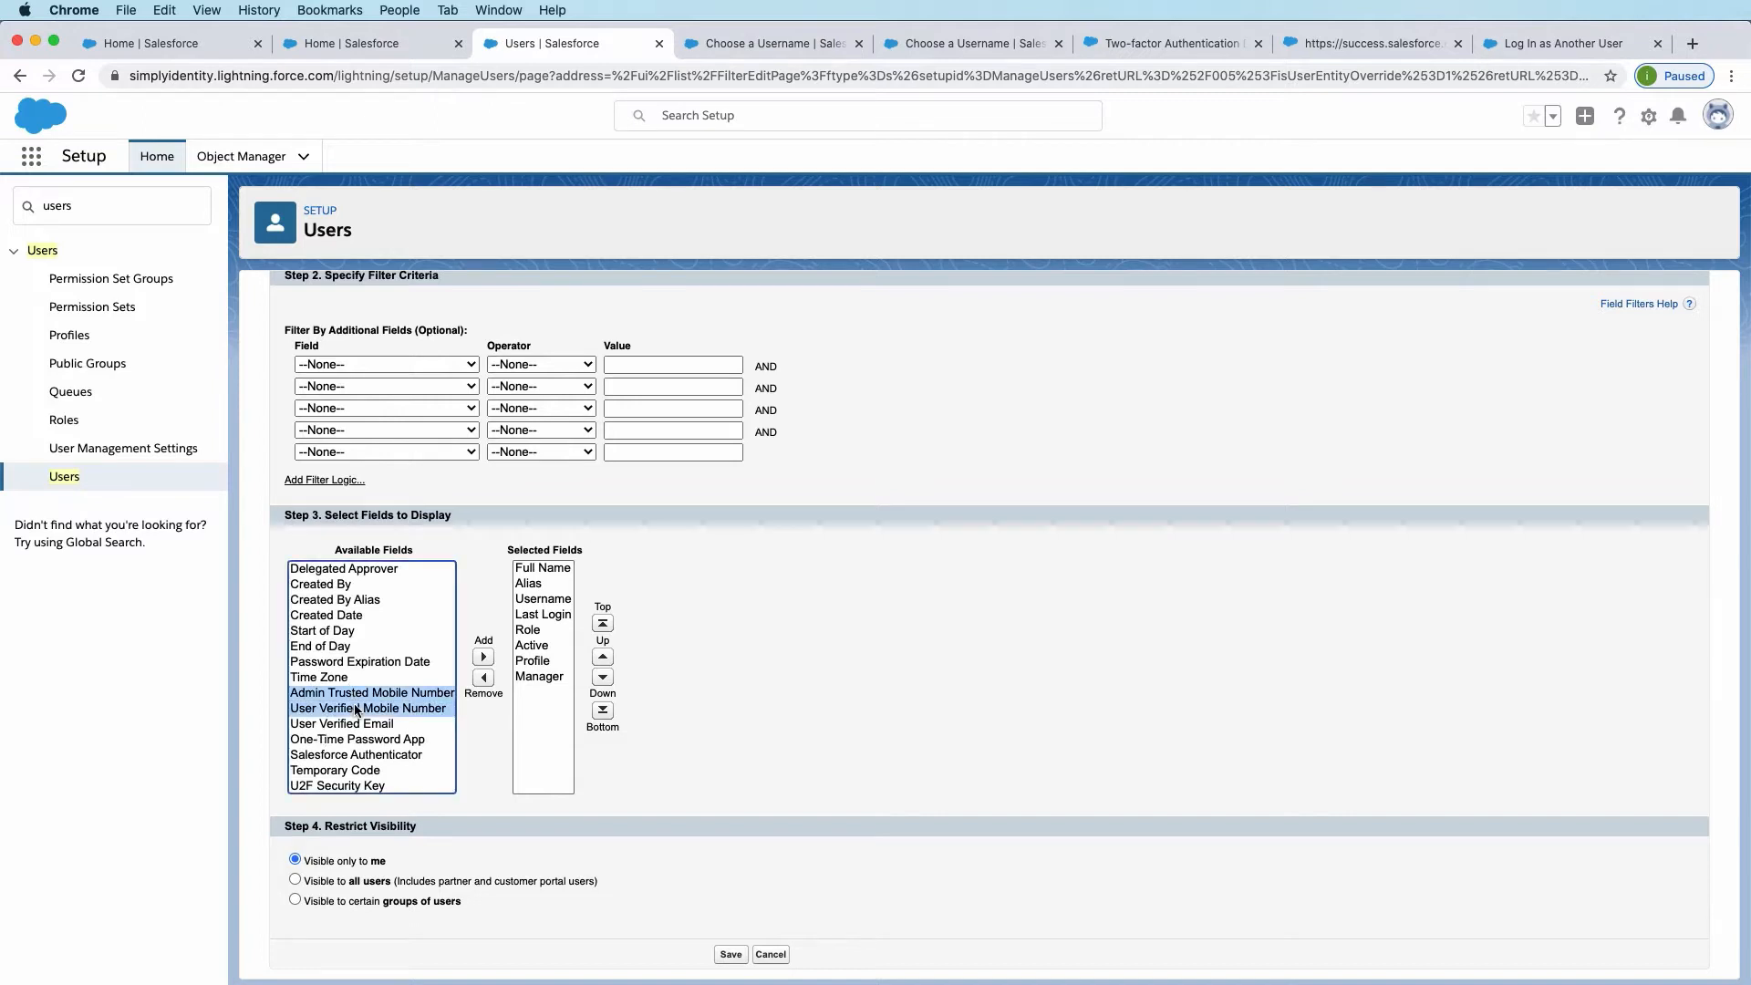
click(357, 740)
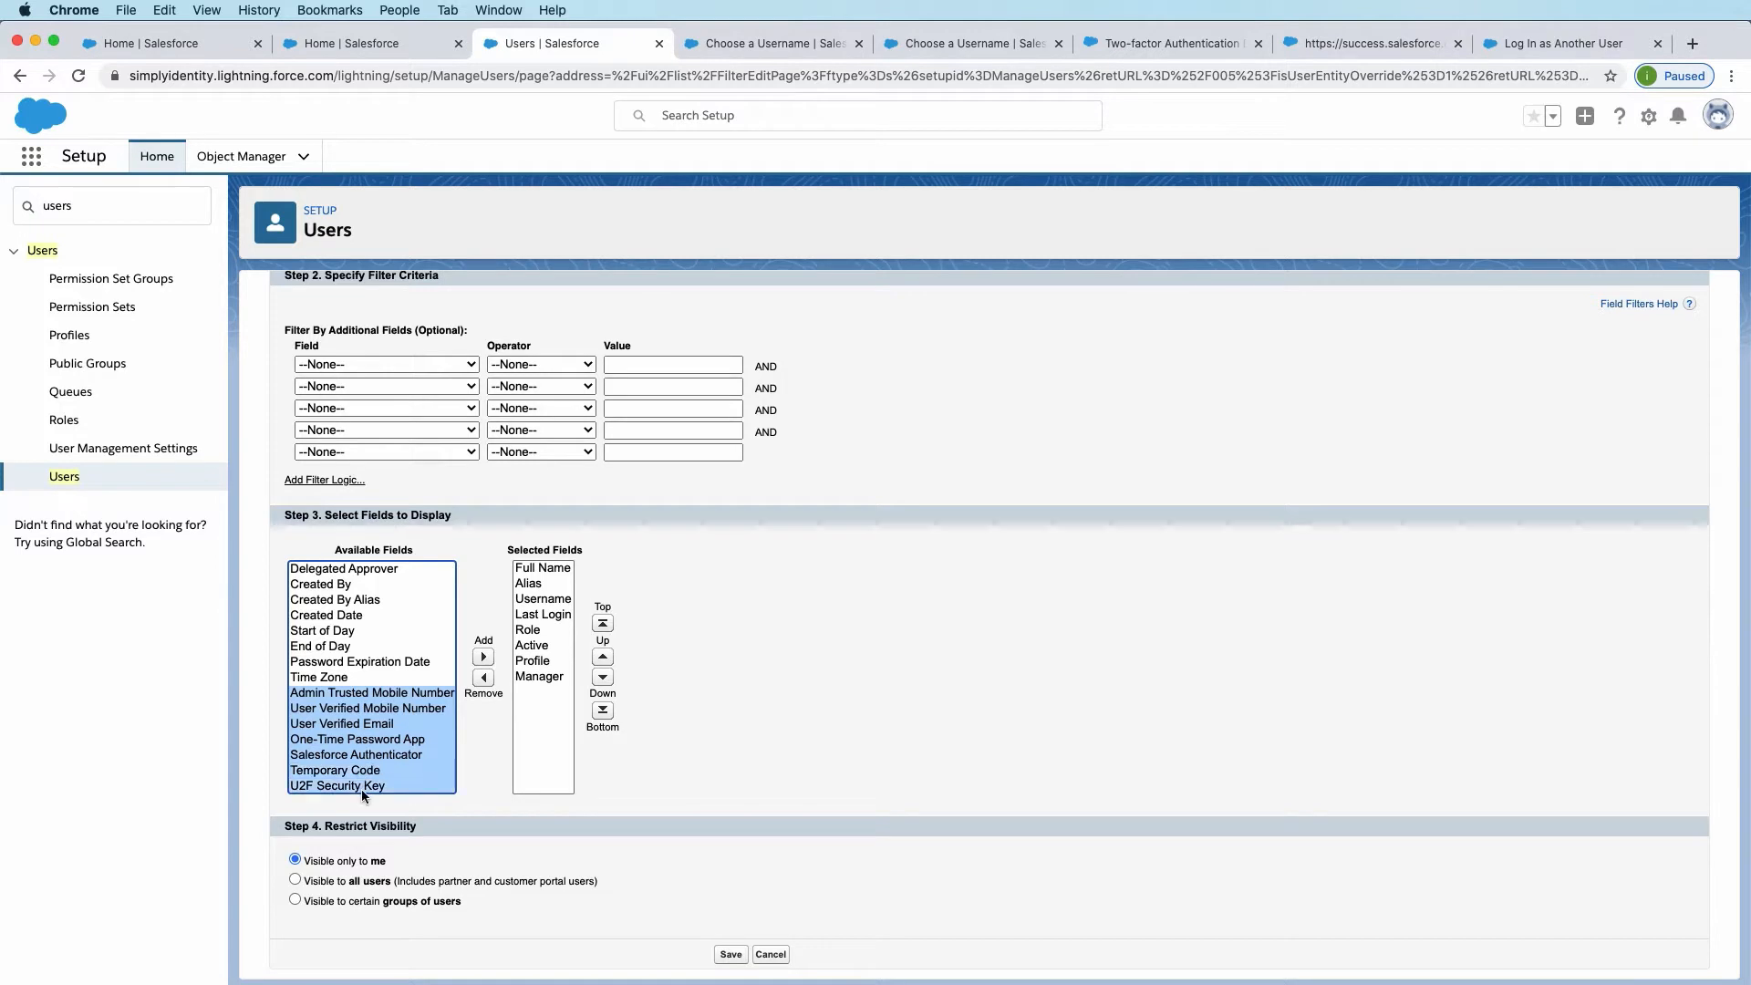
click(483, 656)
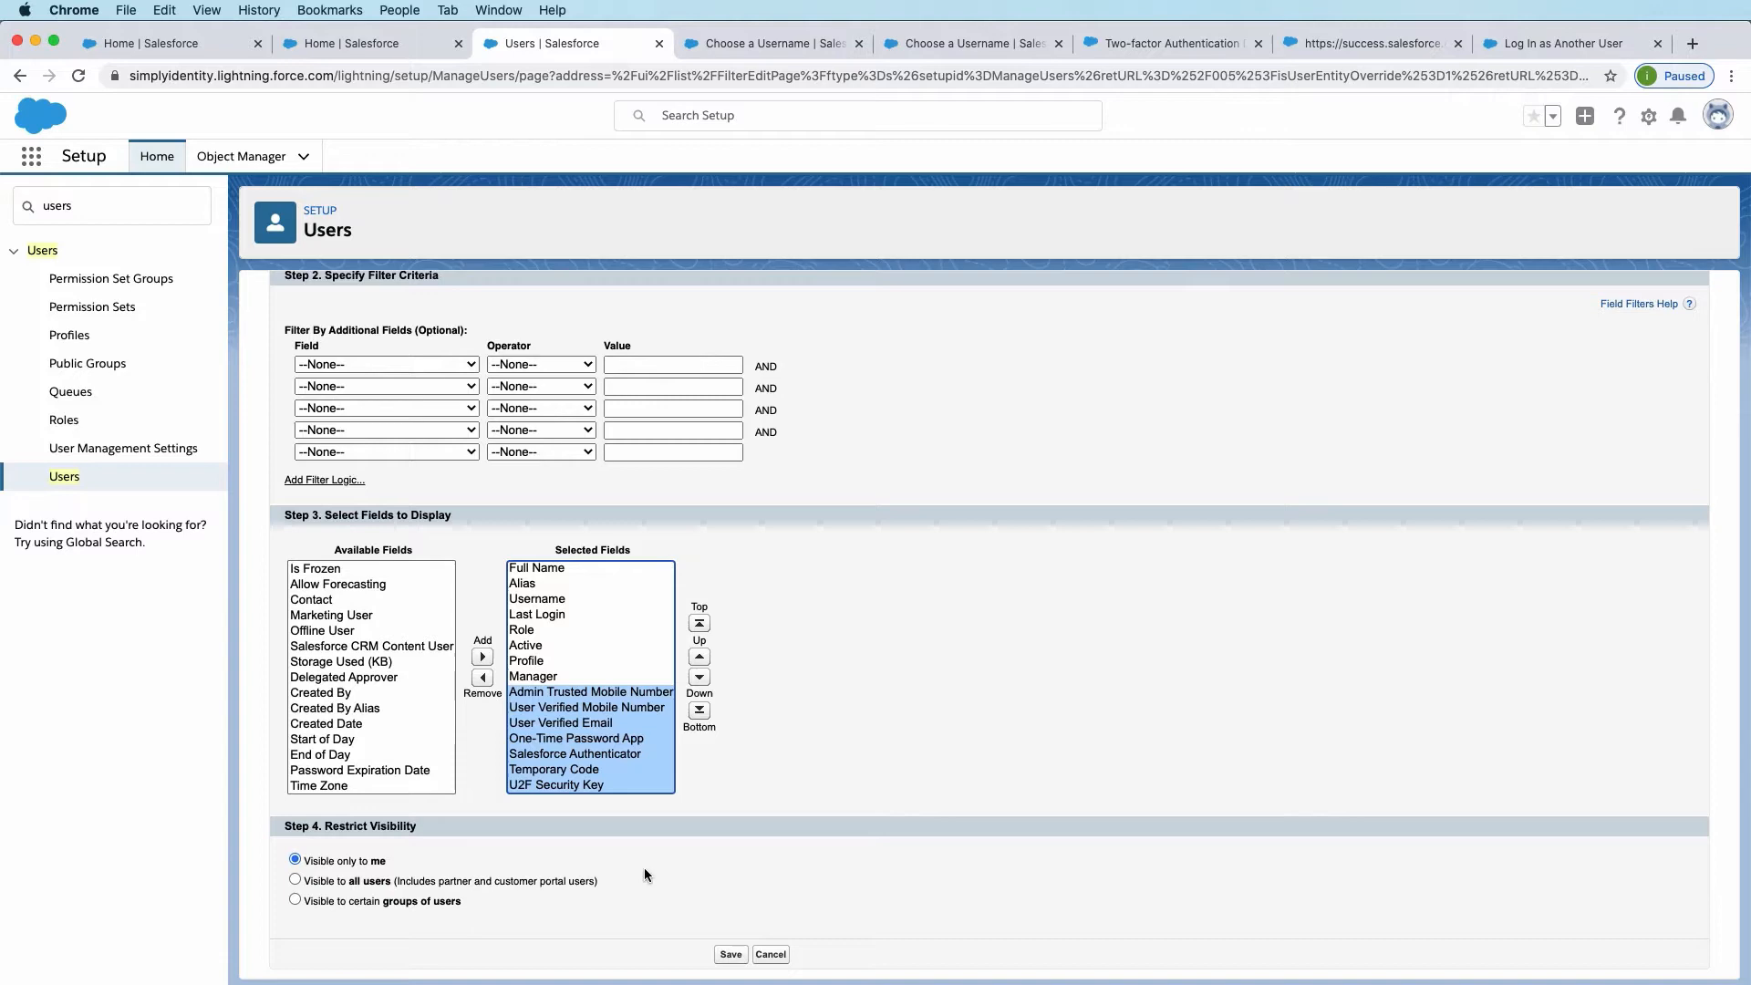
click(730, 954)
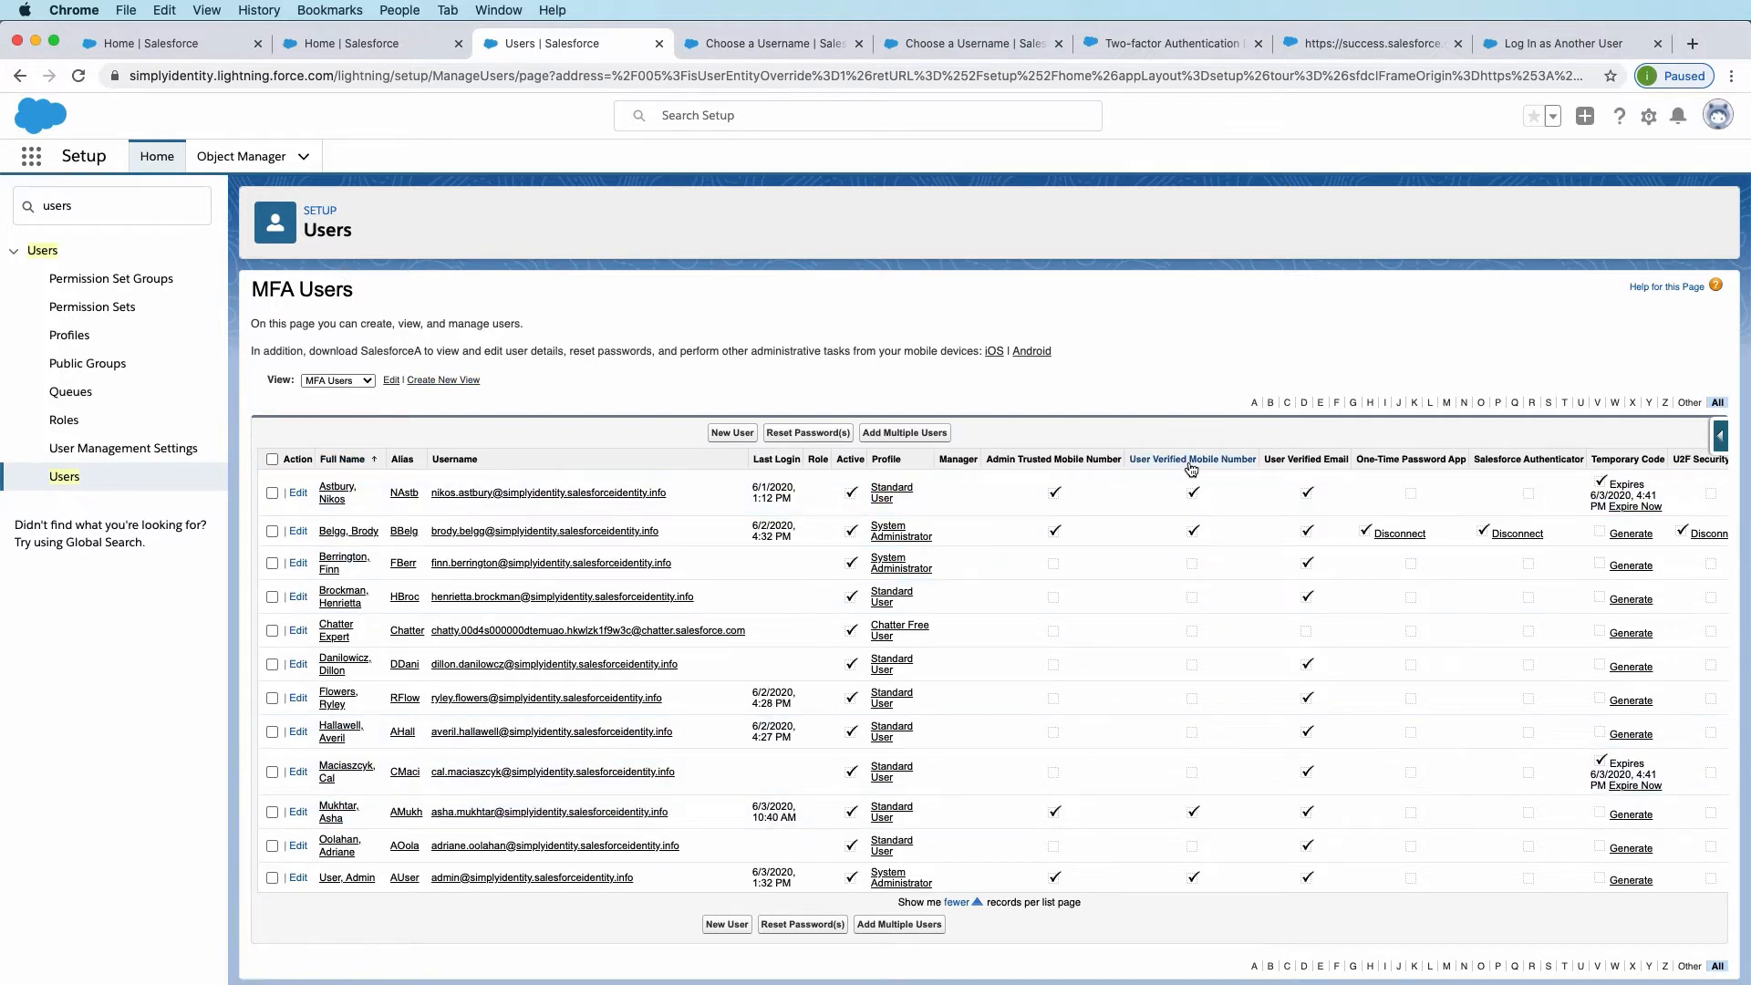
mouse_move(1304, 459)
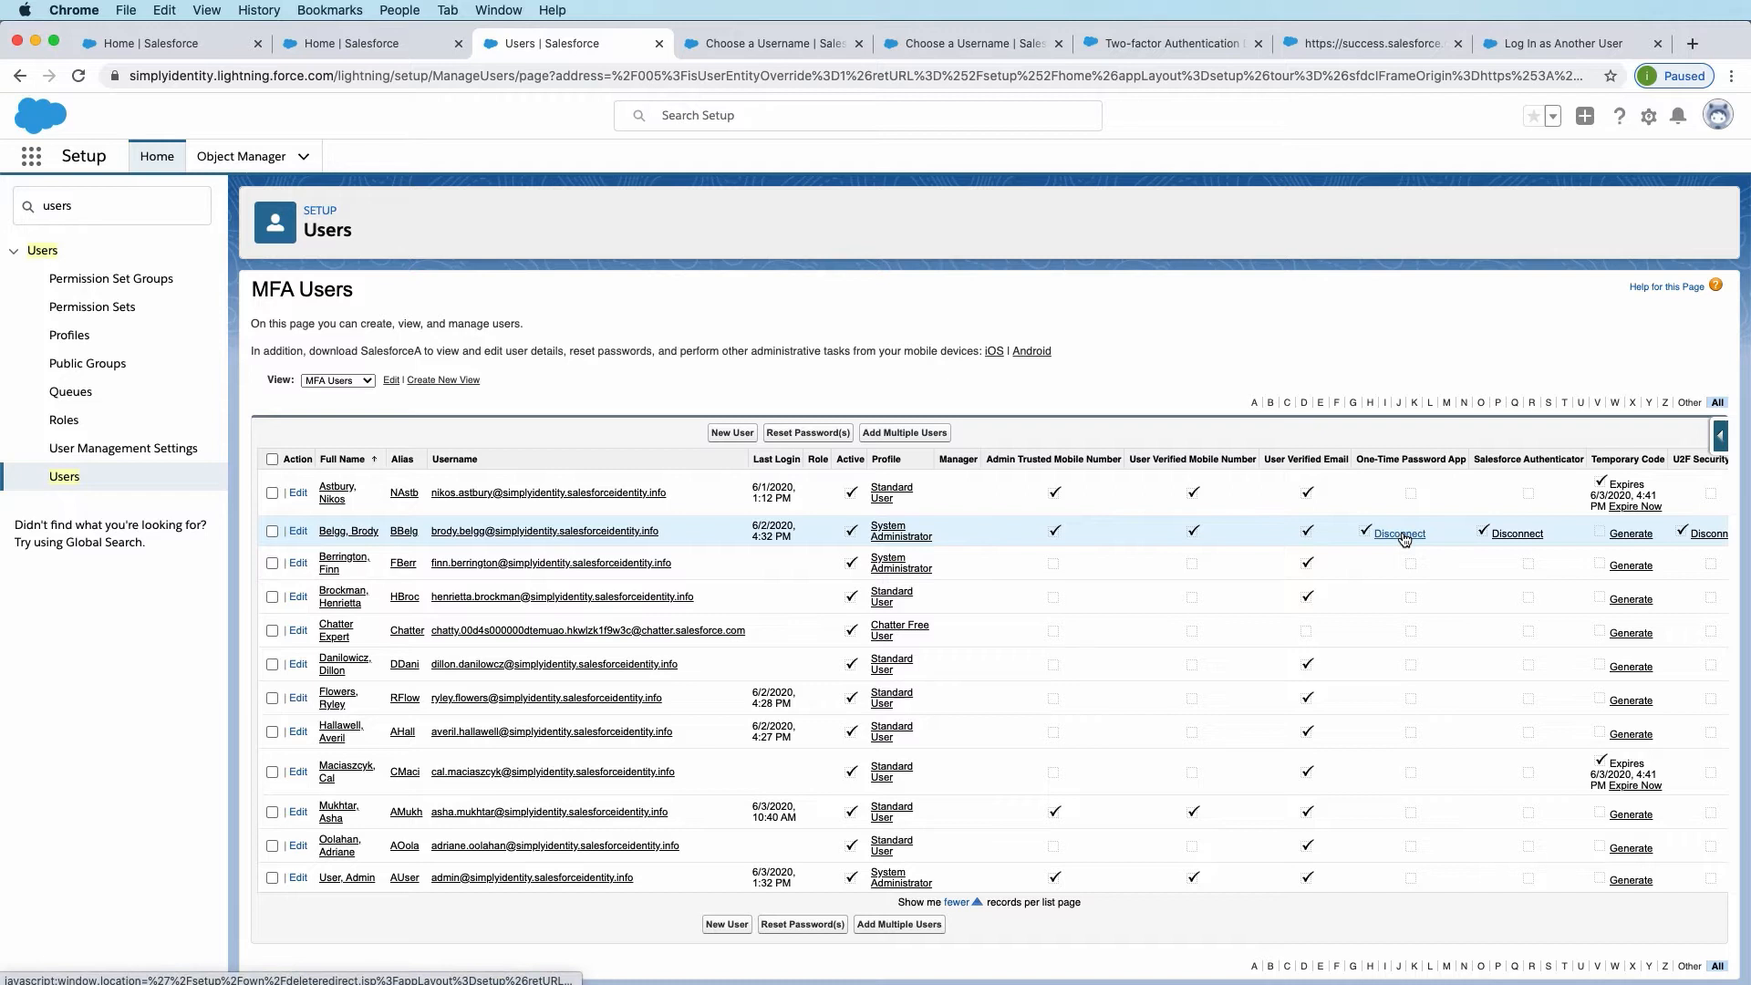
mouse_move(1437, 767)
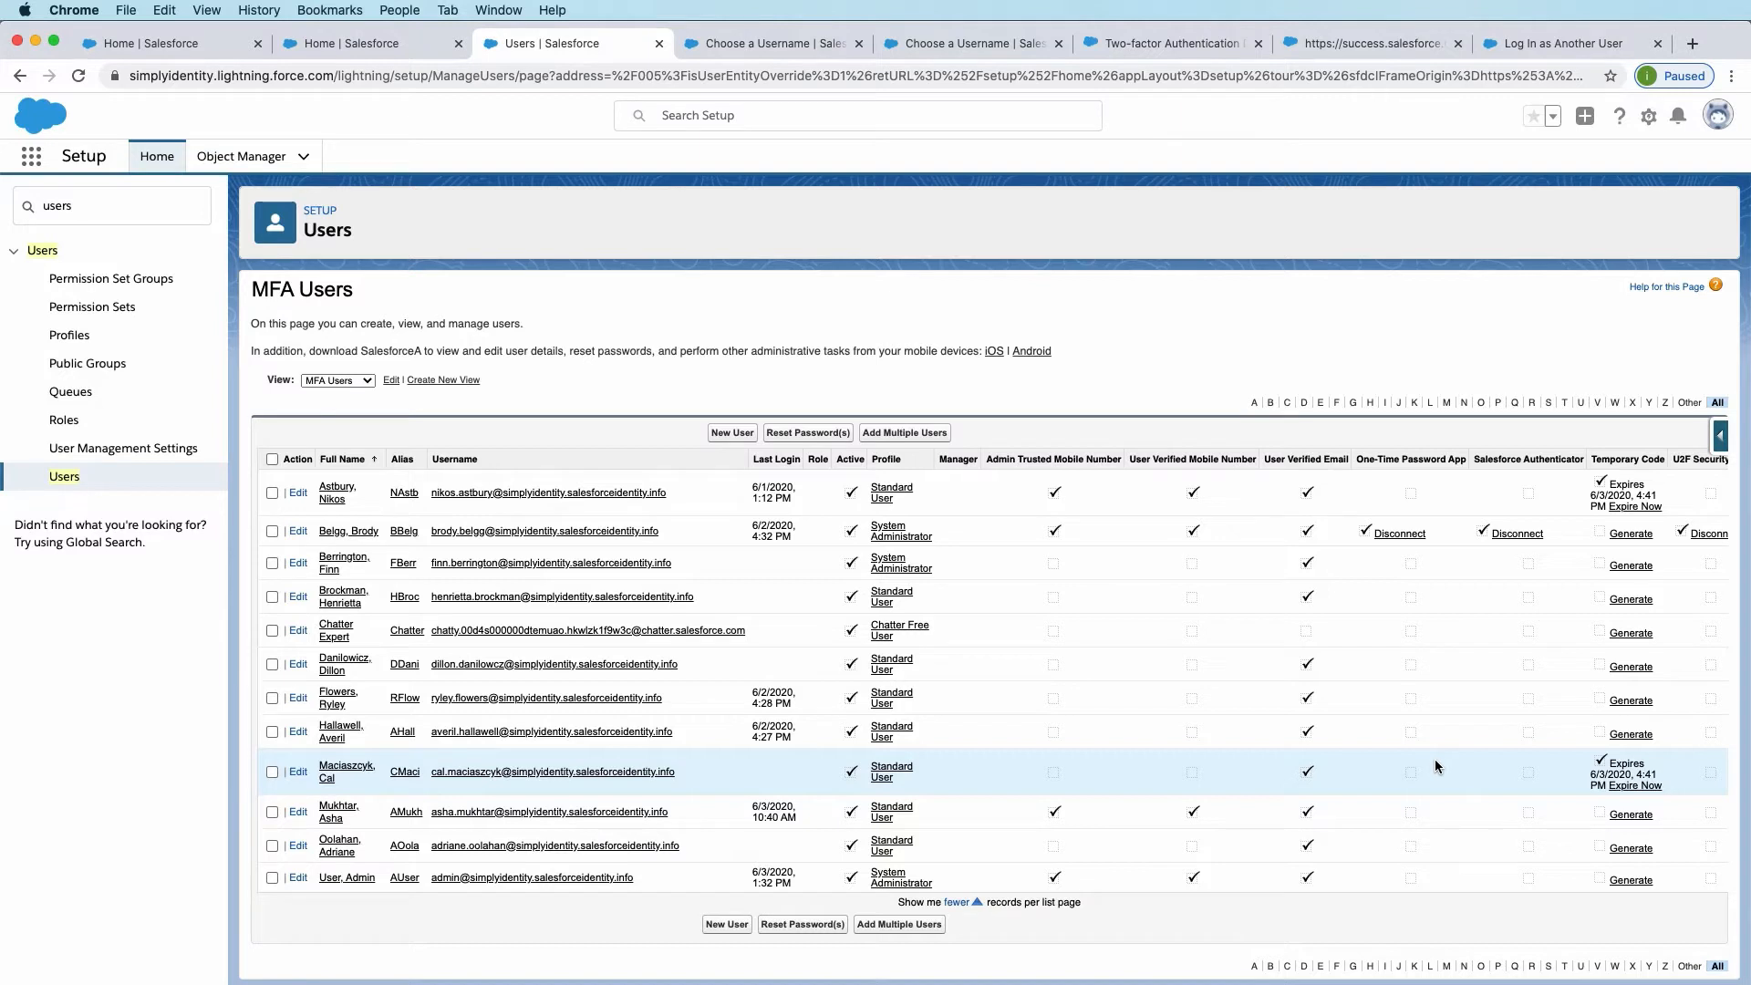
mouse_move(1245, 755)
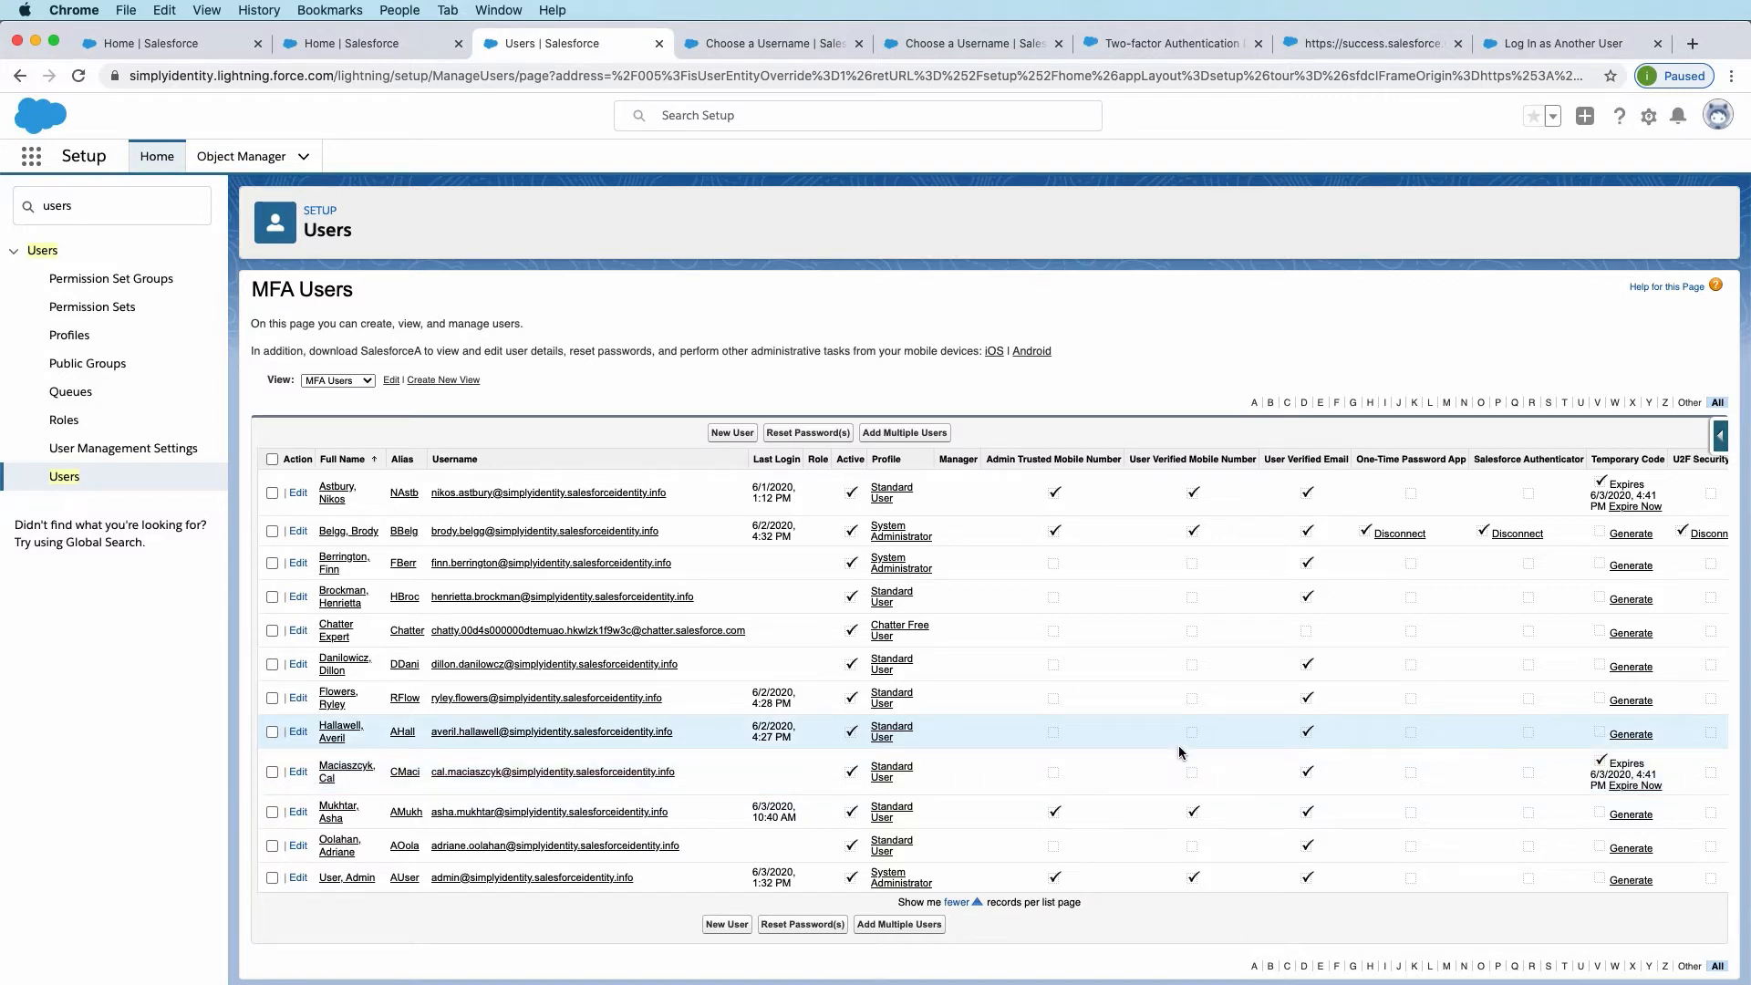
mouse_move(1128, 753)
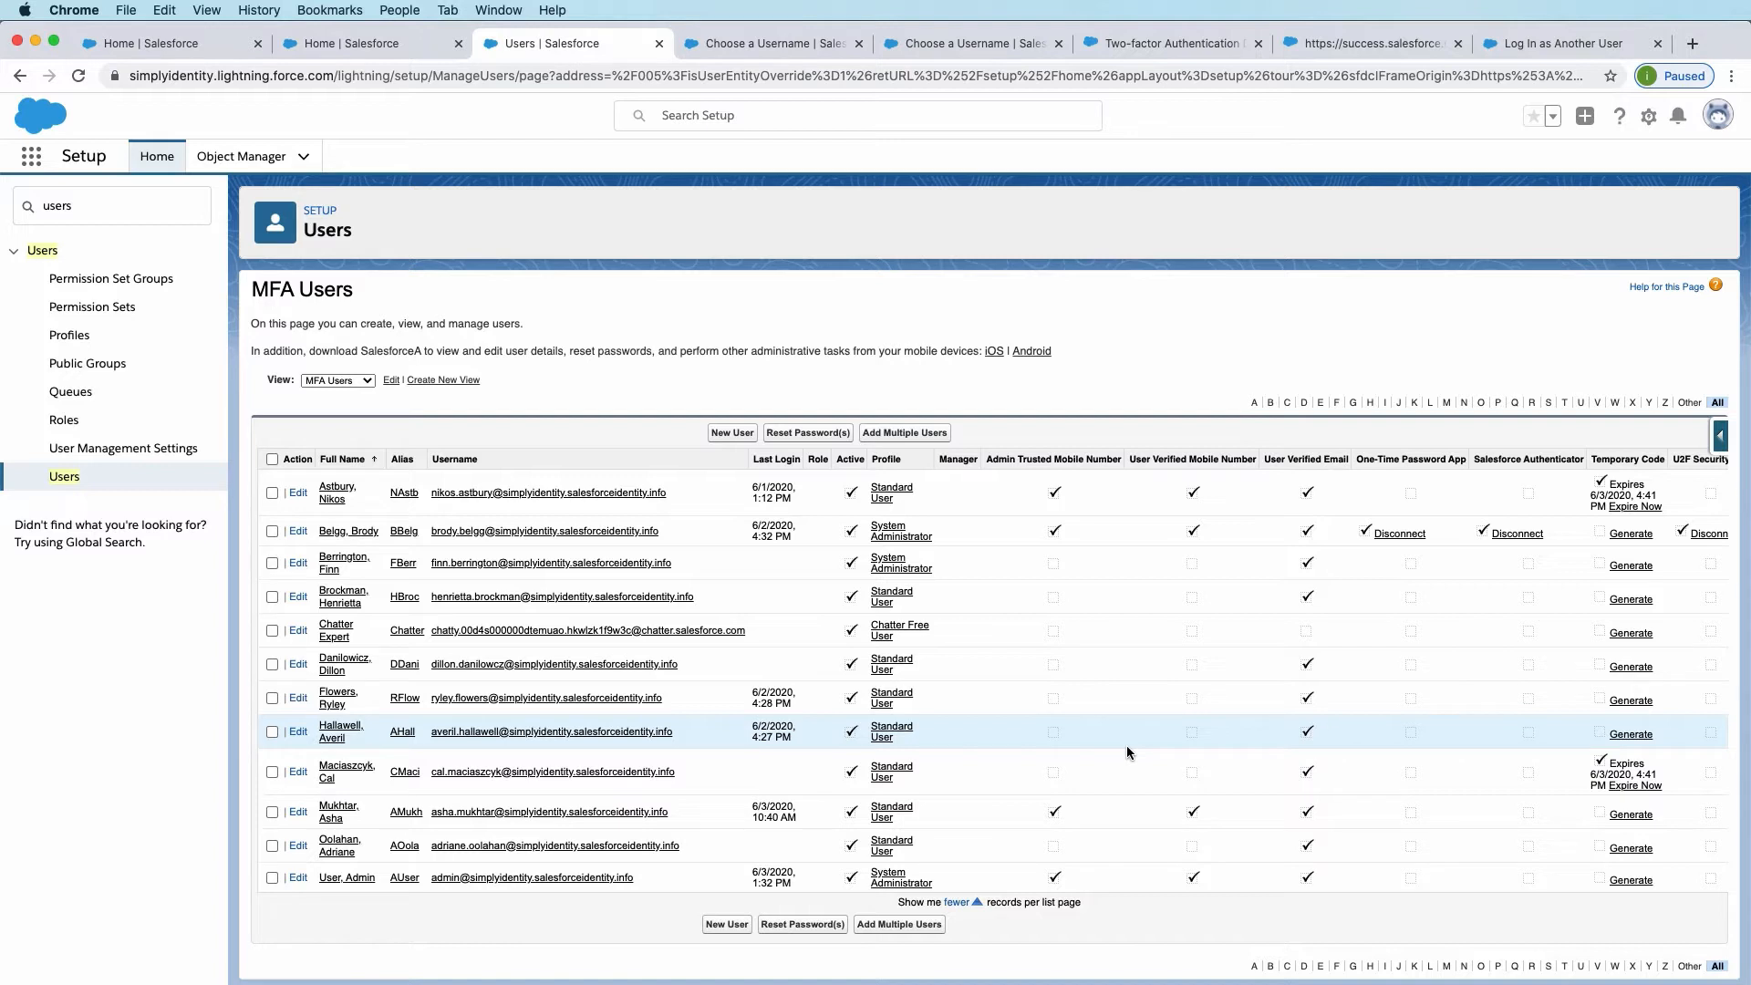
click(111, 206)
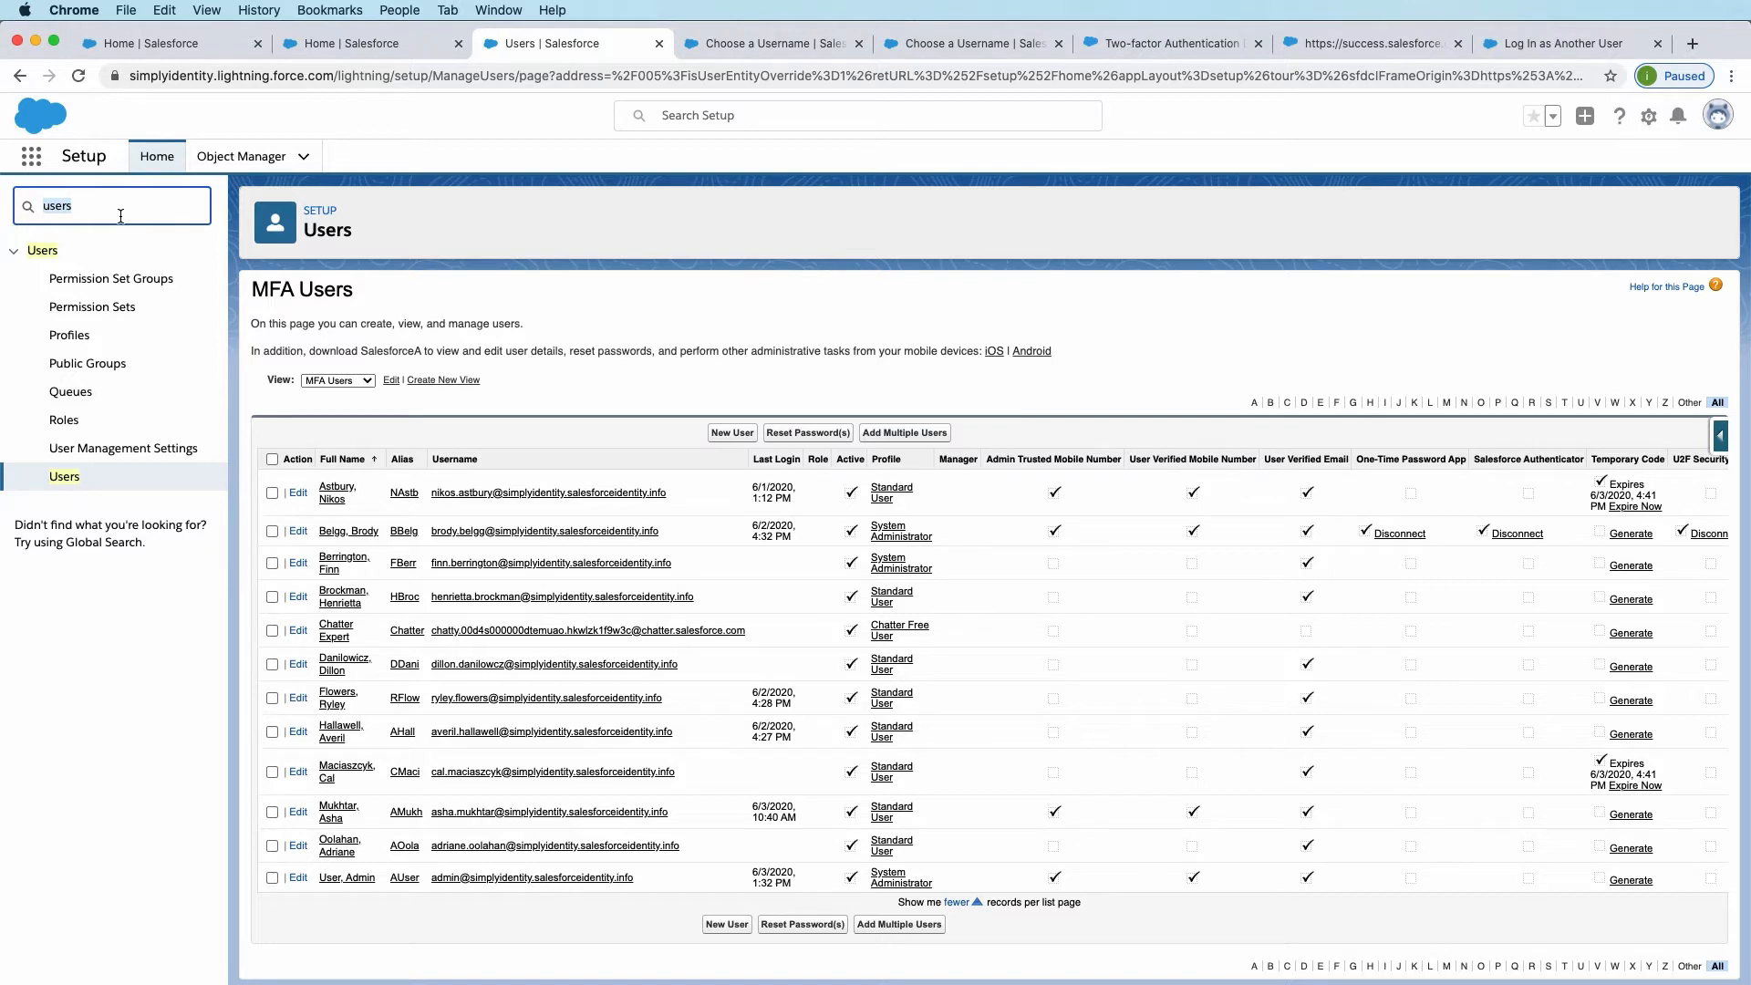
Step: Search Quick Find for 'Identi' and show the Identity Verification History of recent login challenges
text(Identit)
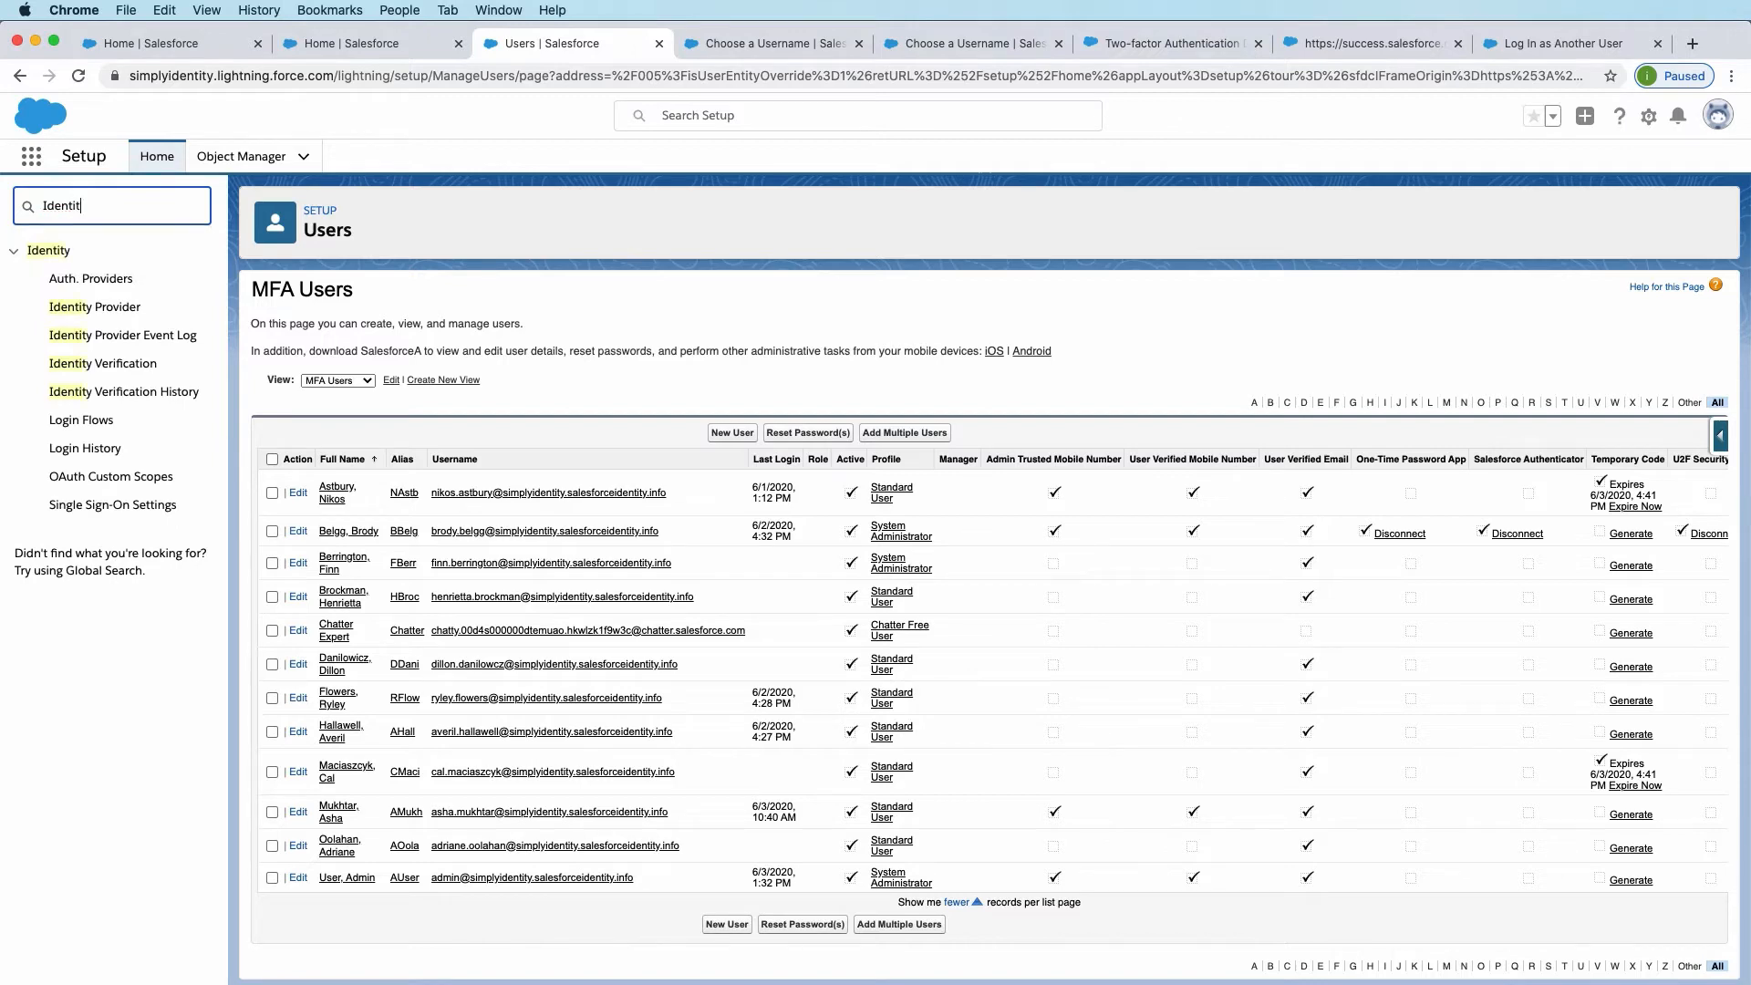
click(123, 392)
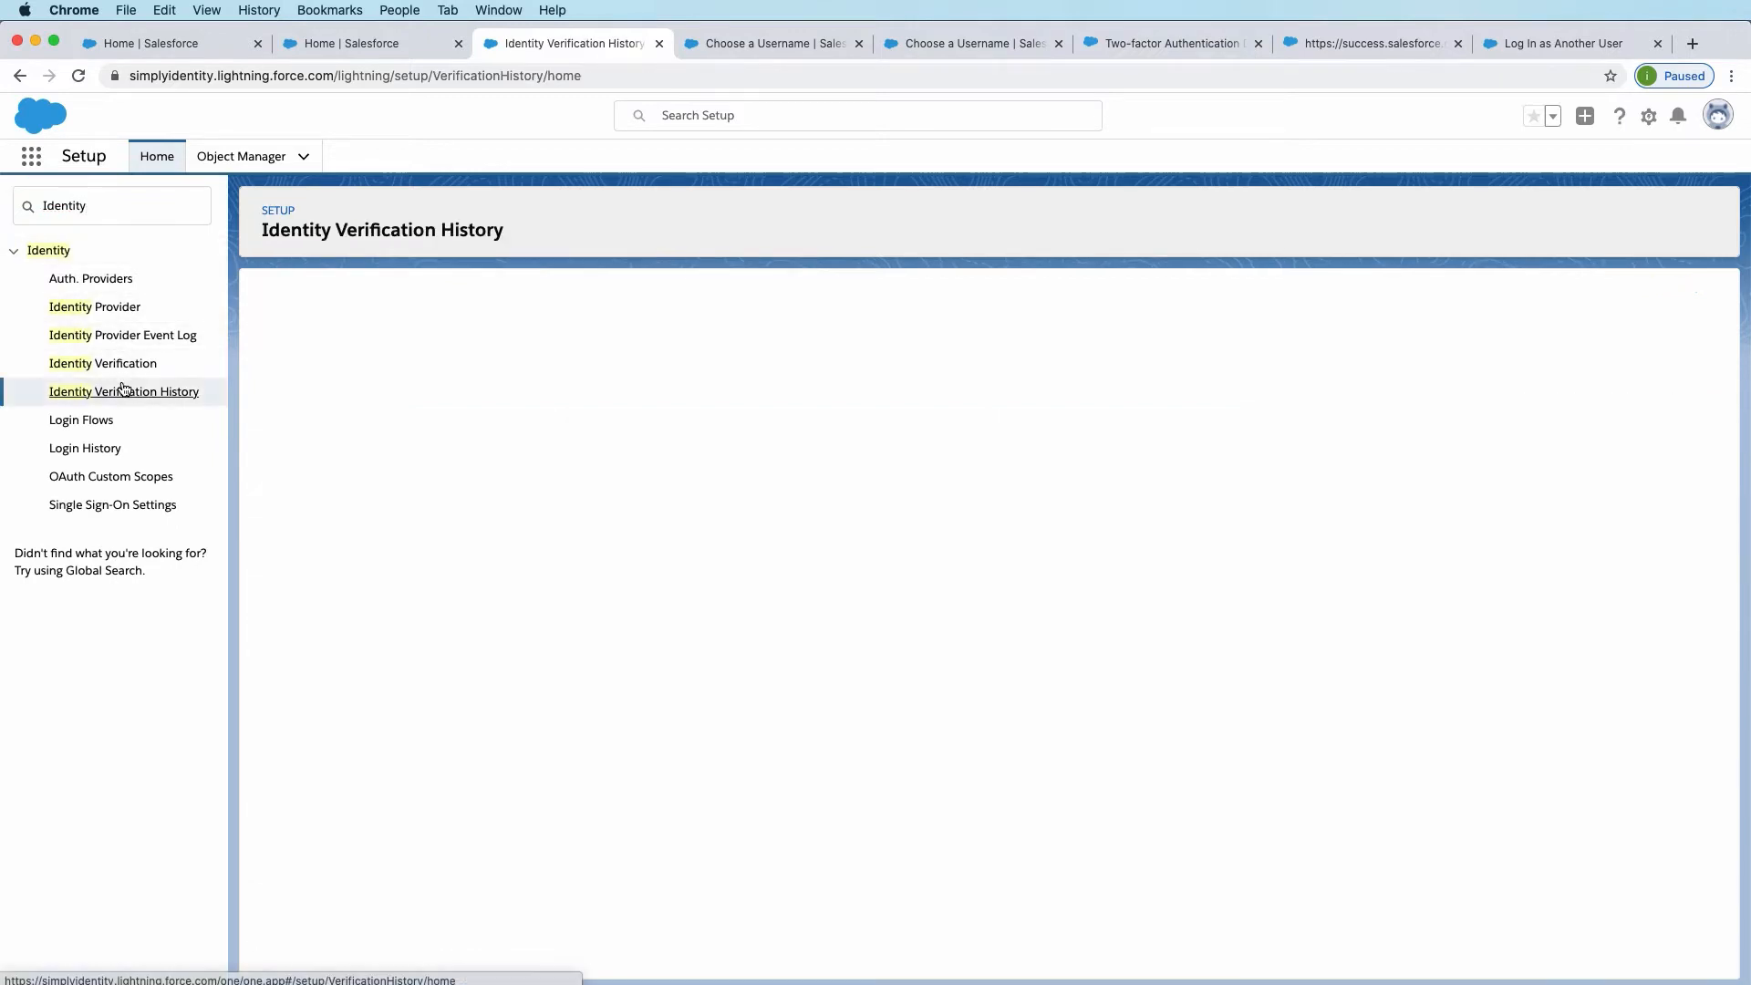
click(123, 392)
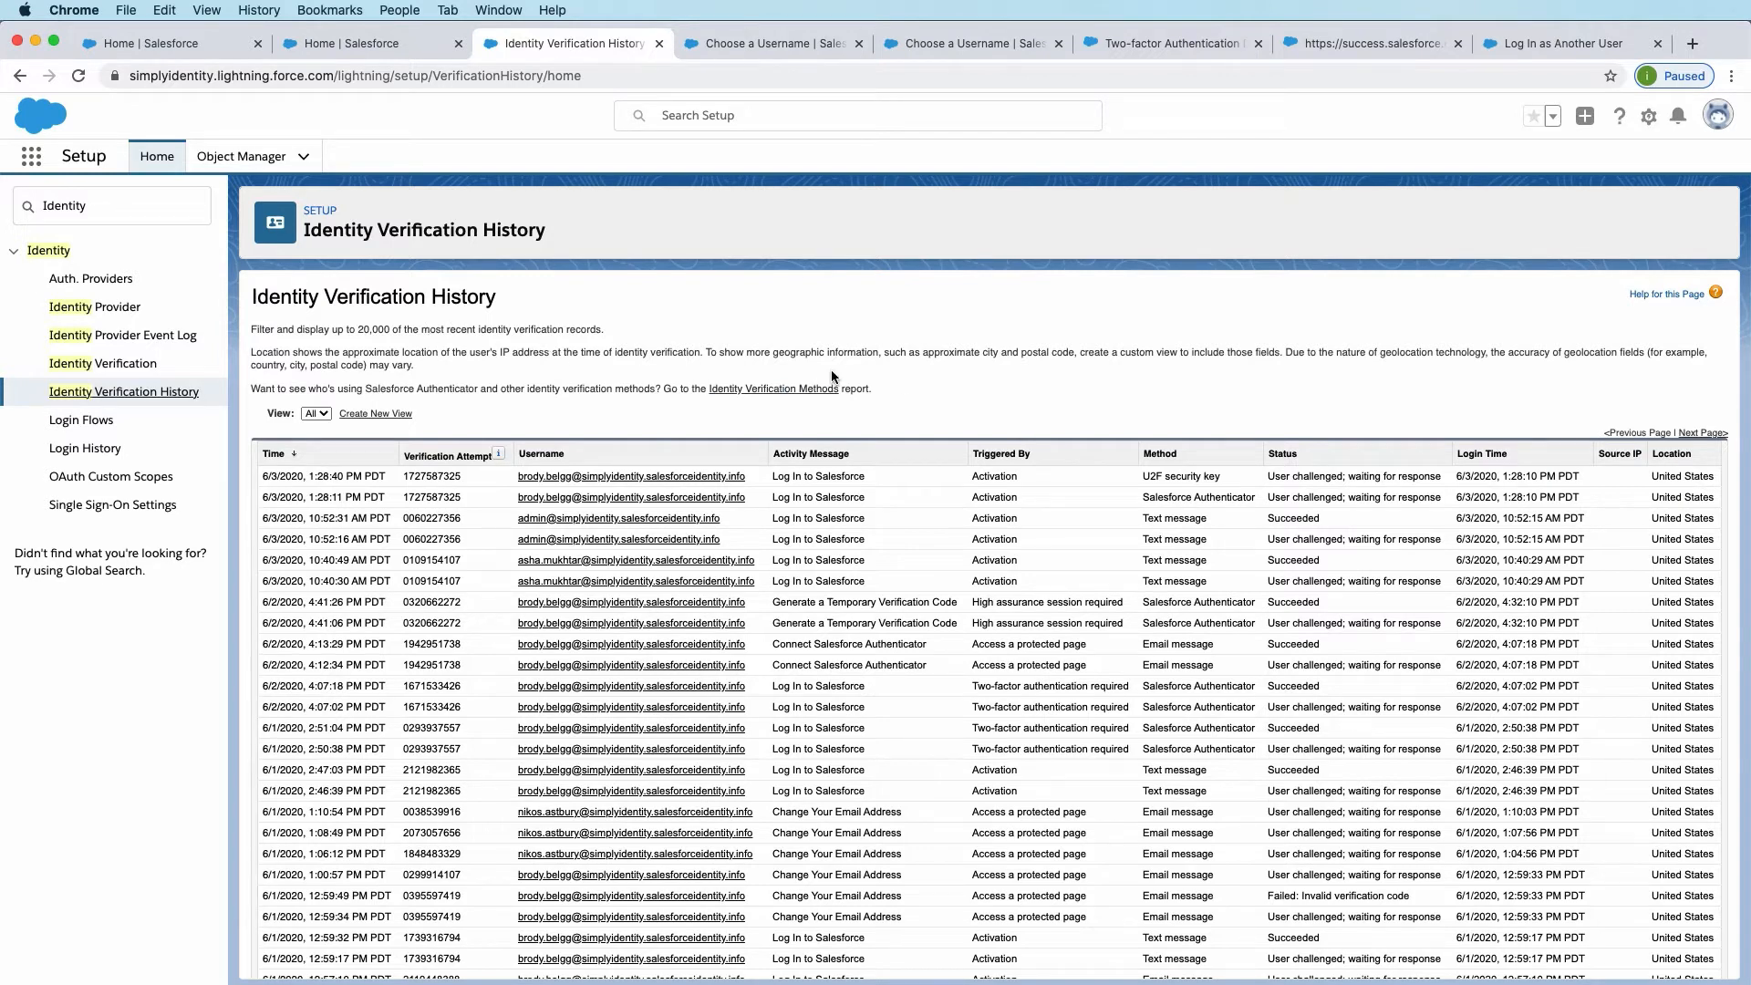
mouse_move(588, 574)
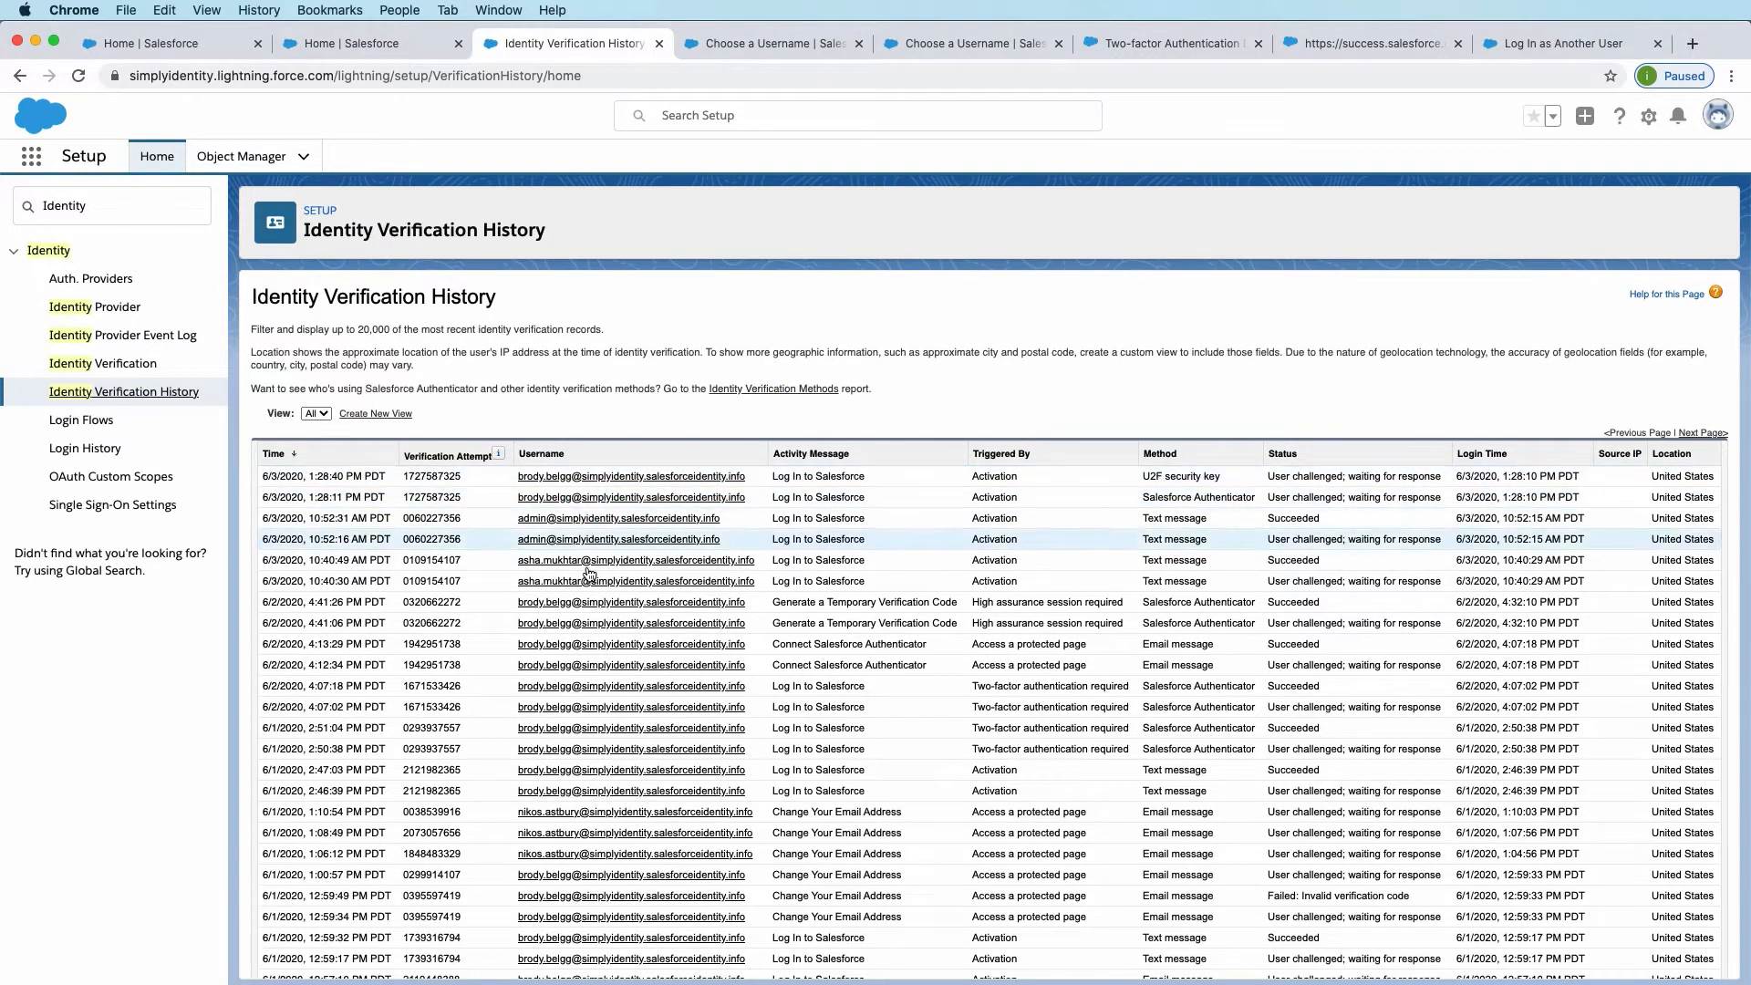
mouse_move(905, 730)
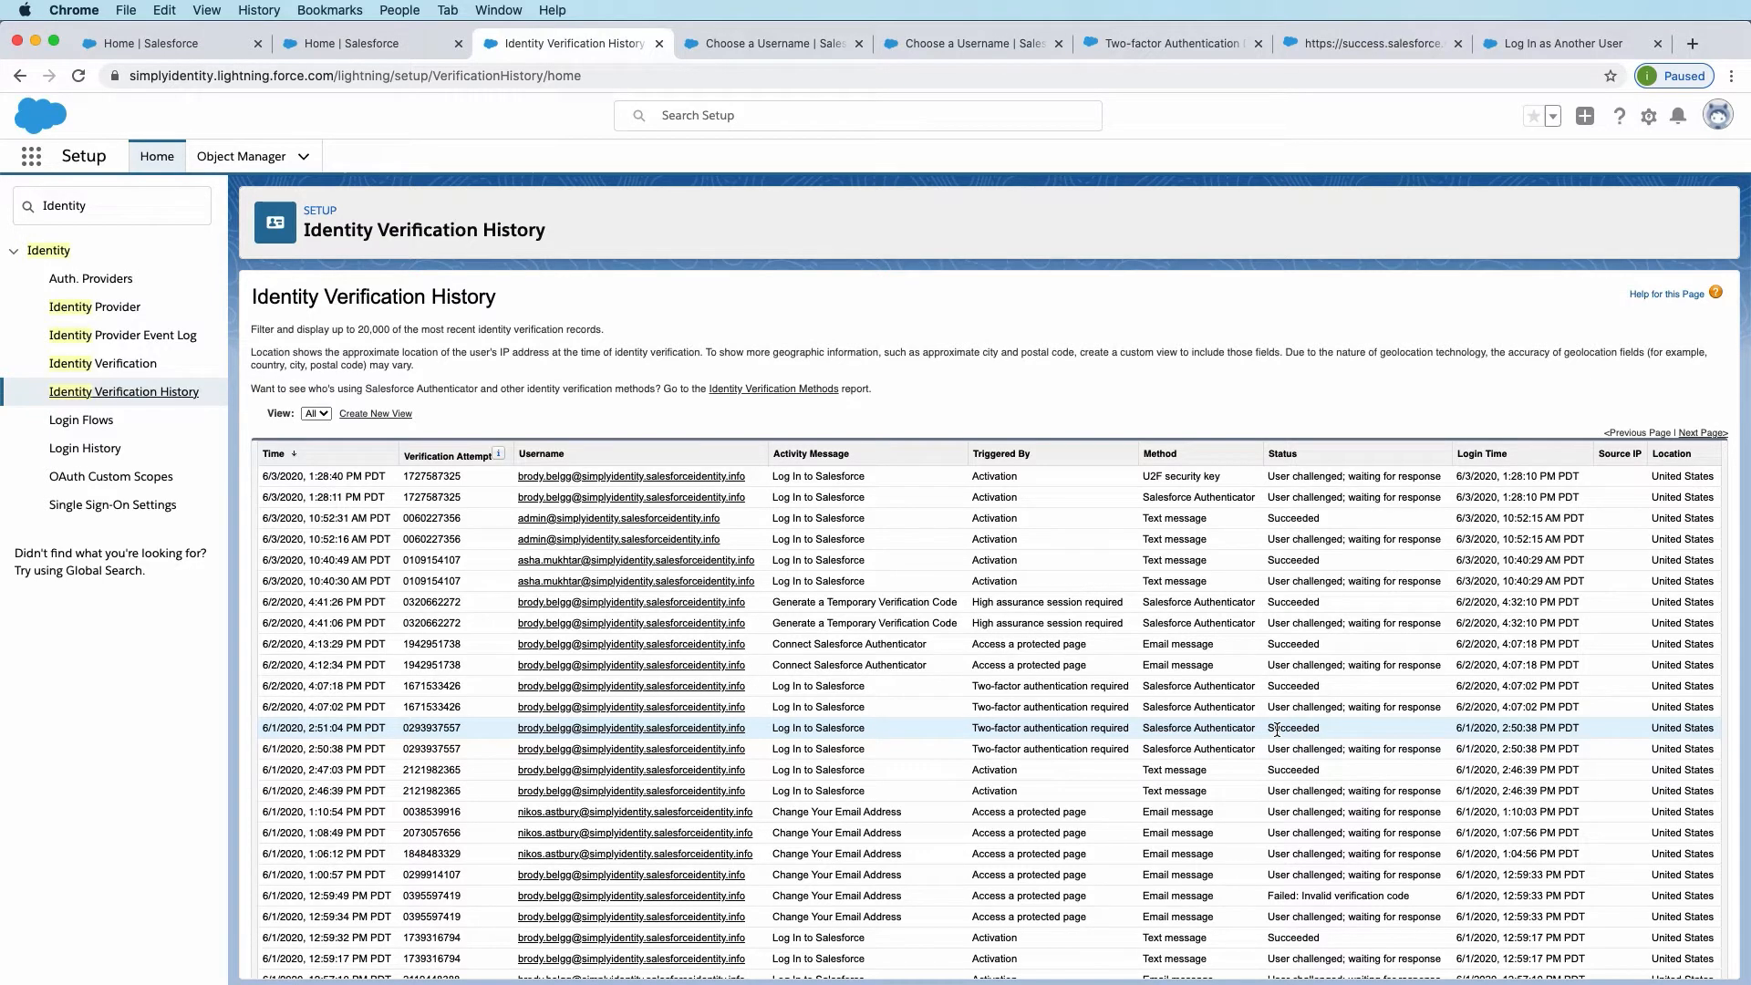
Step: Search Quick Find for 'Permission' and show the Permission Sets list
click(110, 205)
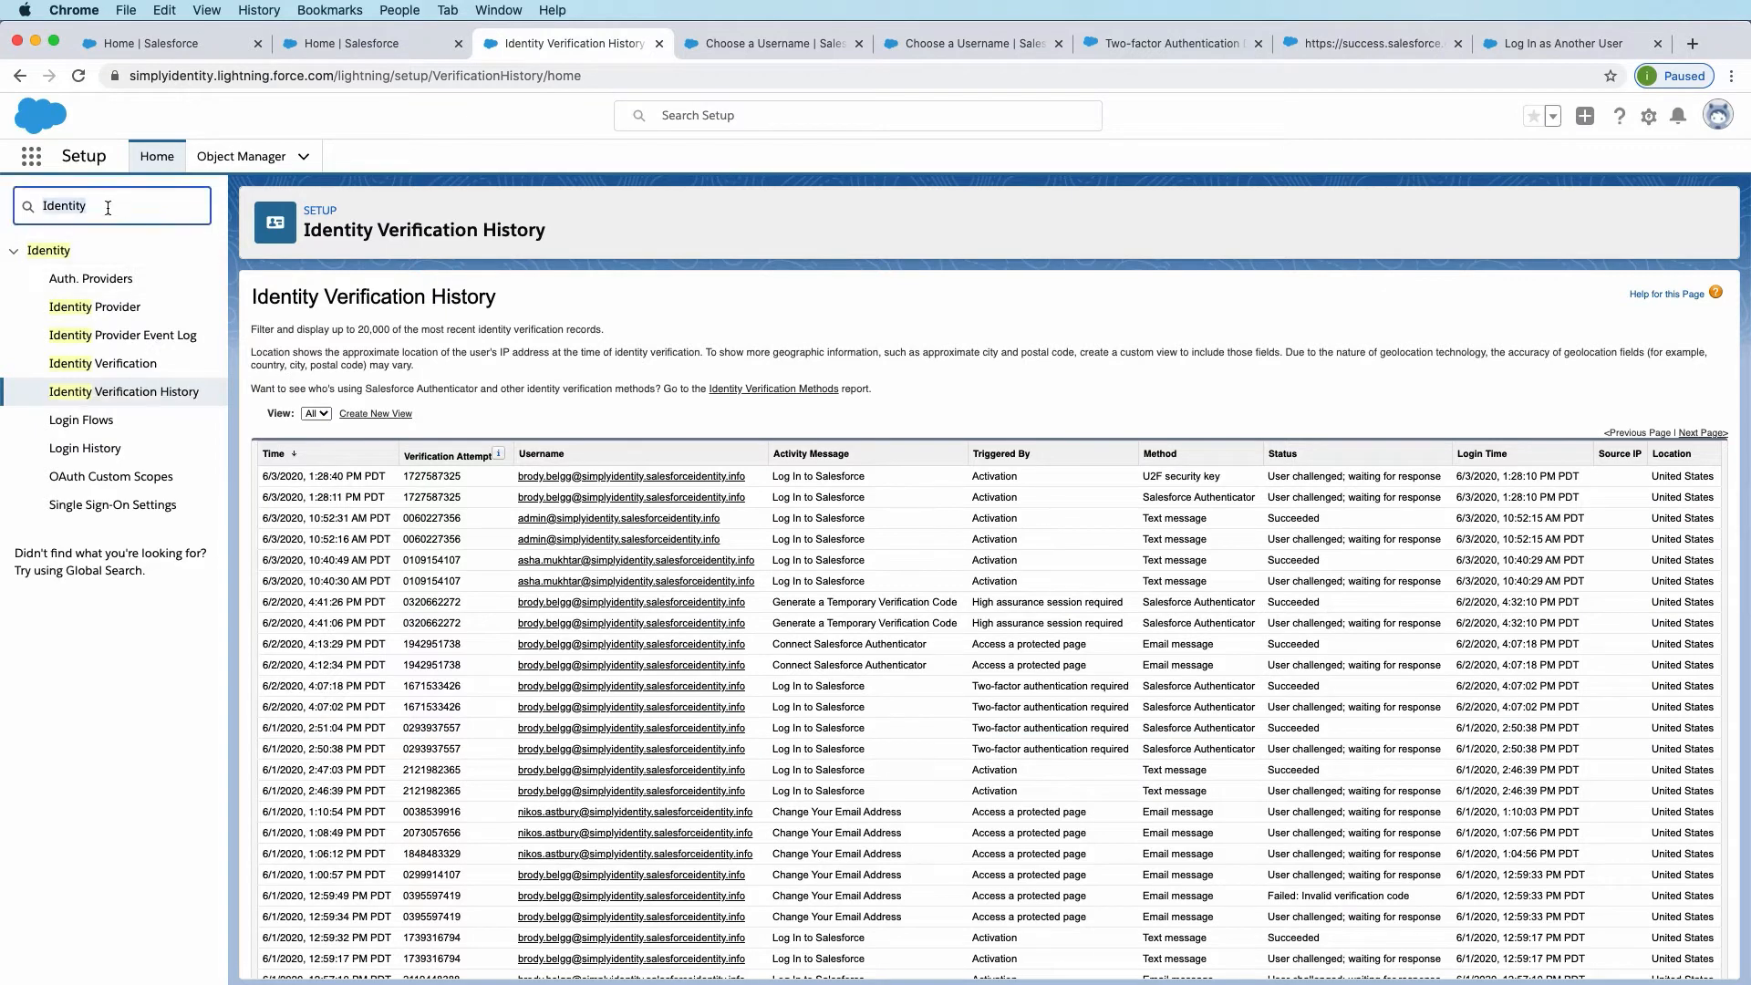
text(Per)
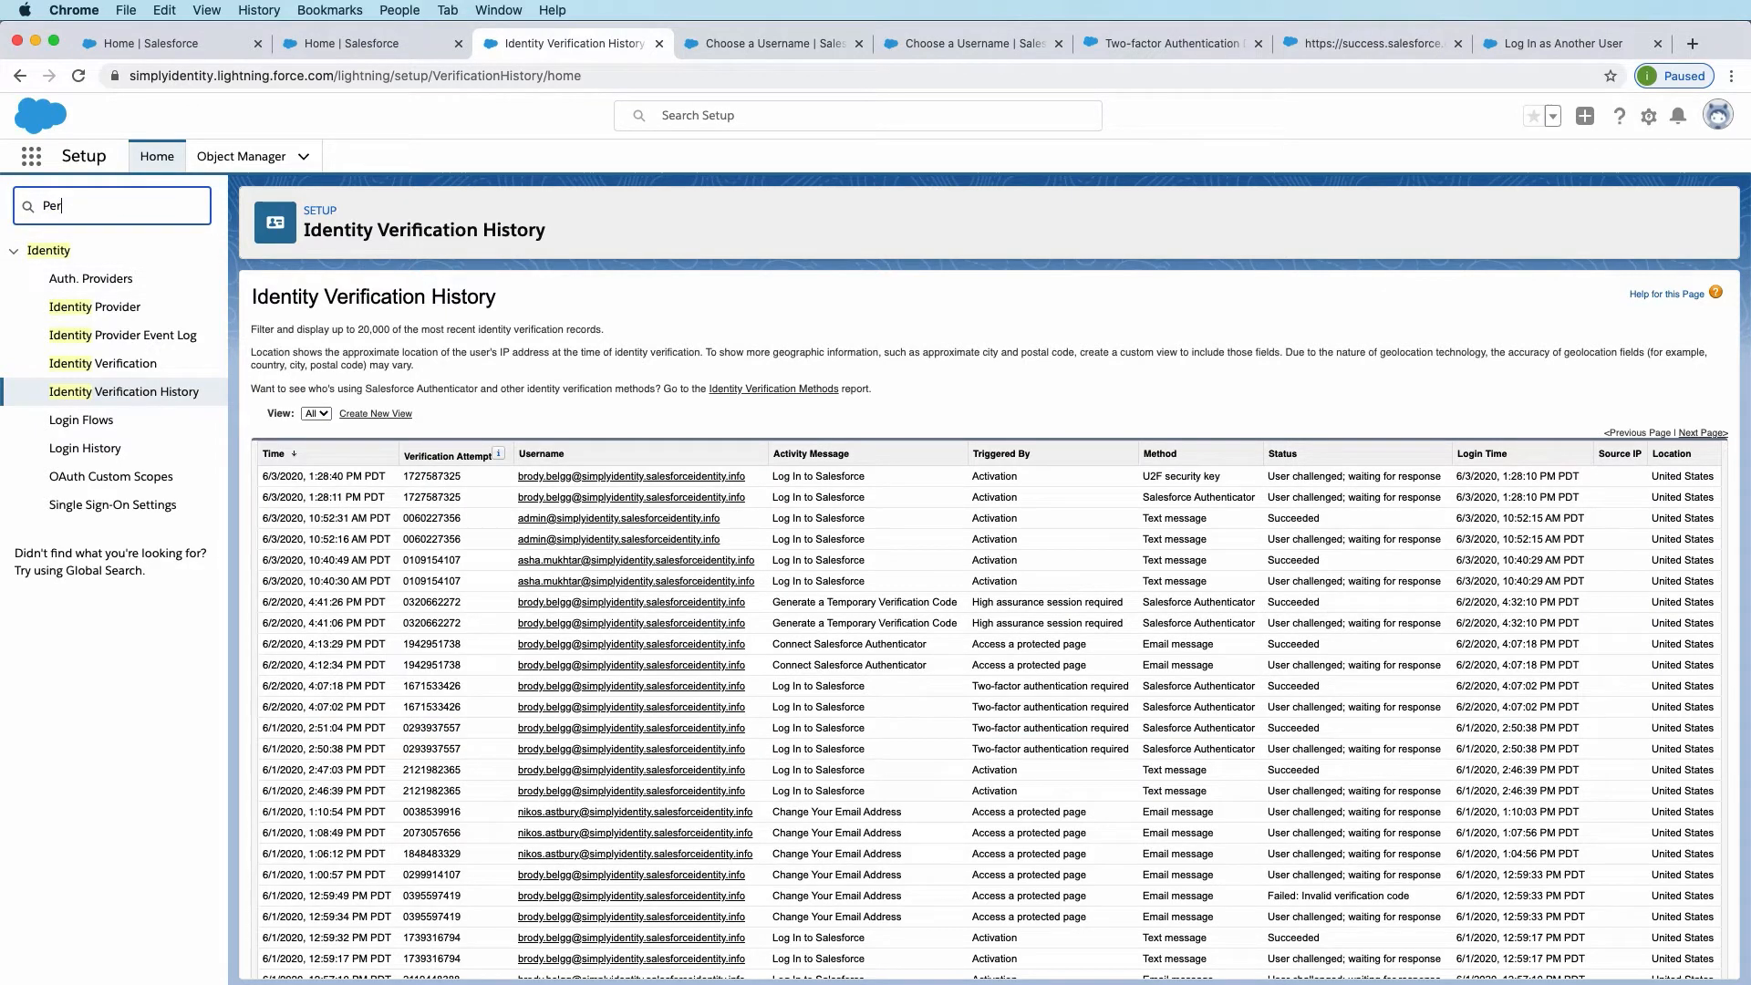
text(Permission)
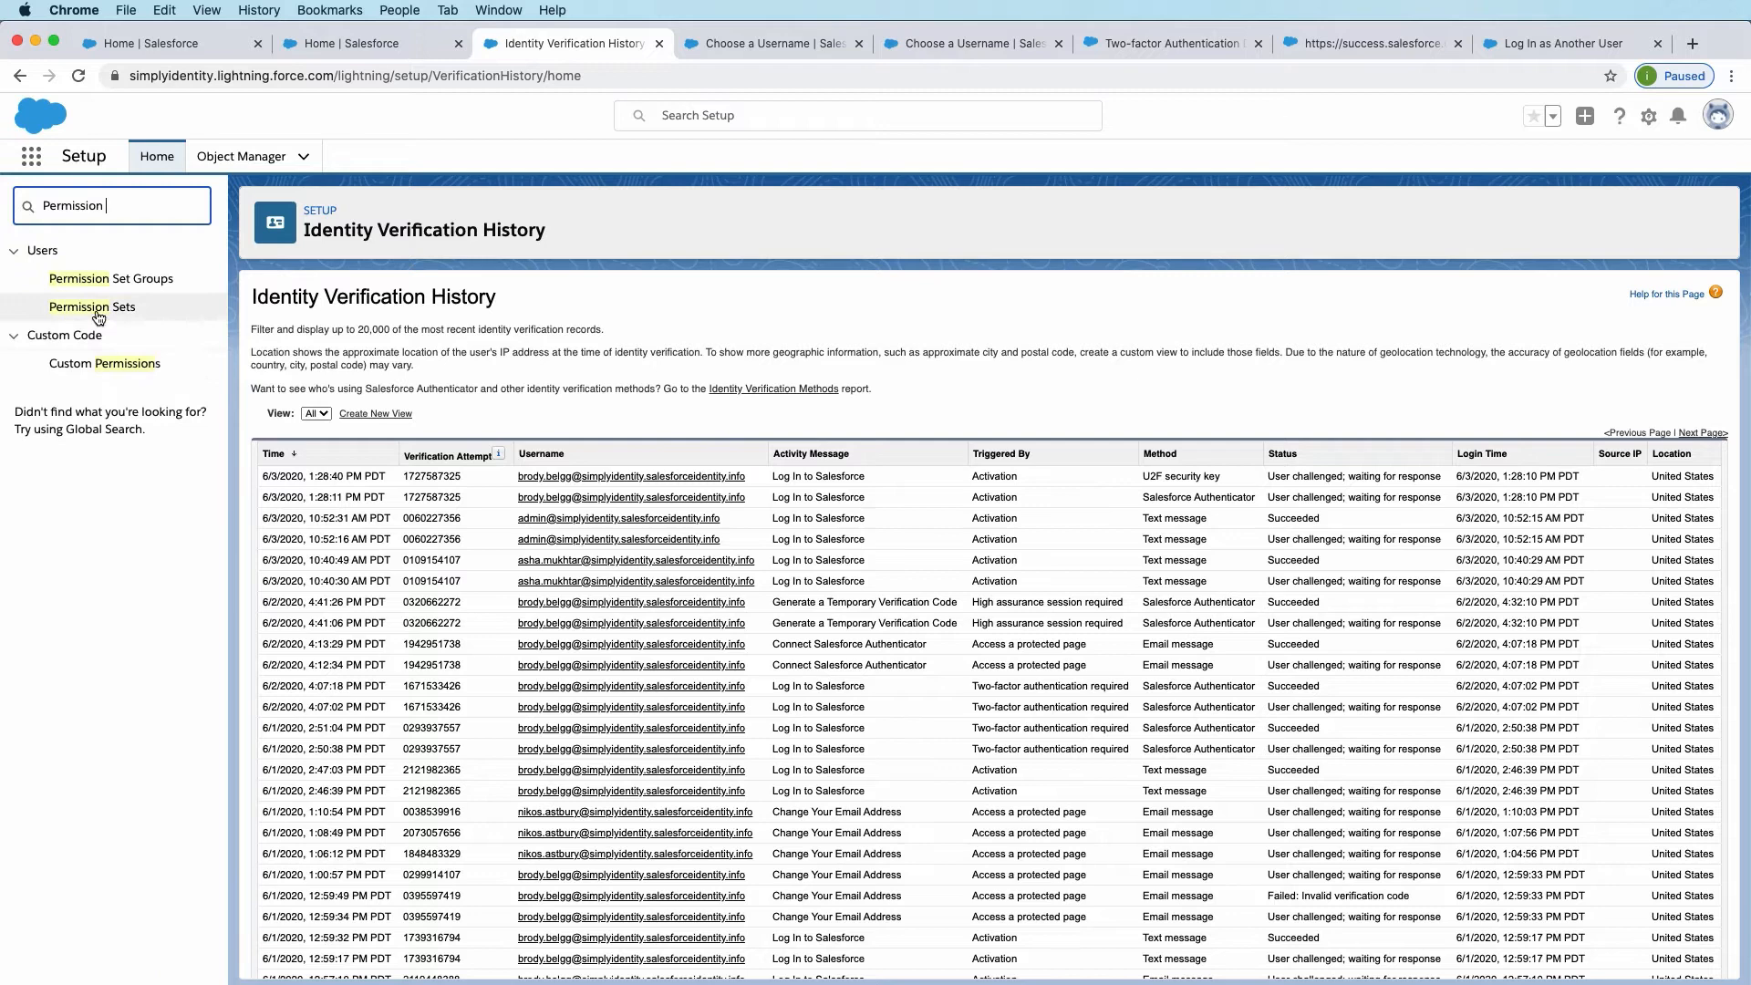
click(91, 306)
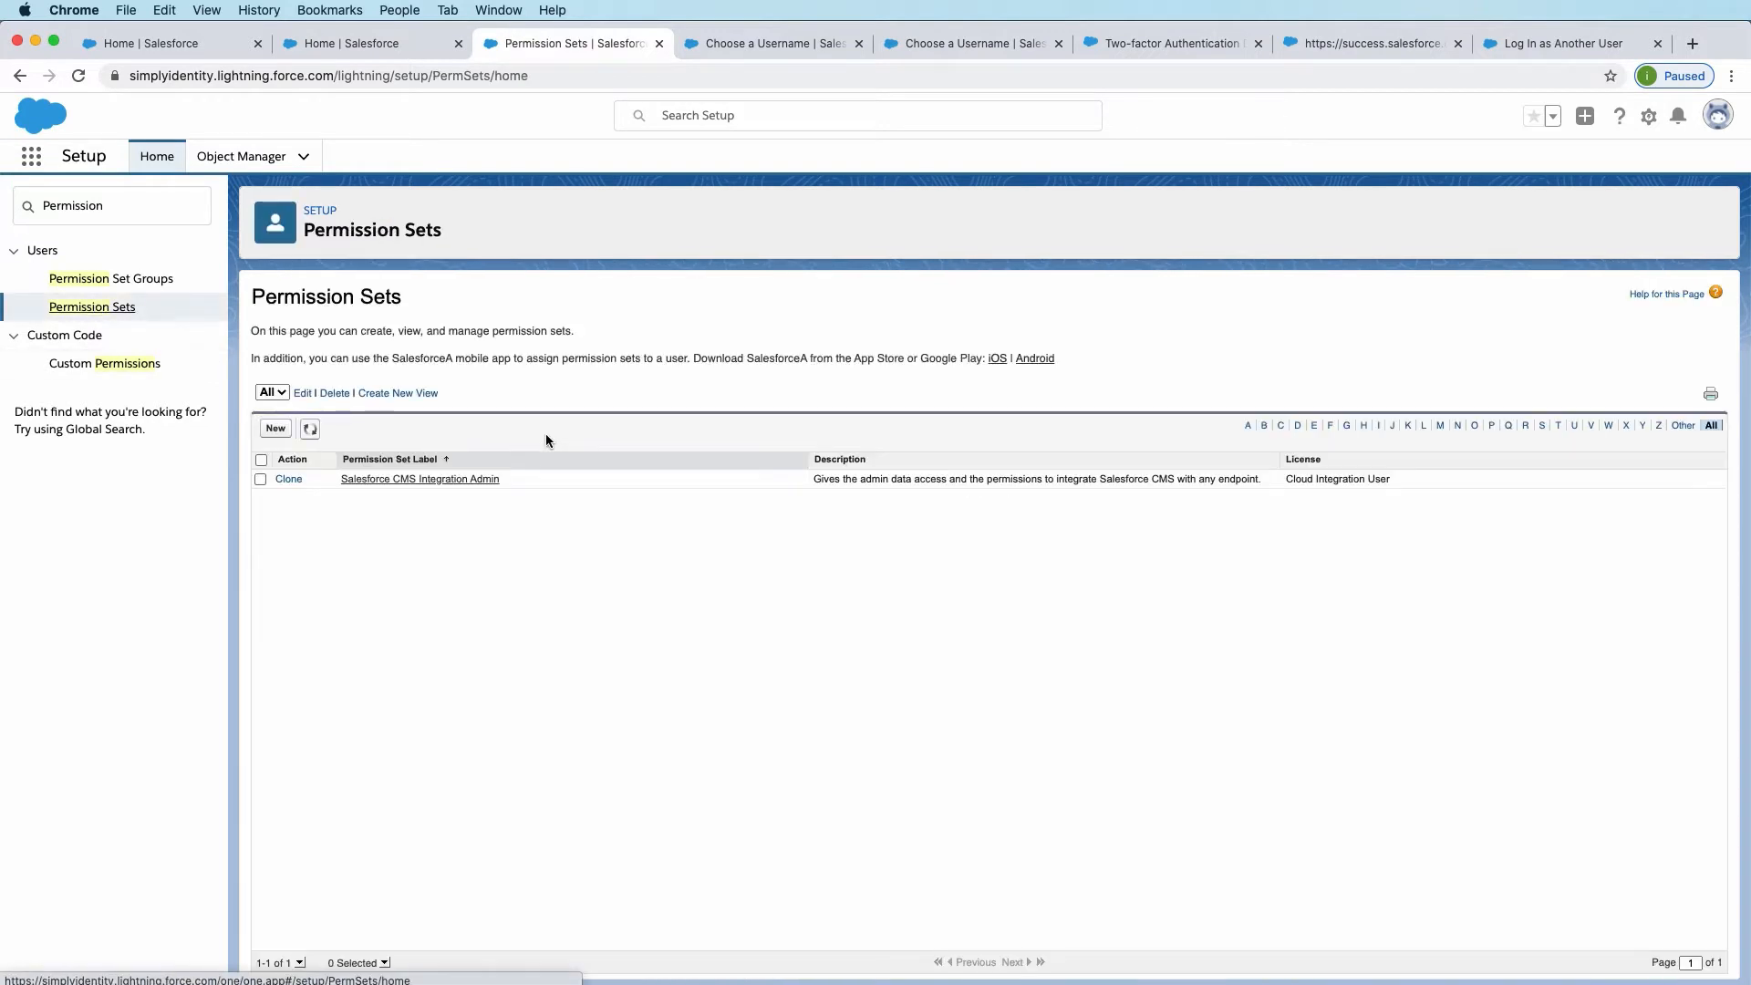
Step: Create permission set 'Require MFA' described 'Require MFA for all user logins' and save it
click(274, 428)
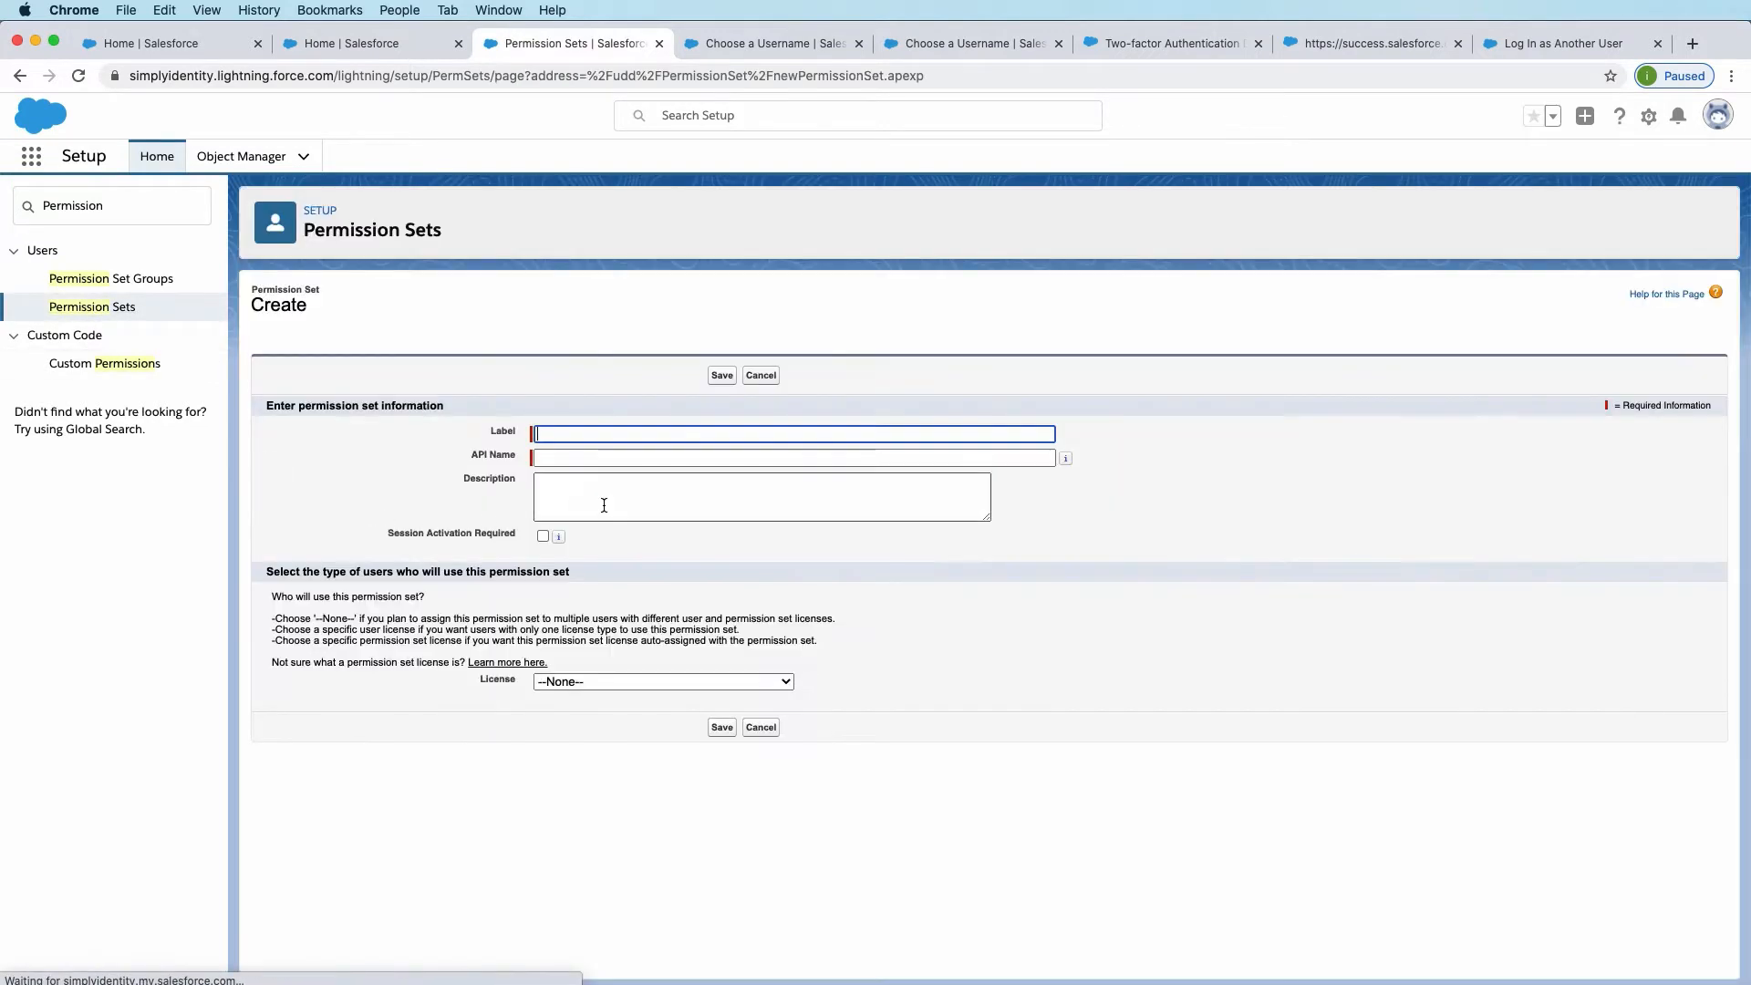
text(R)
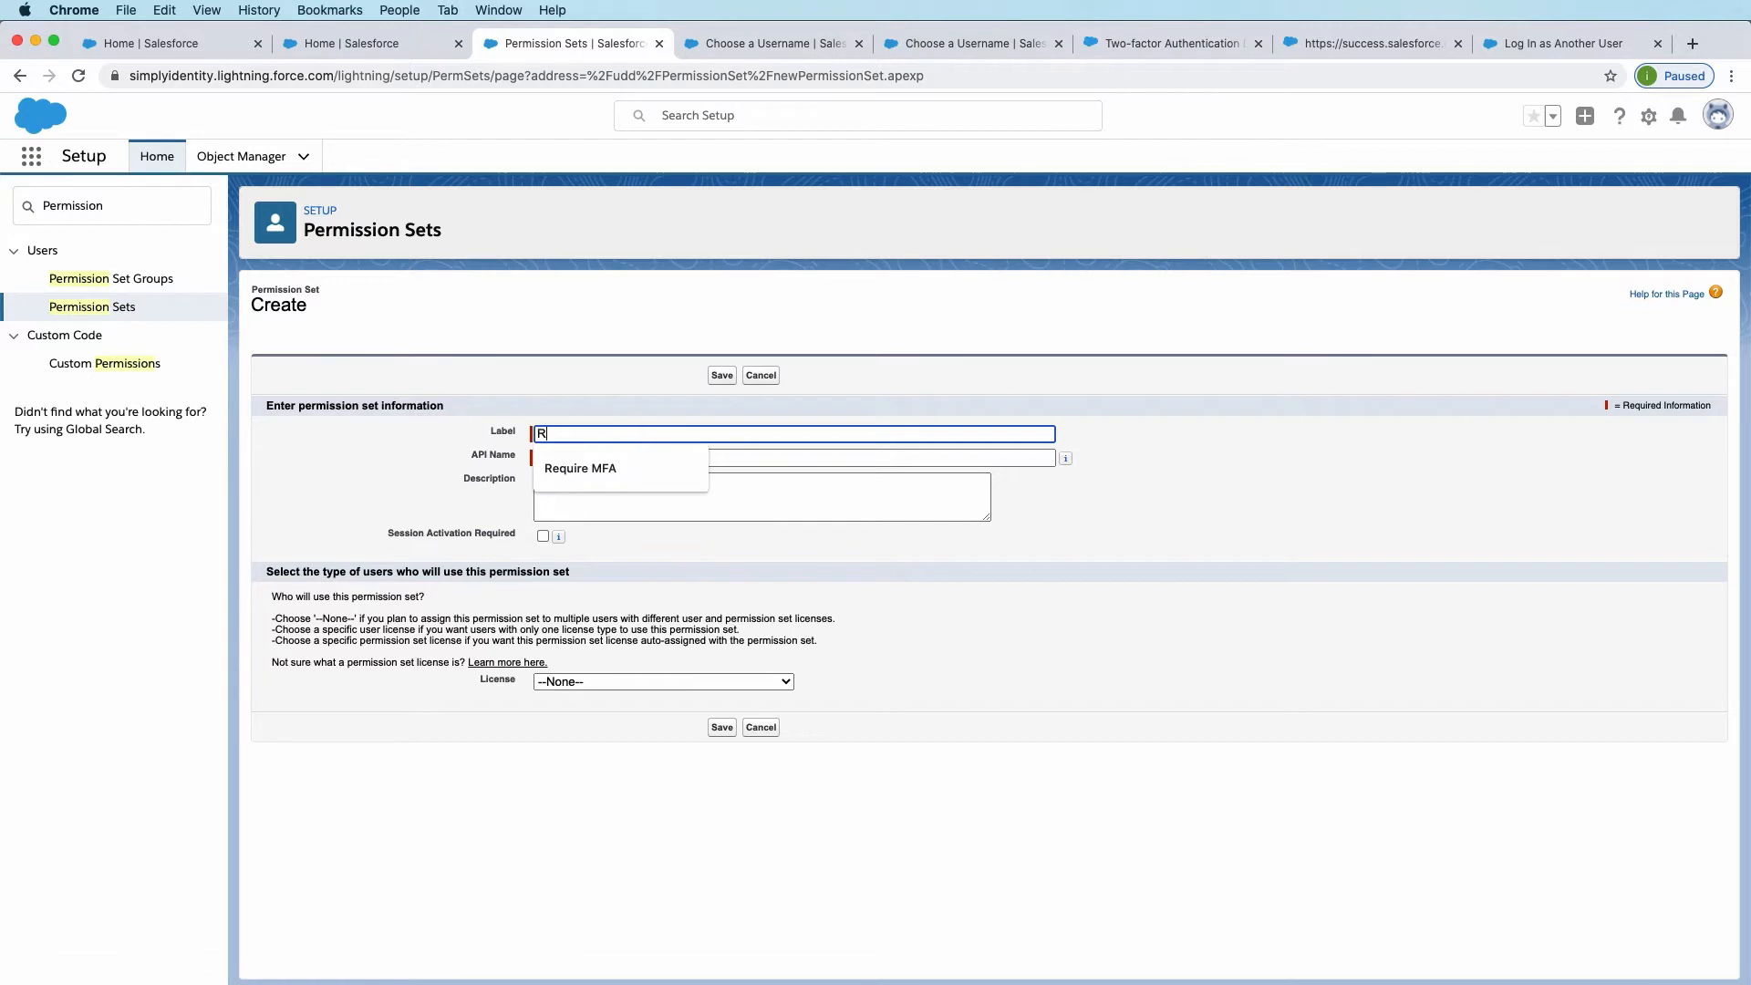
text(equire MFA)
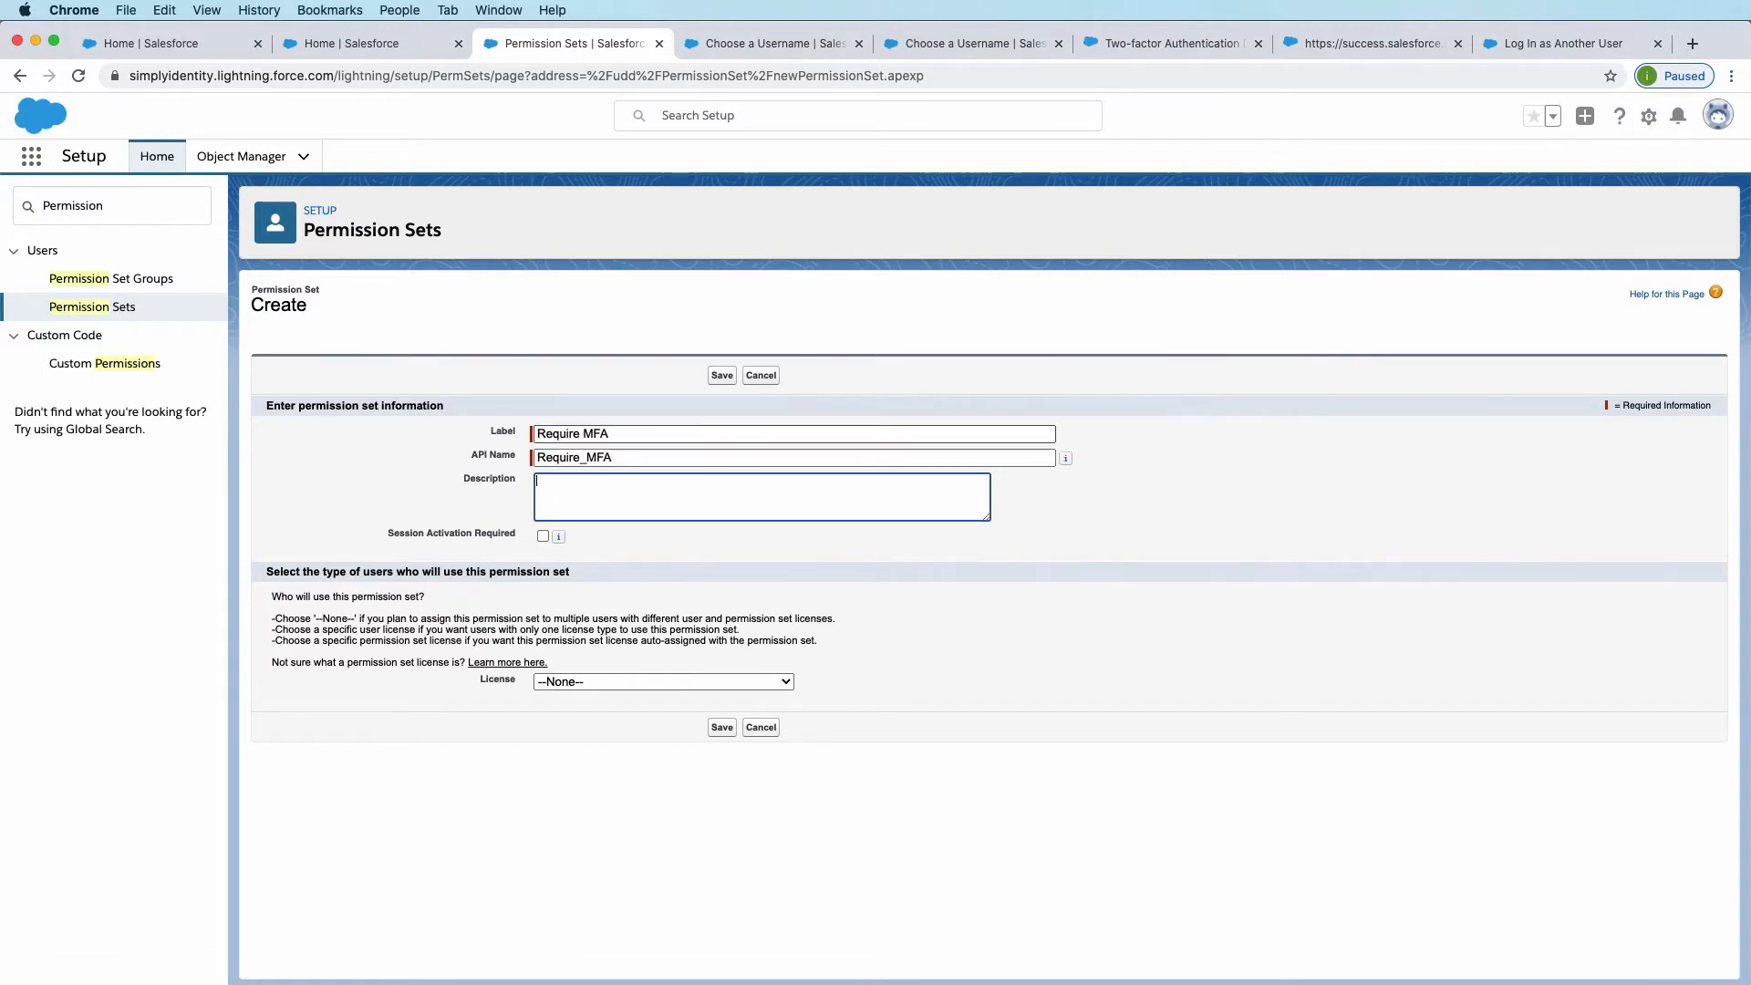
text(Require MFA for all user logins)
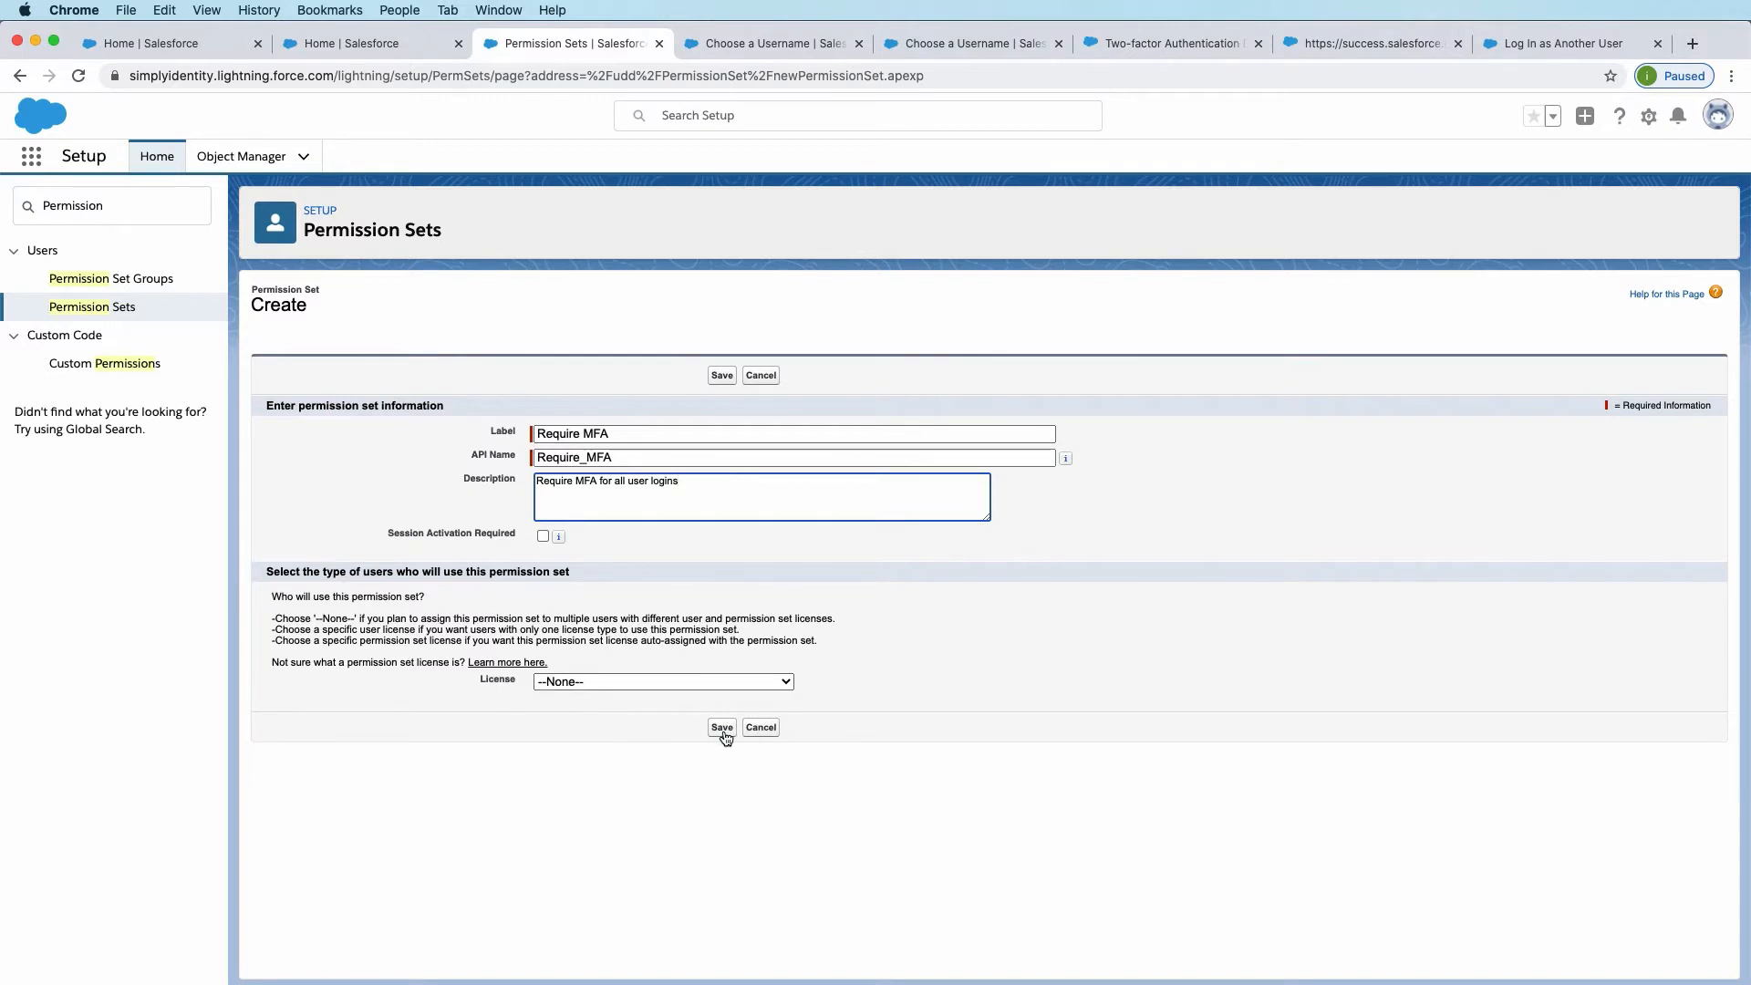
click(722, 727)
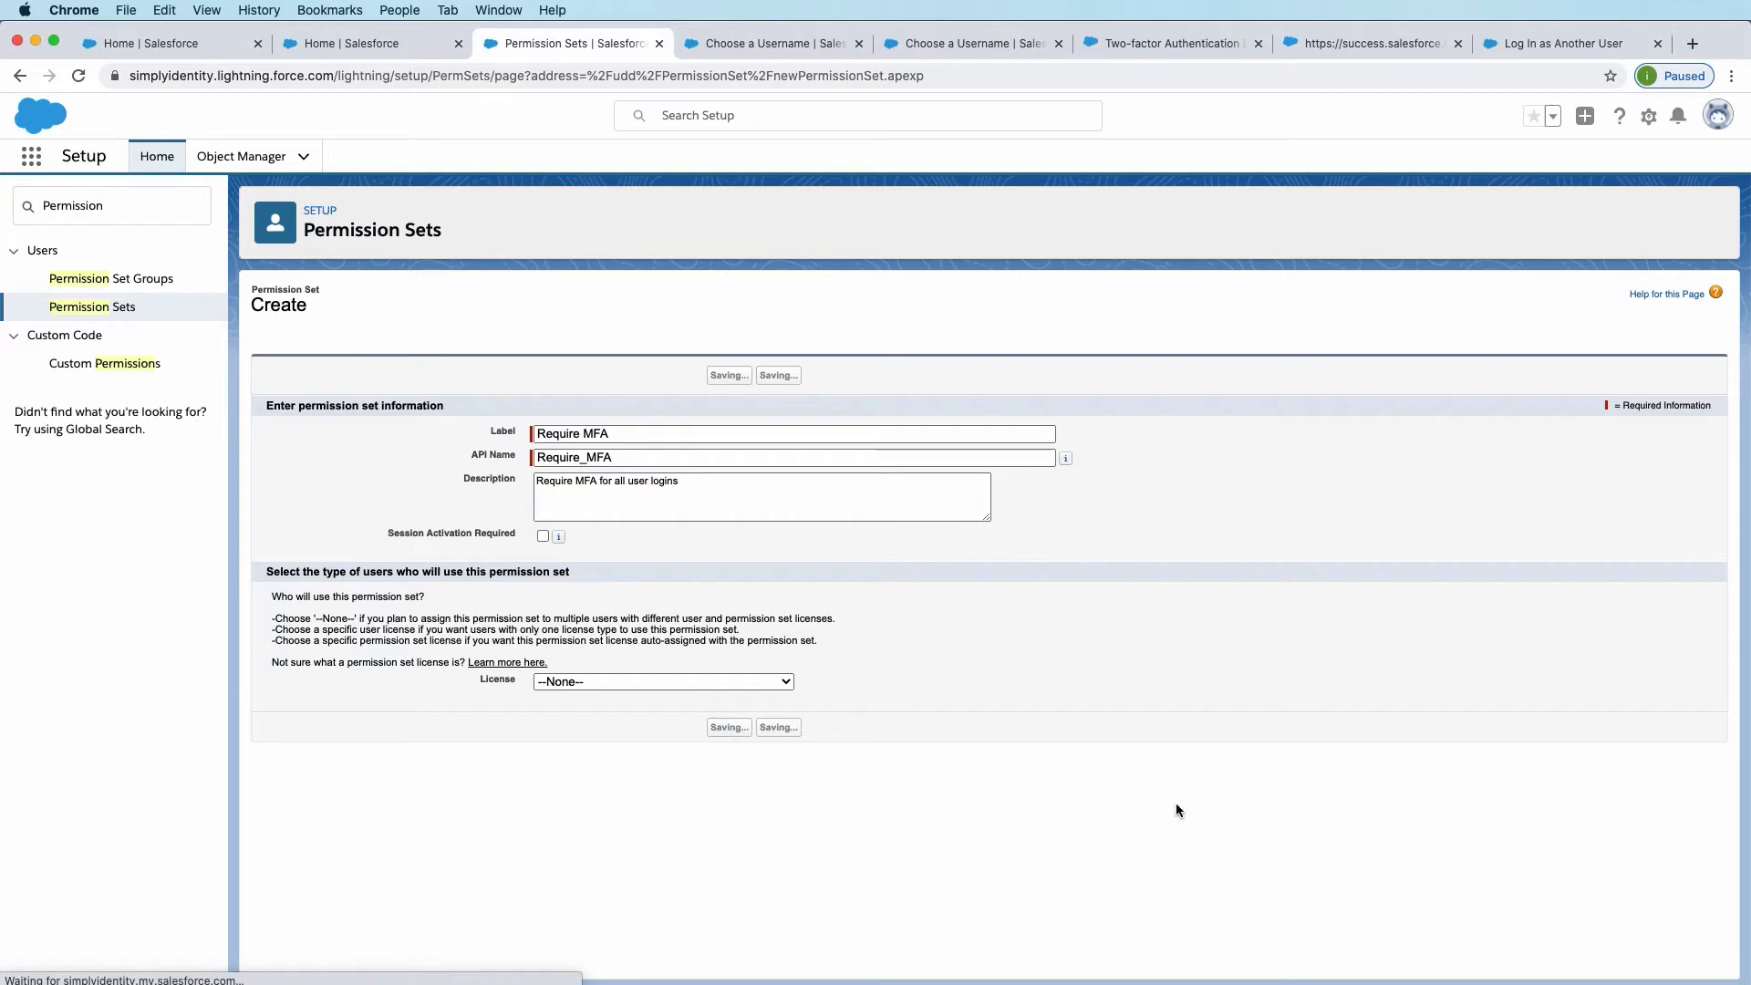
Step: In System Permissions enable Two-Factor Authentication for User Interface Logins and confirm the save
click(727, 727)
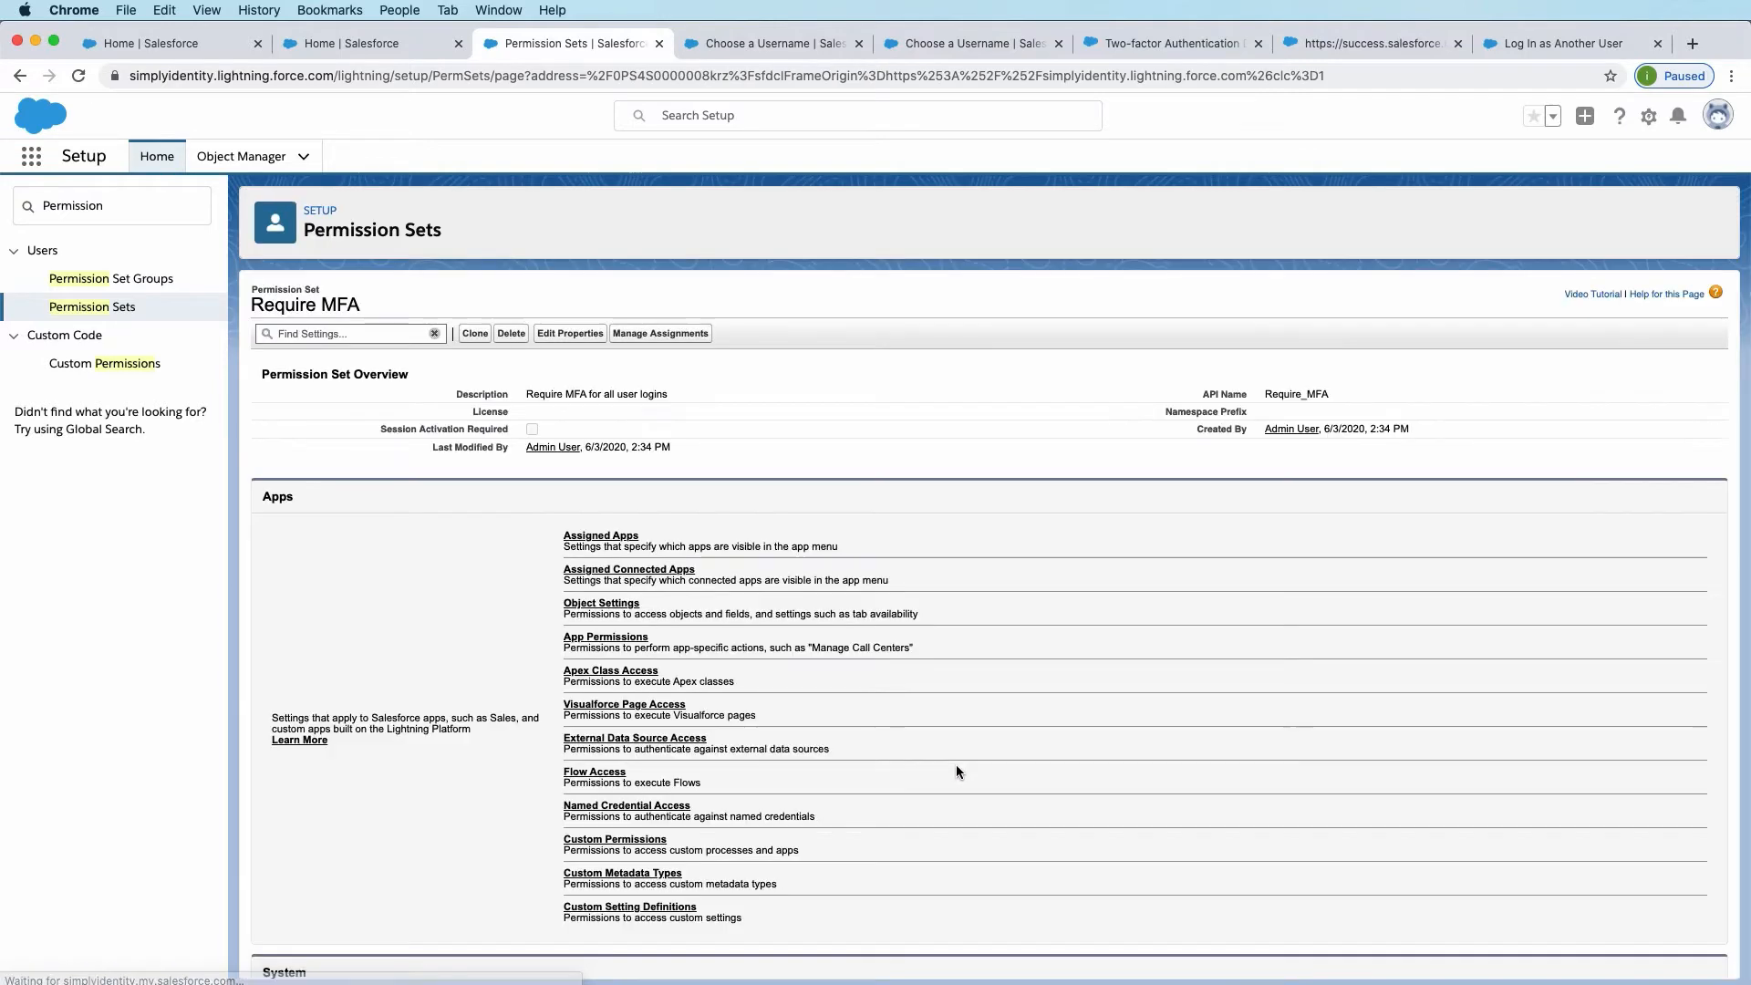
scroll(down, 3)
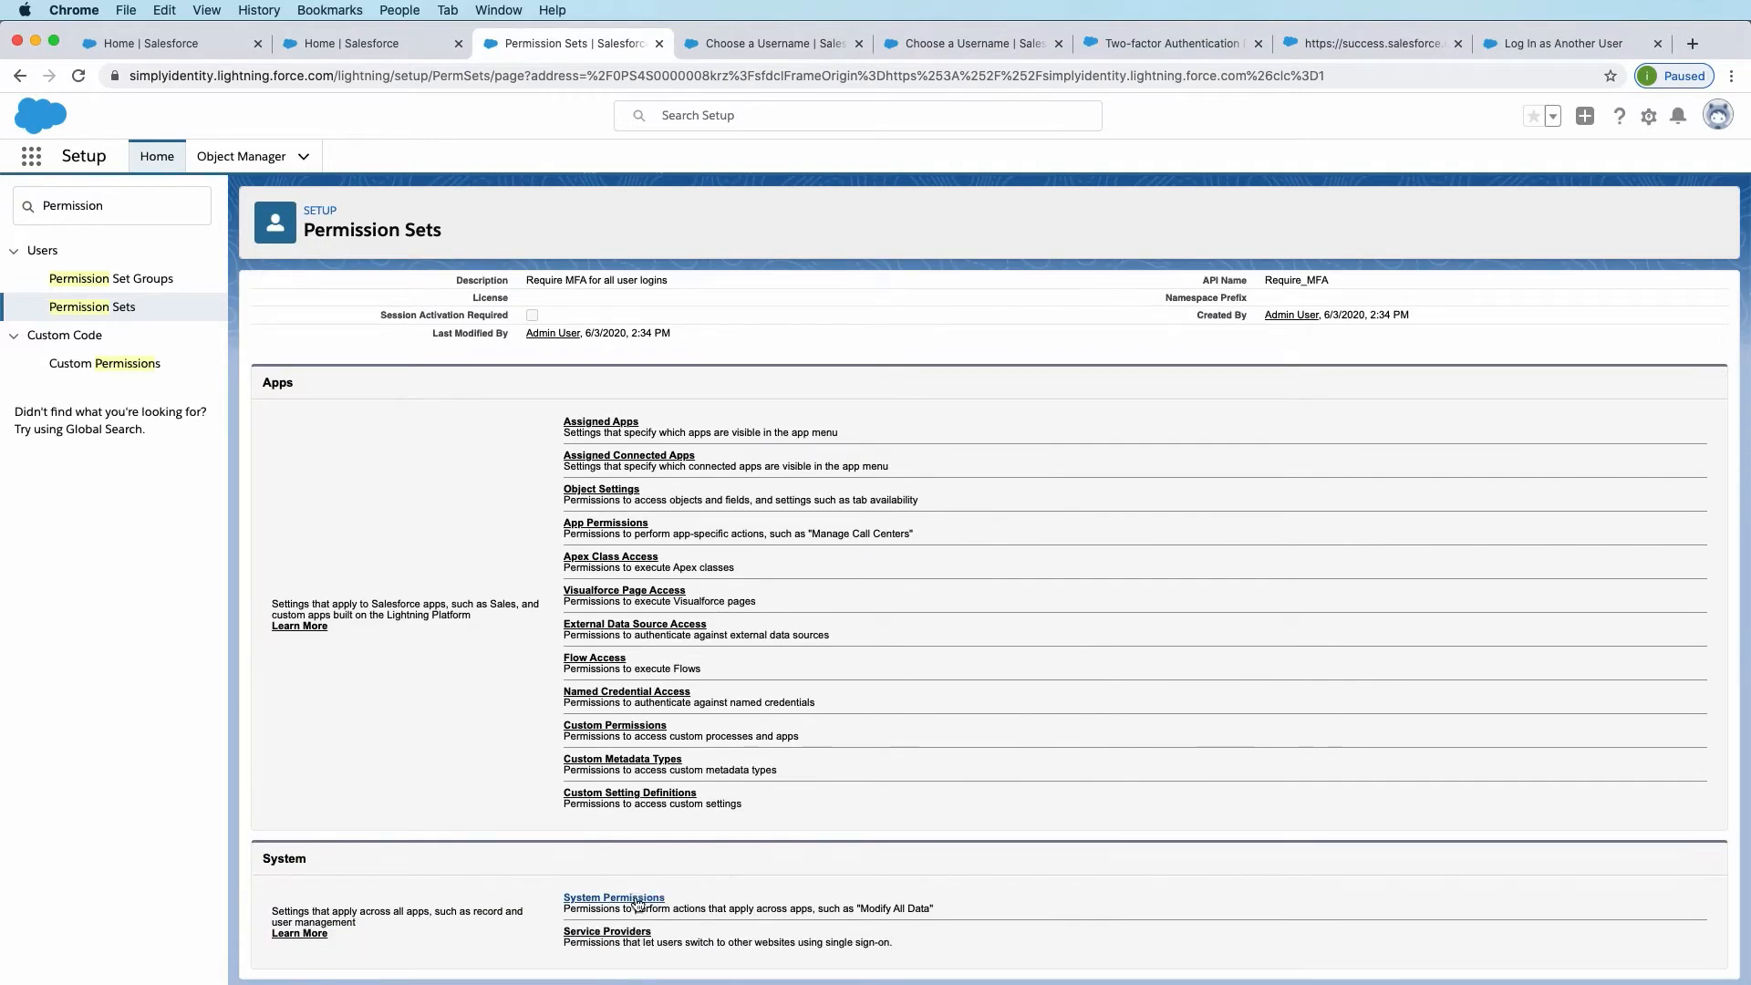
click(613, 897)
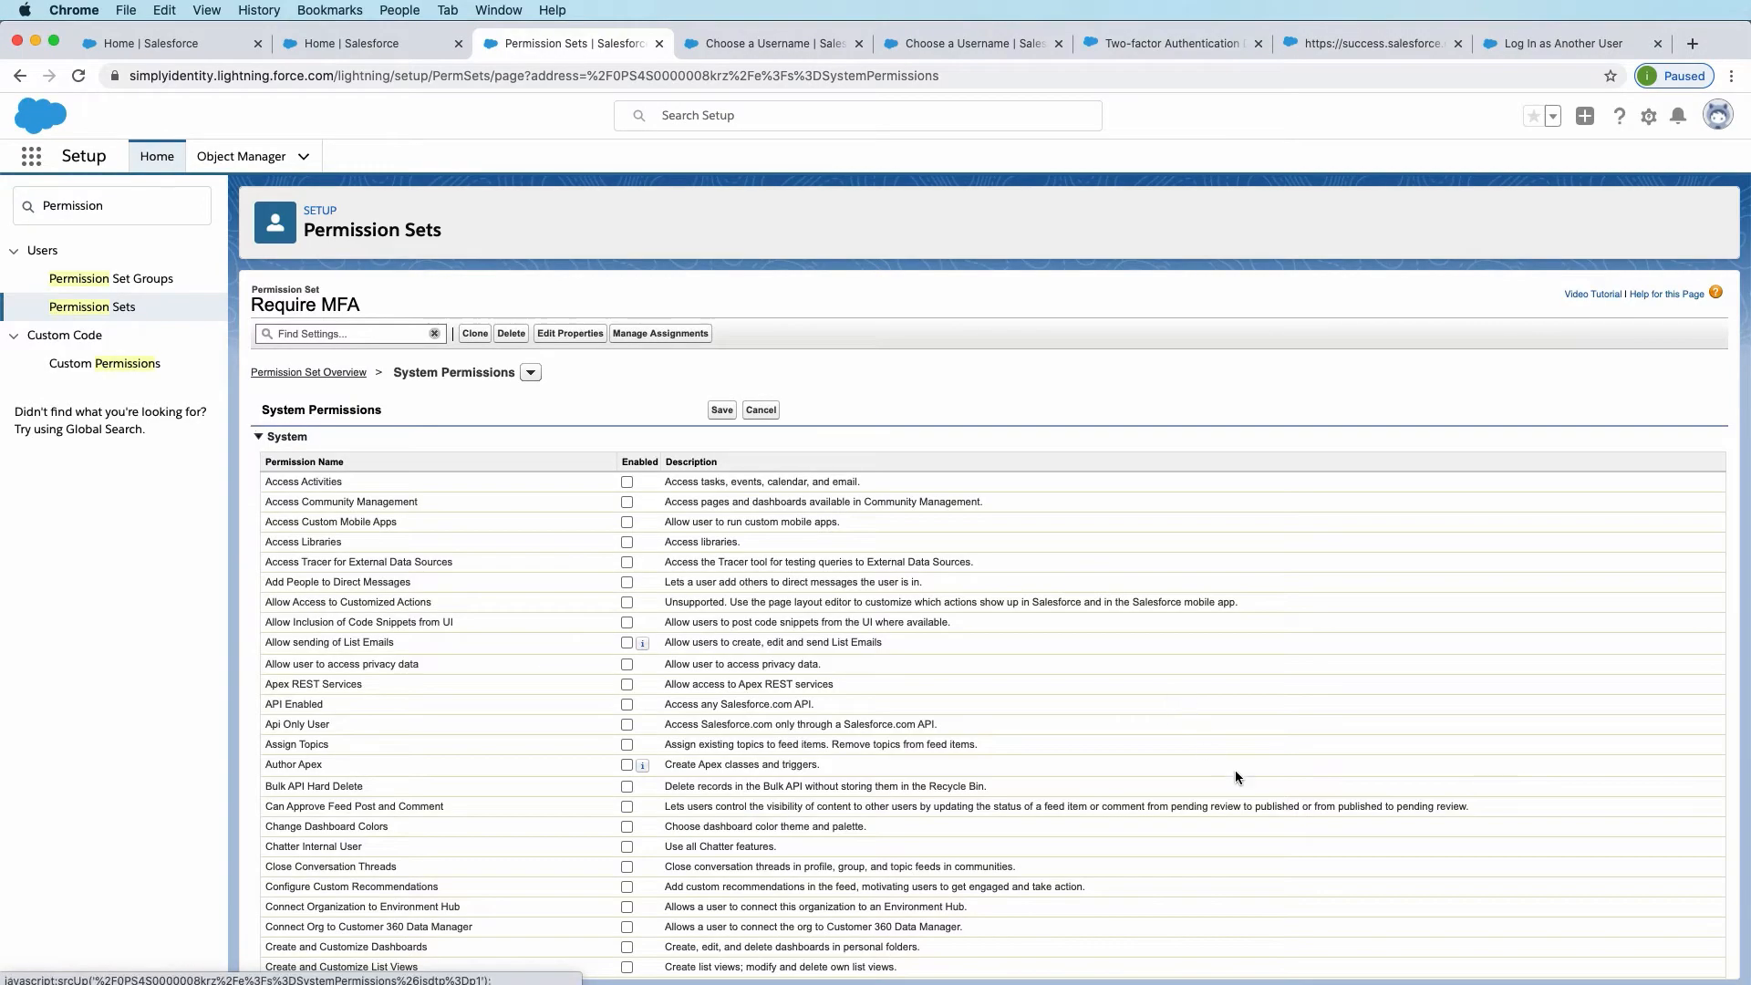
scroll(down, 3)
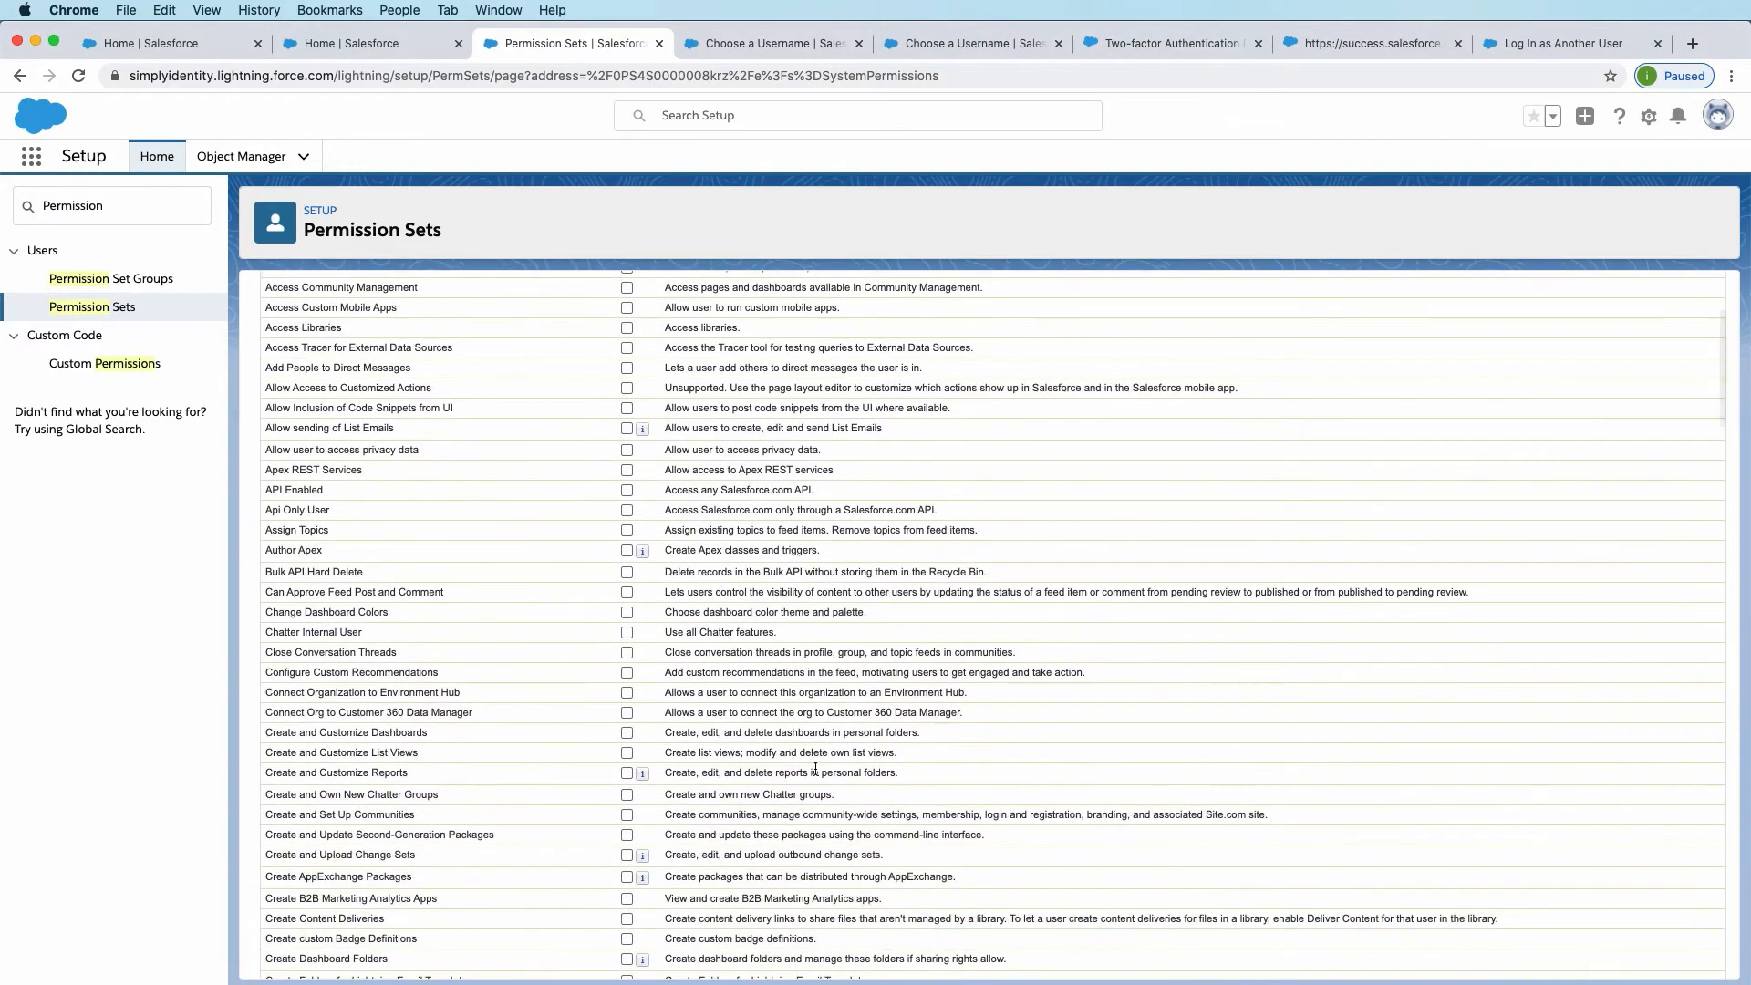
scroll(down, 3)
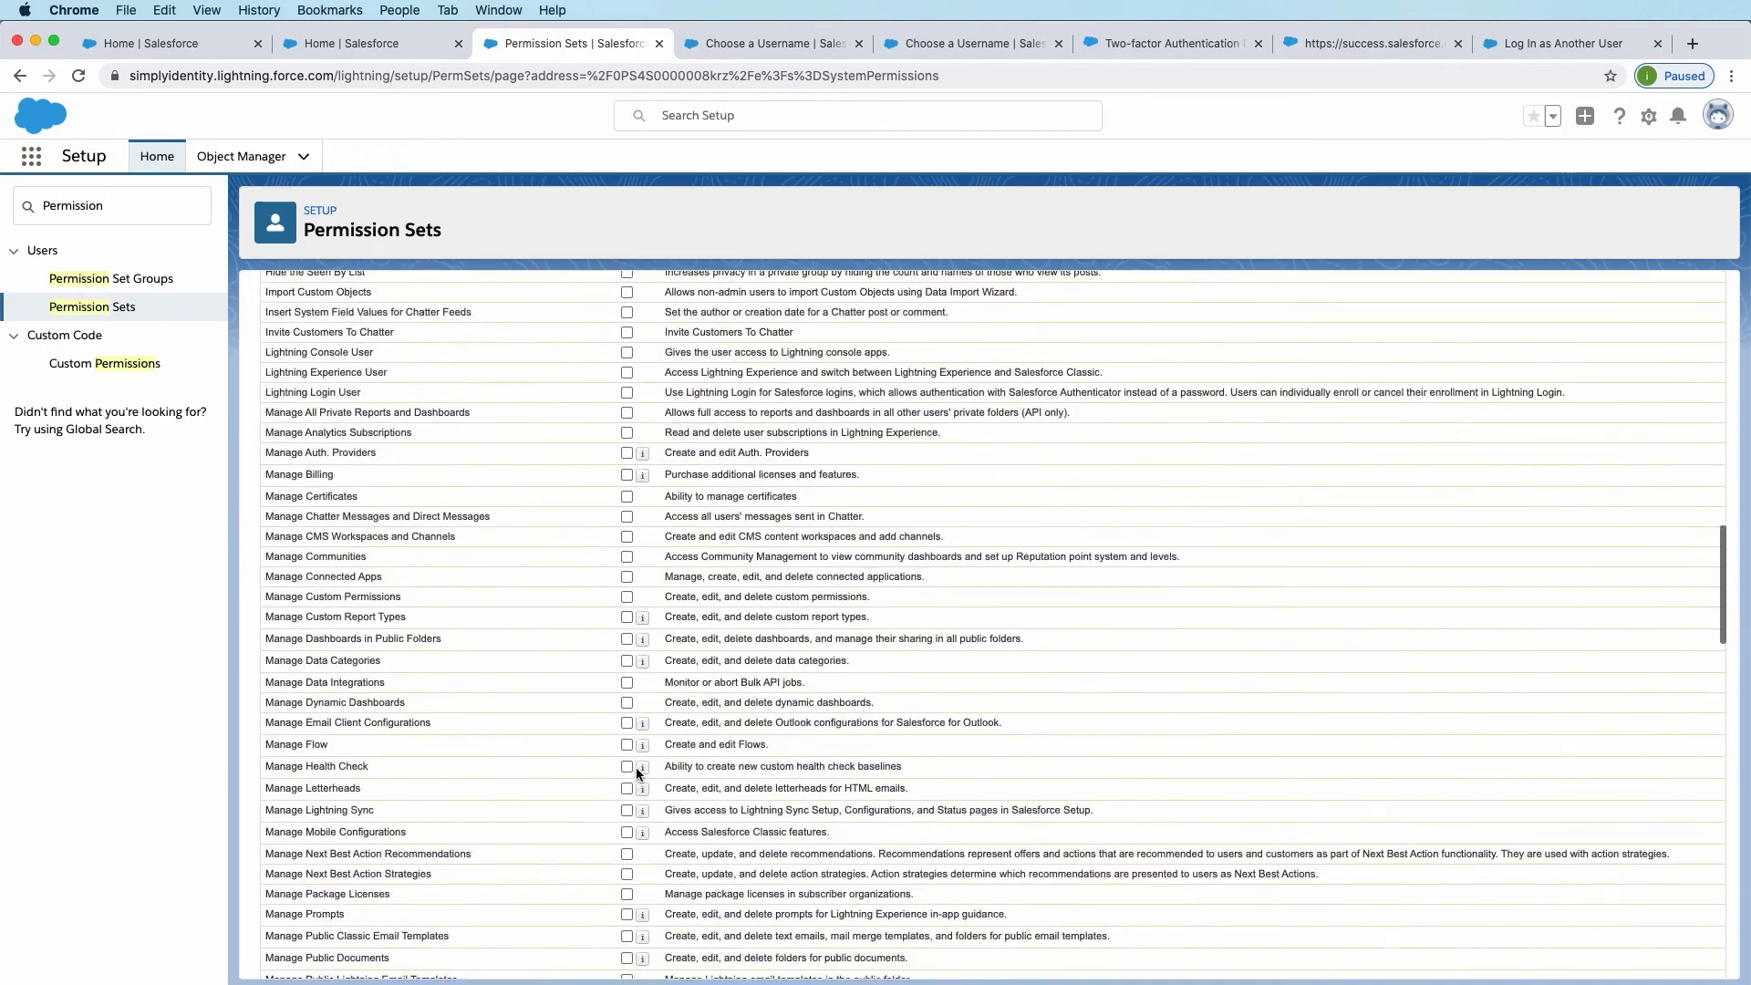
scroll(down, 3)
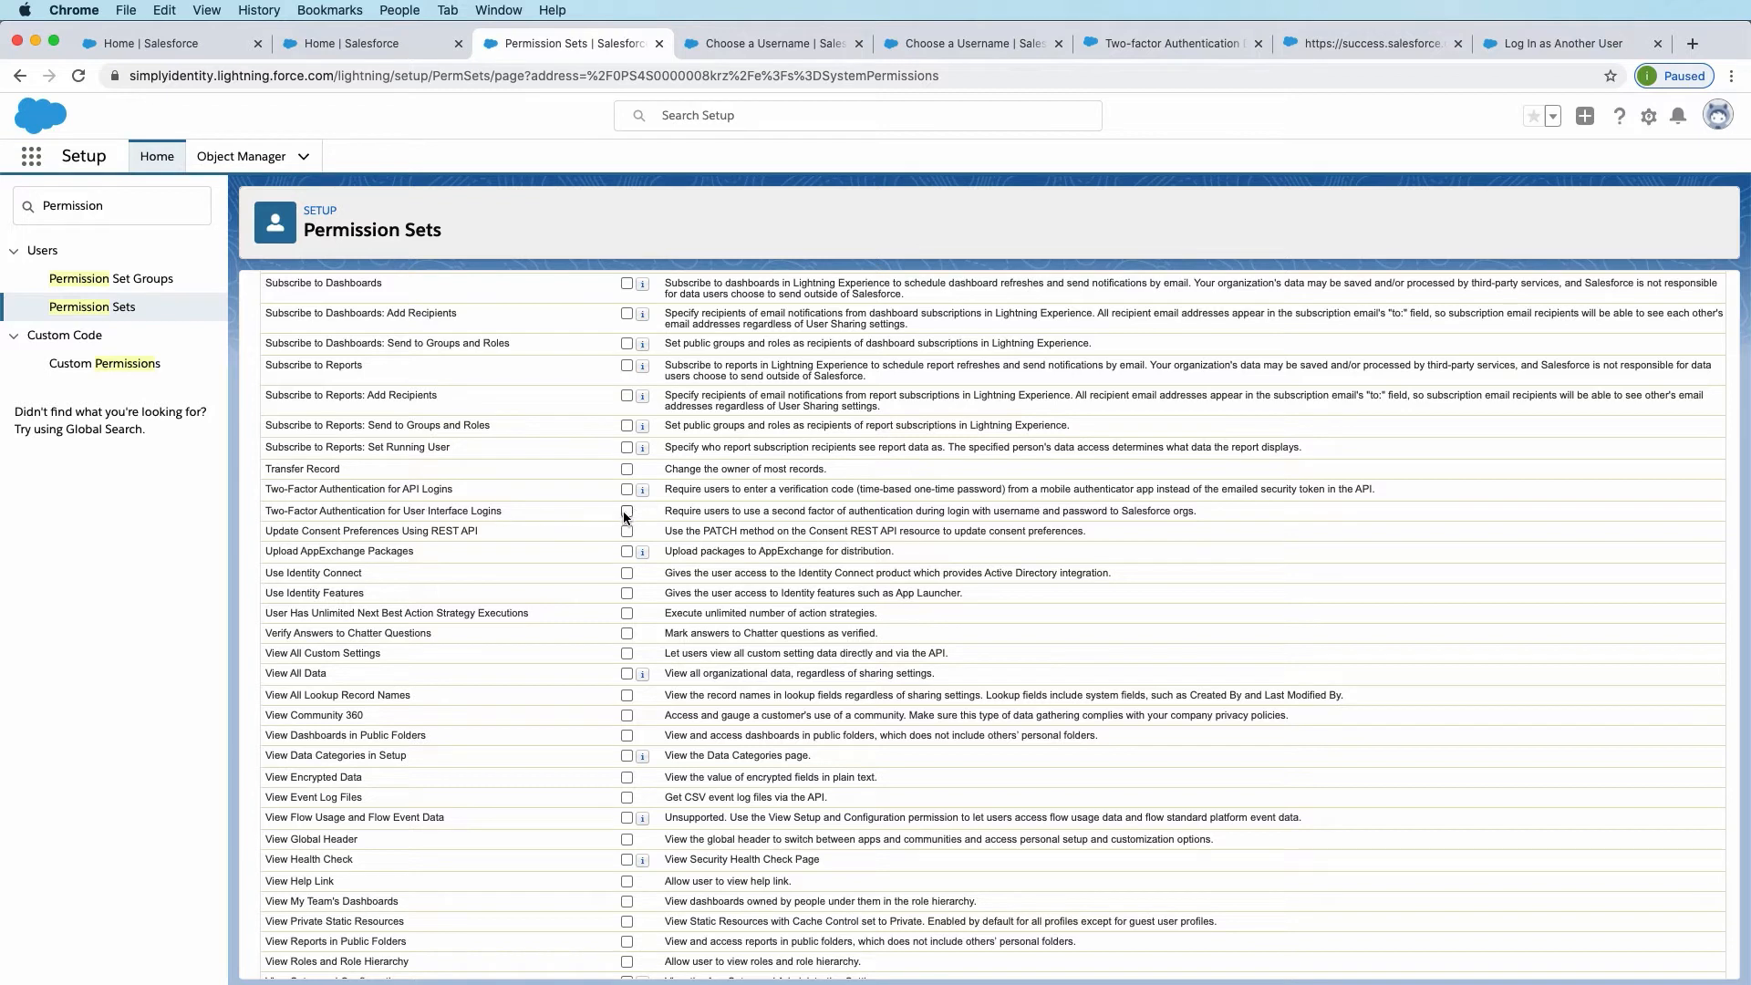
click(627, 511)
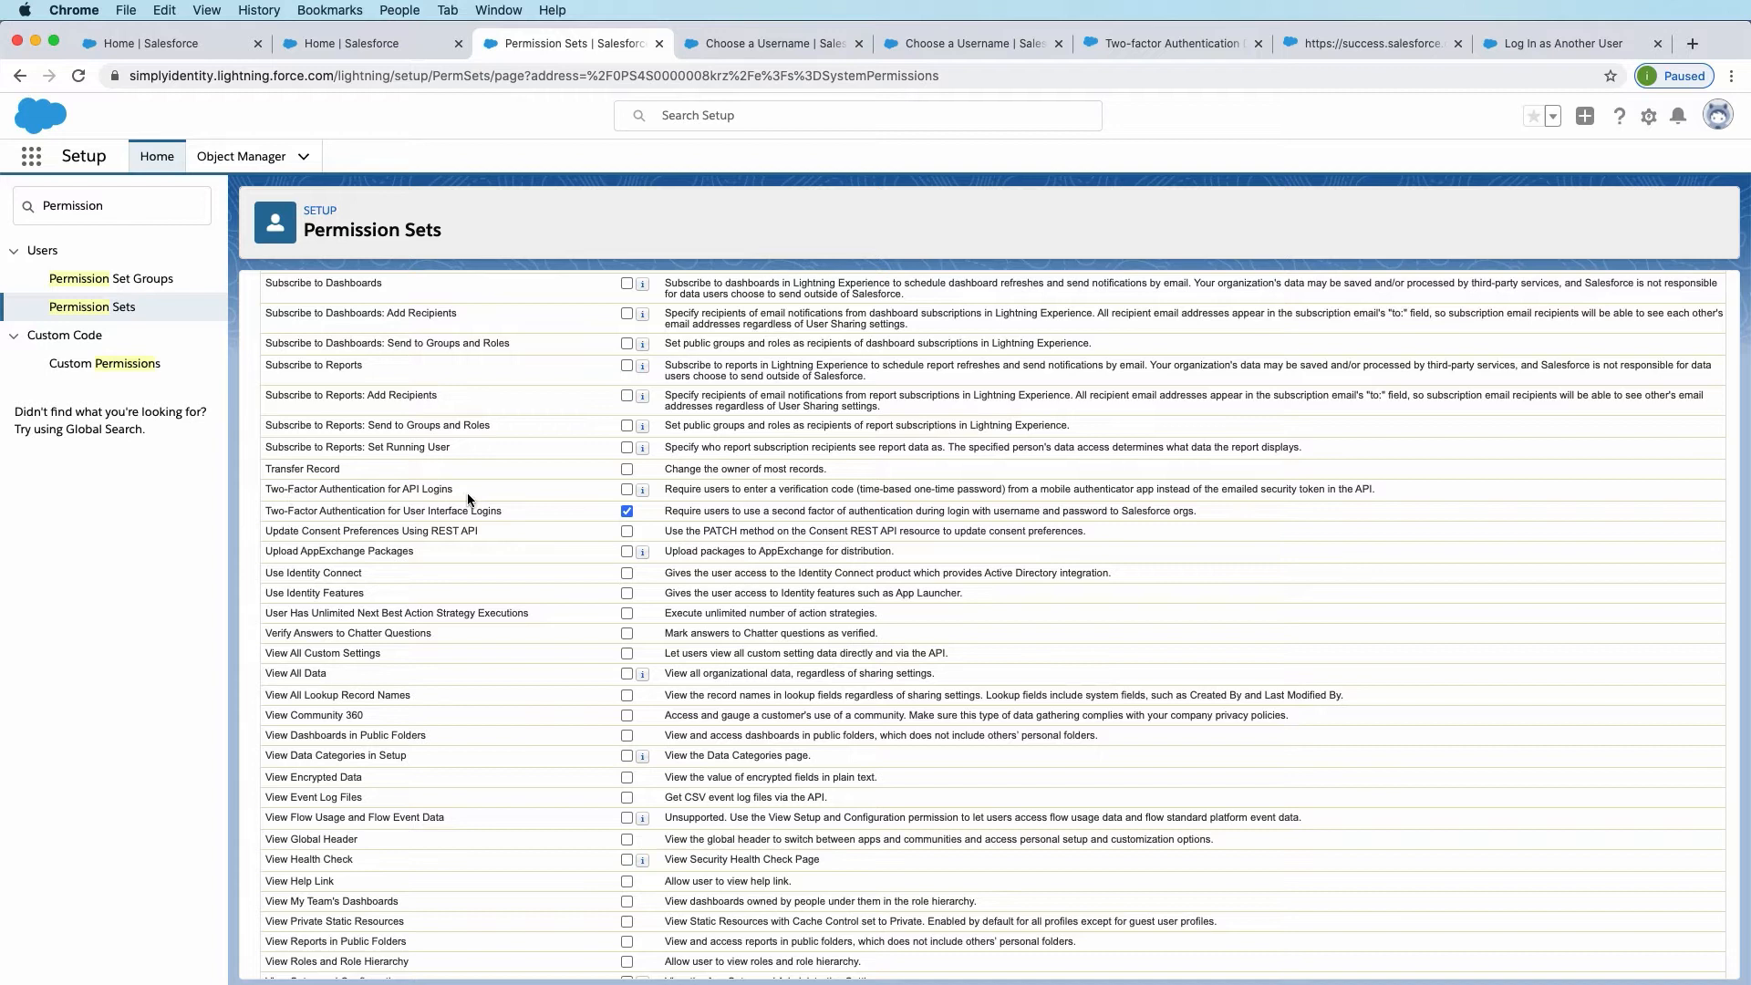
mouse_move(607, 495)
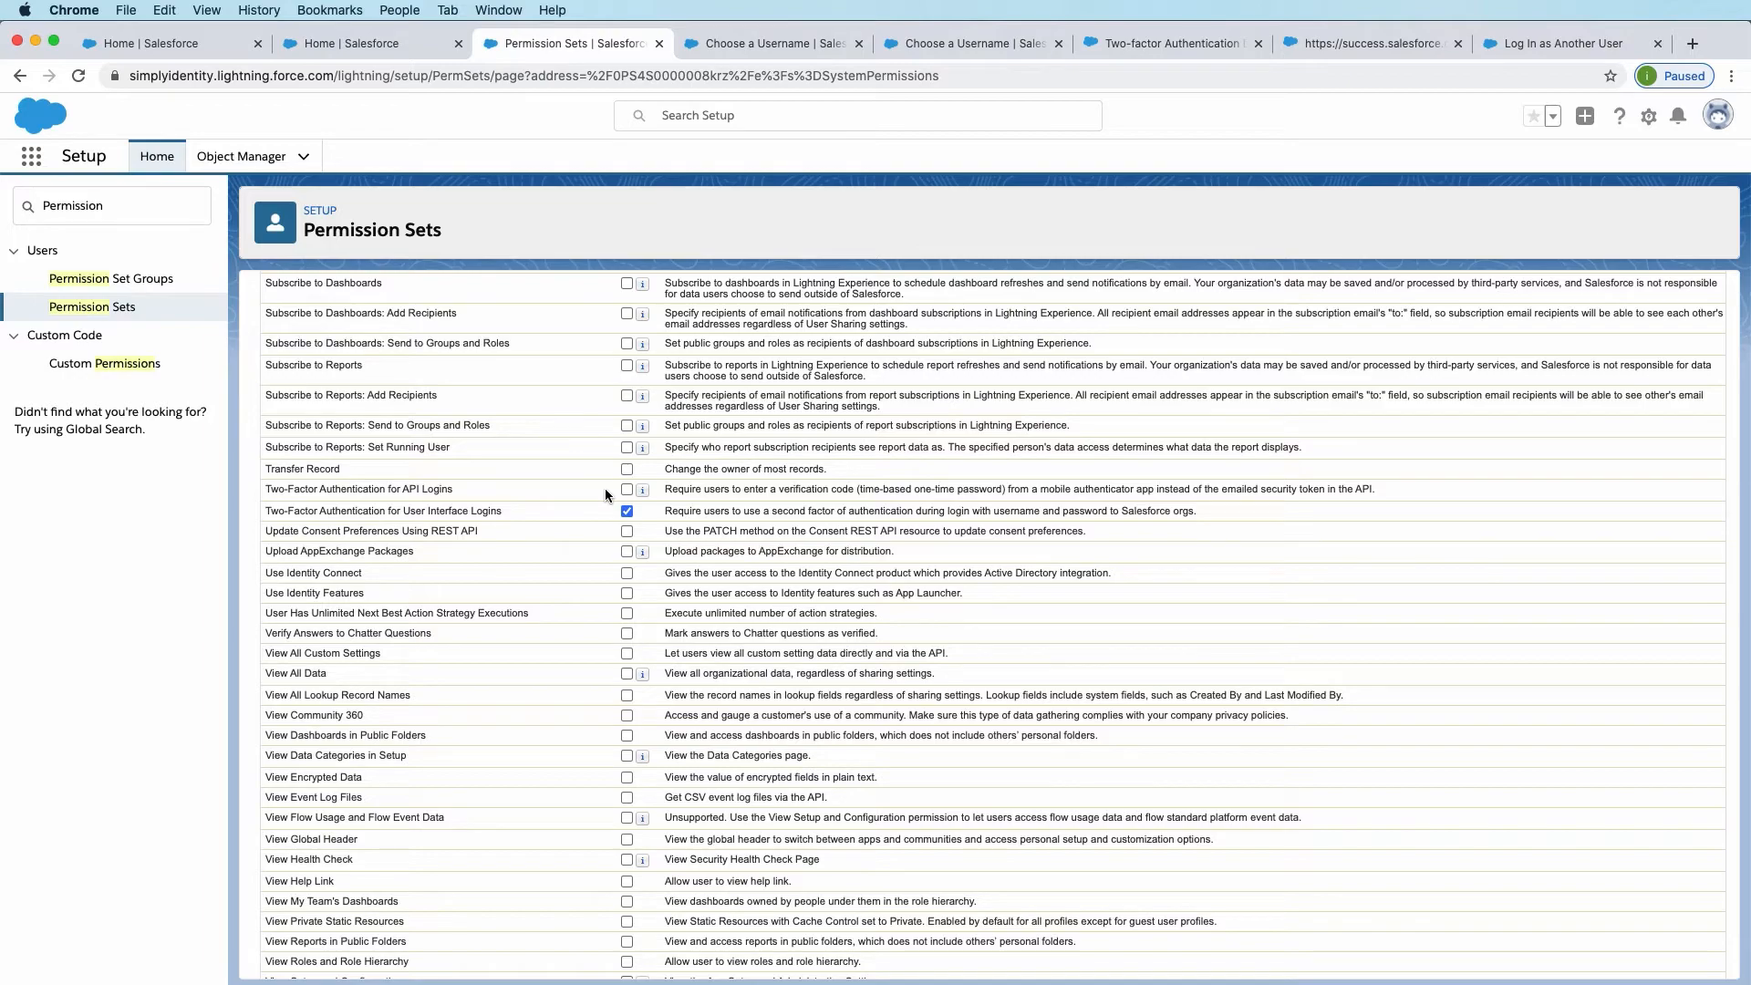
mouse_move(574, 648)
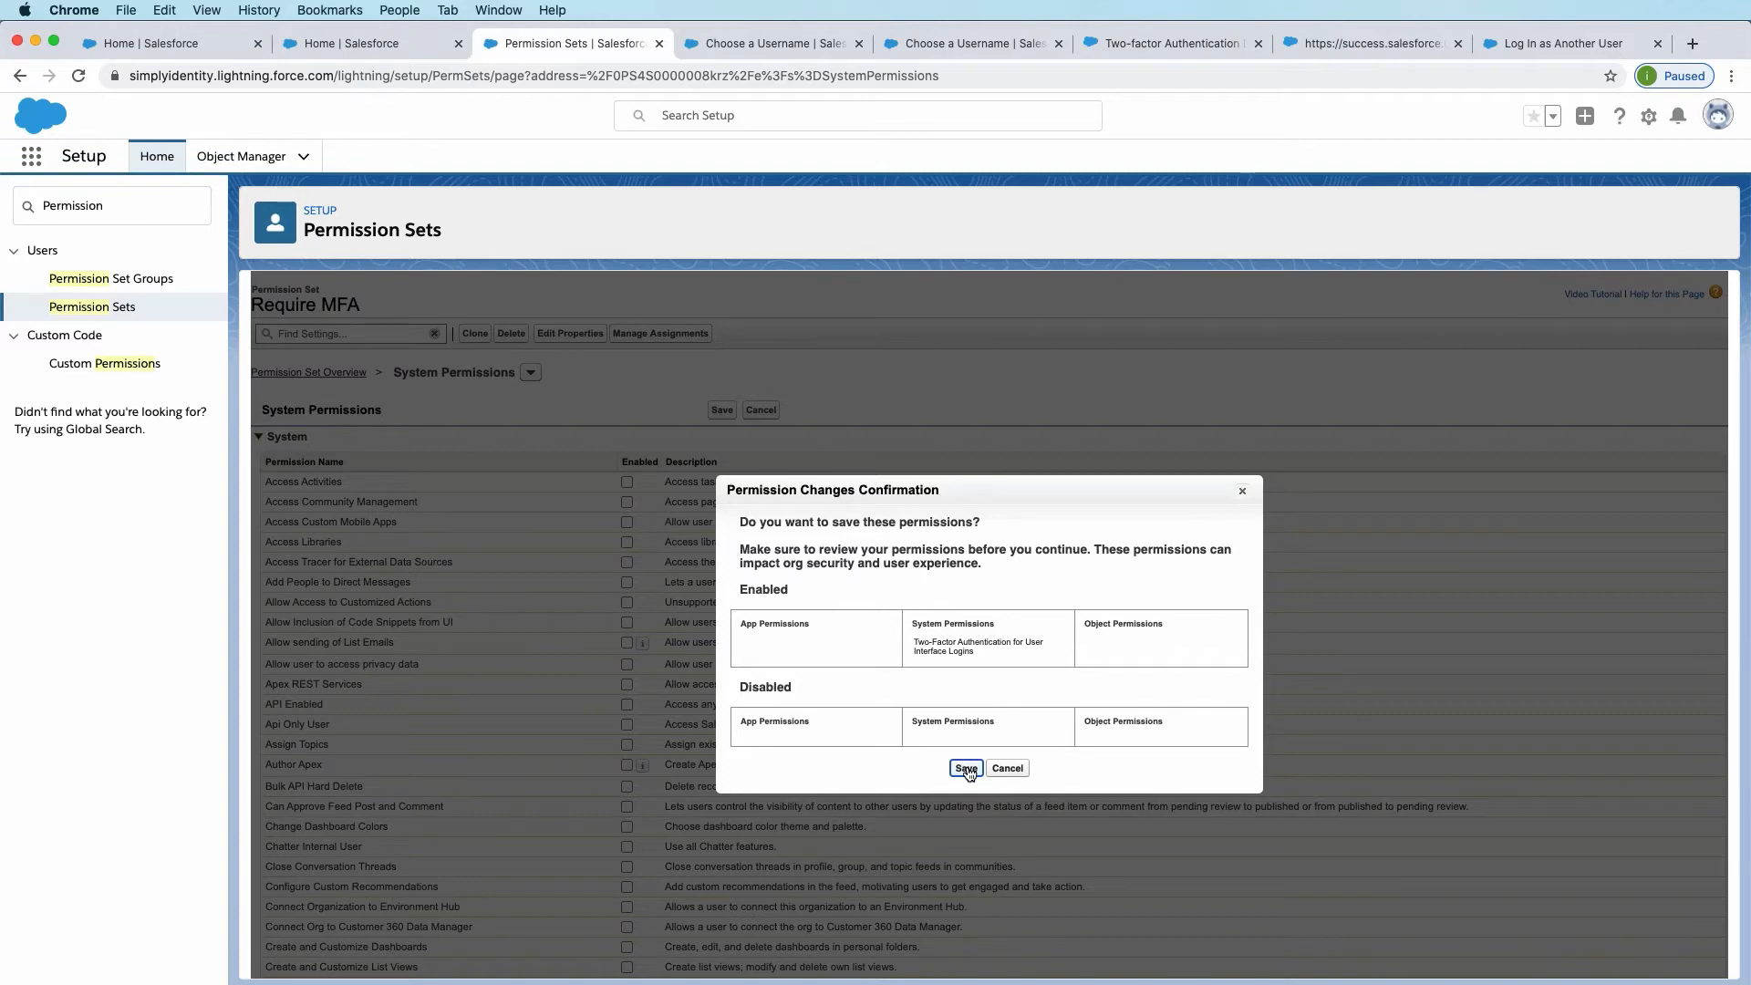
click(966, 768)
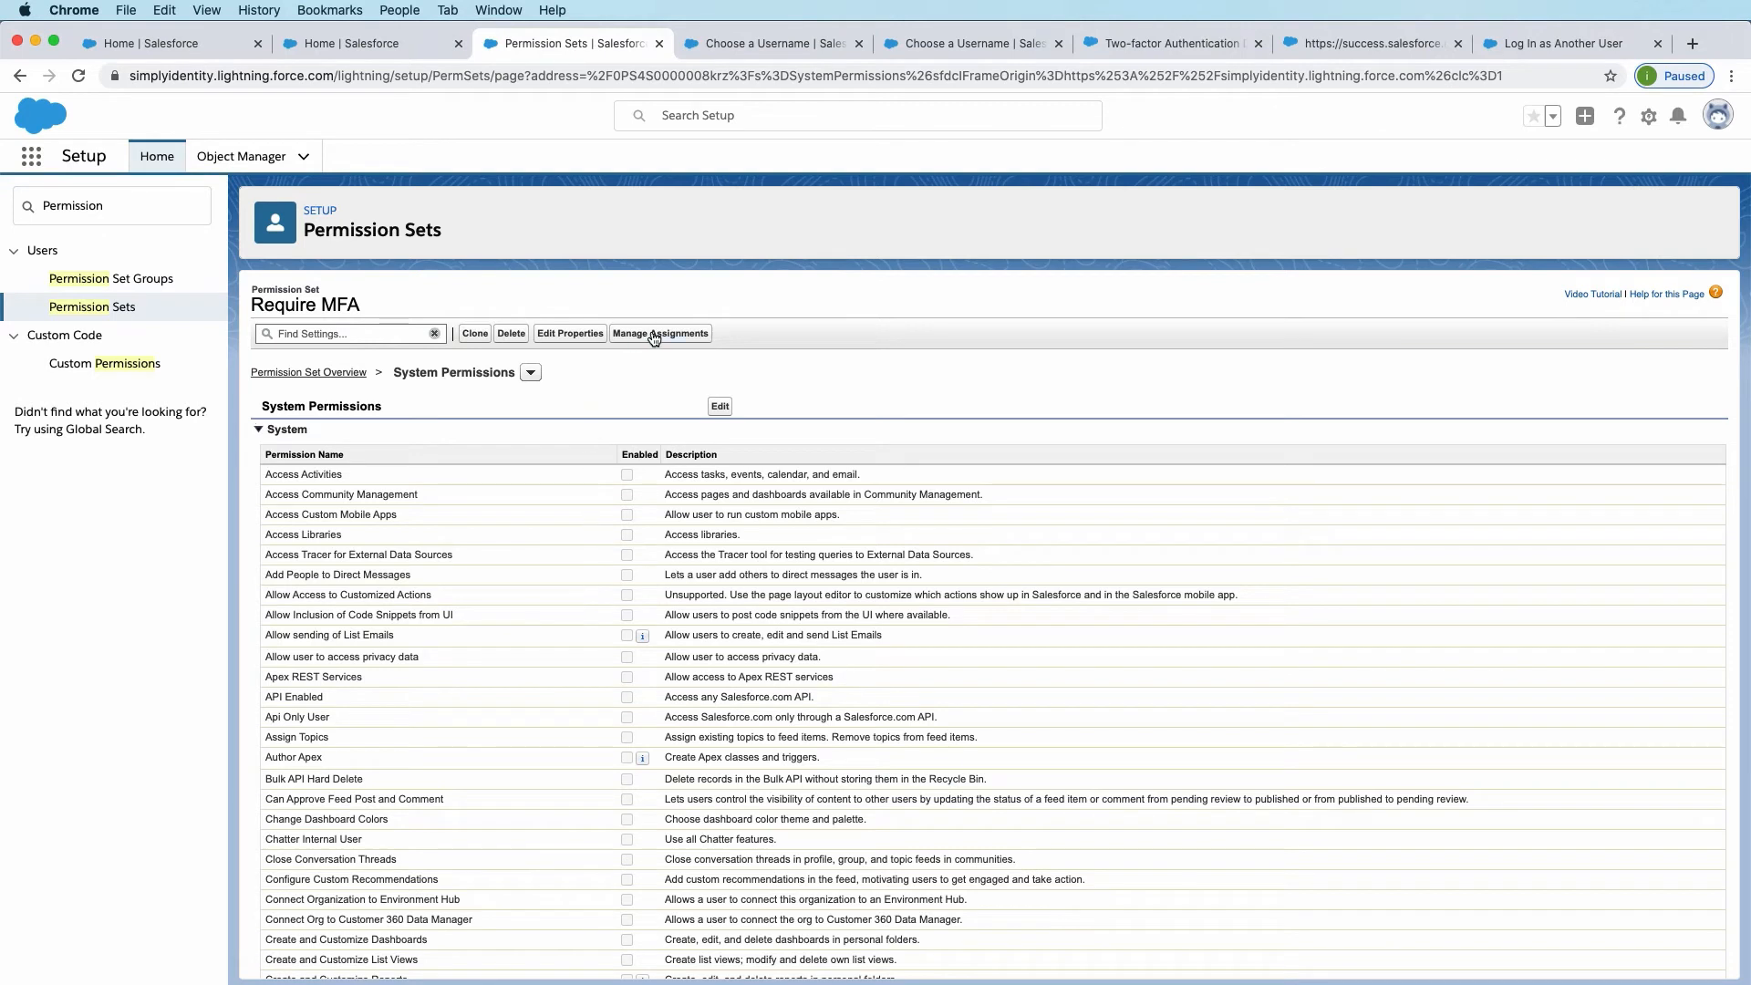
click(659, 333)
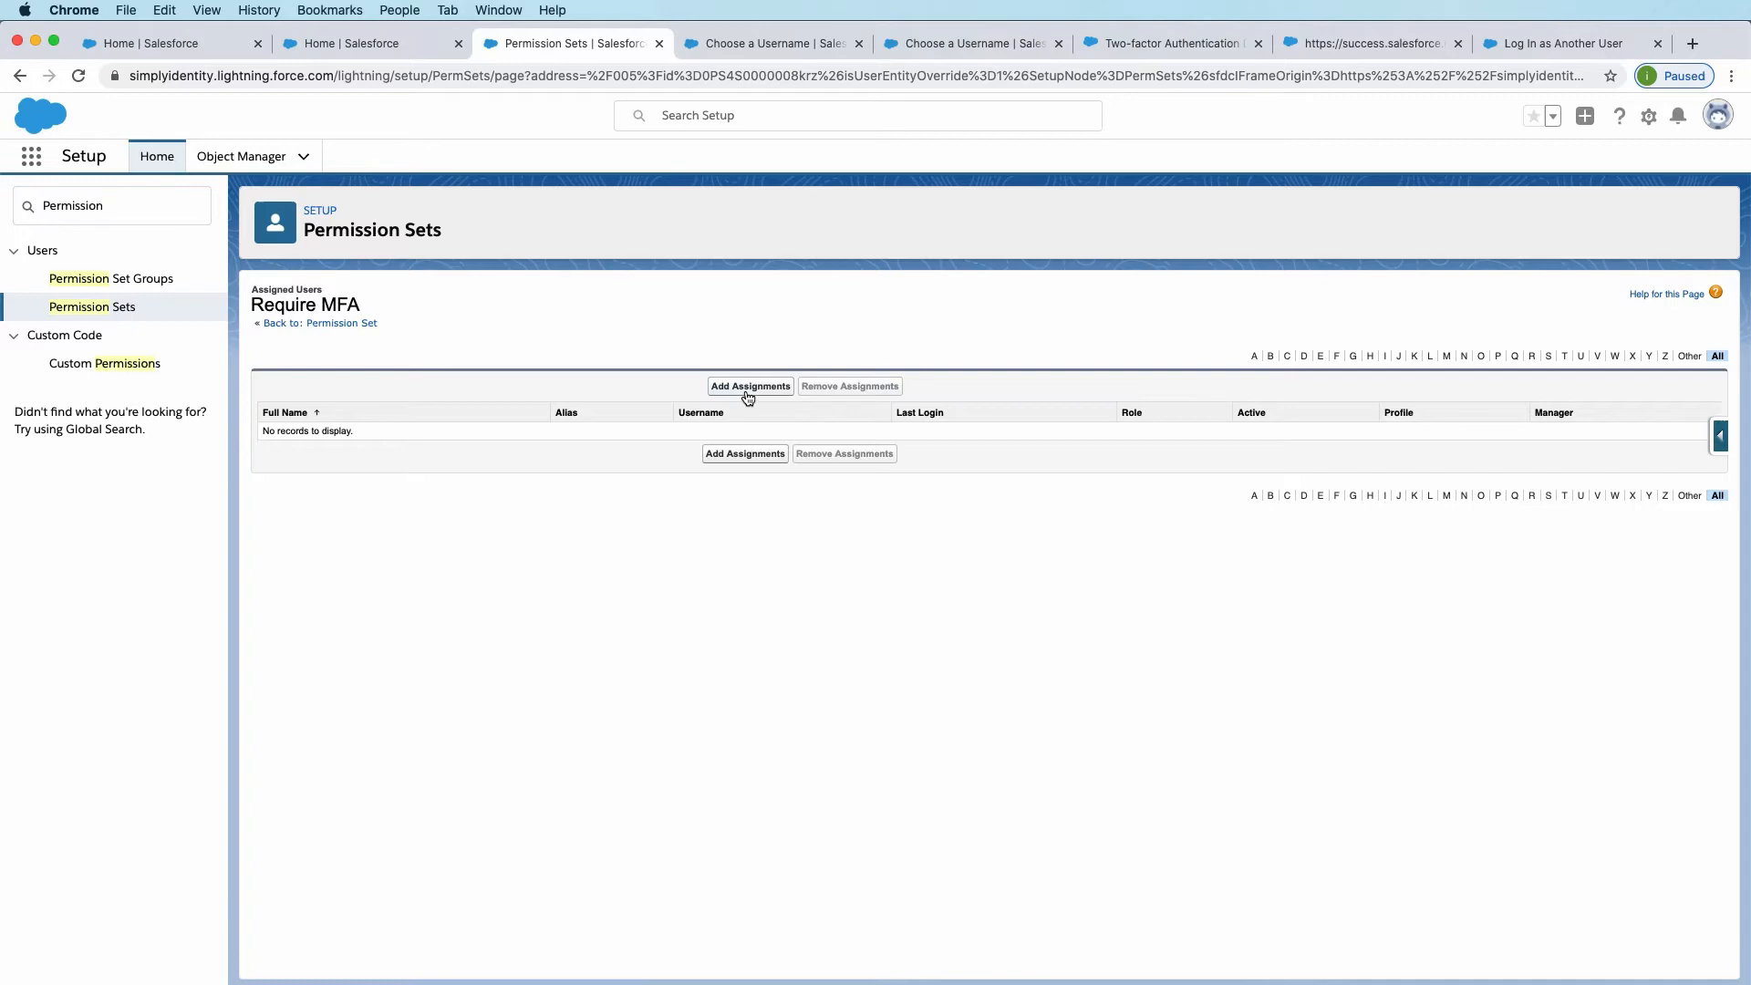
click(750, 385)
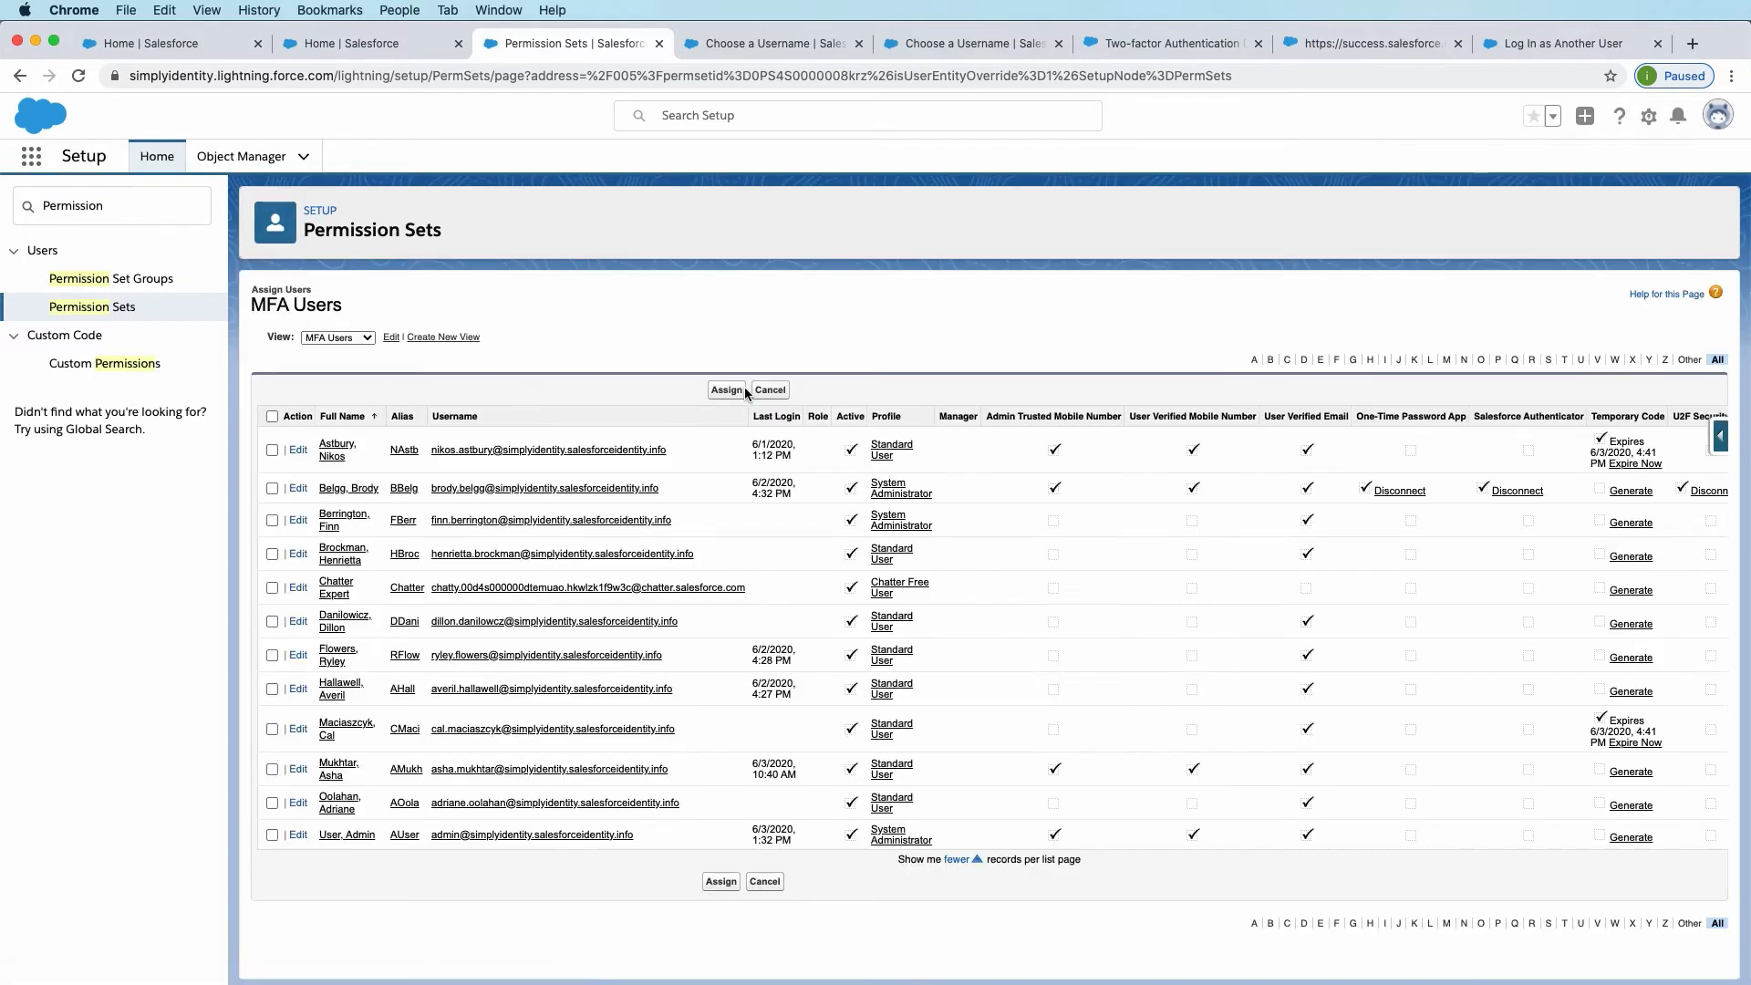
mouse_move(729, 345)
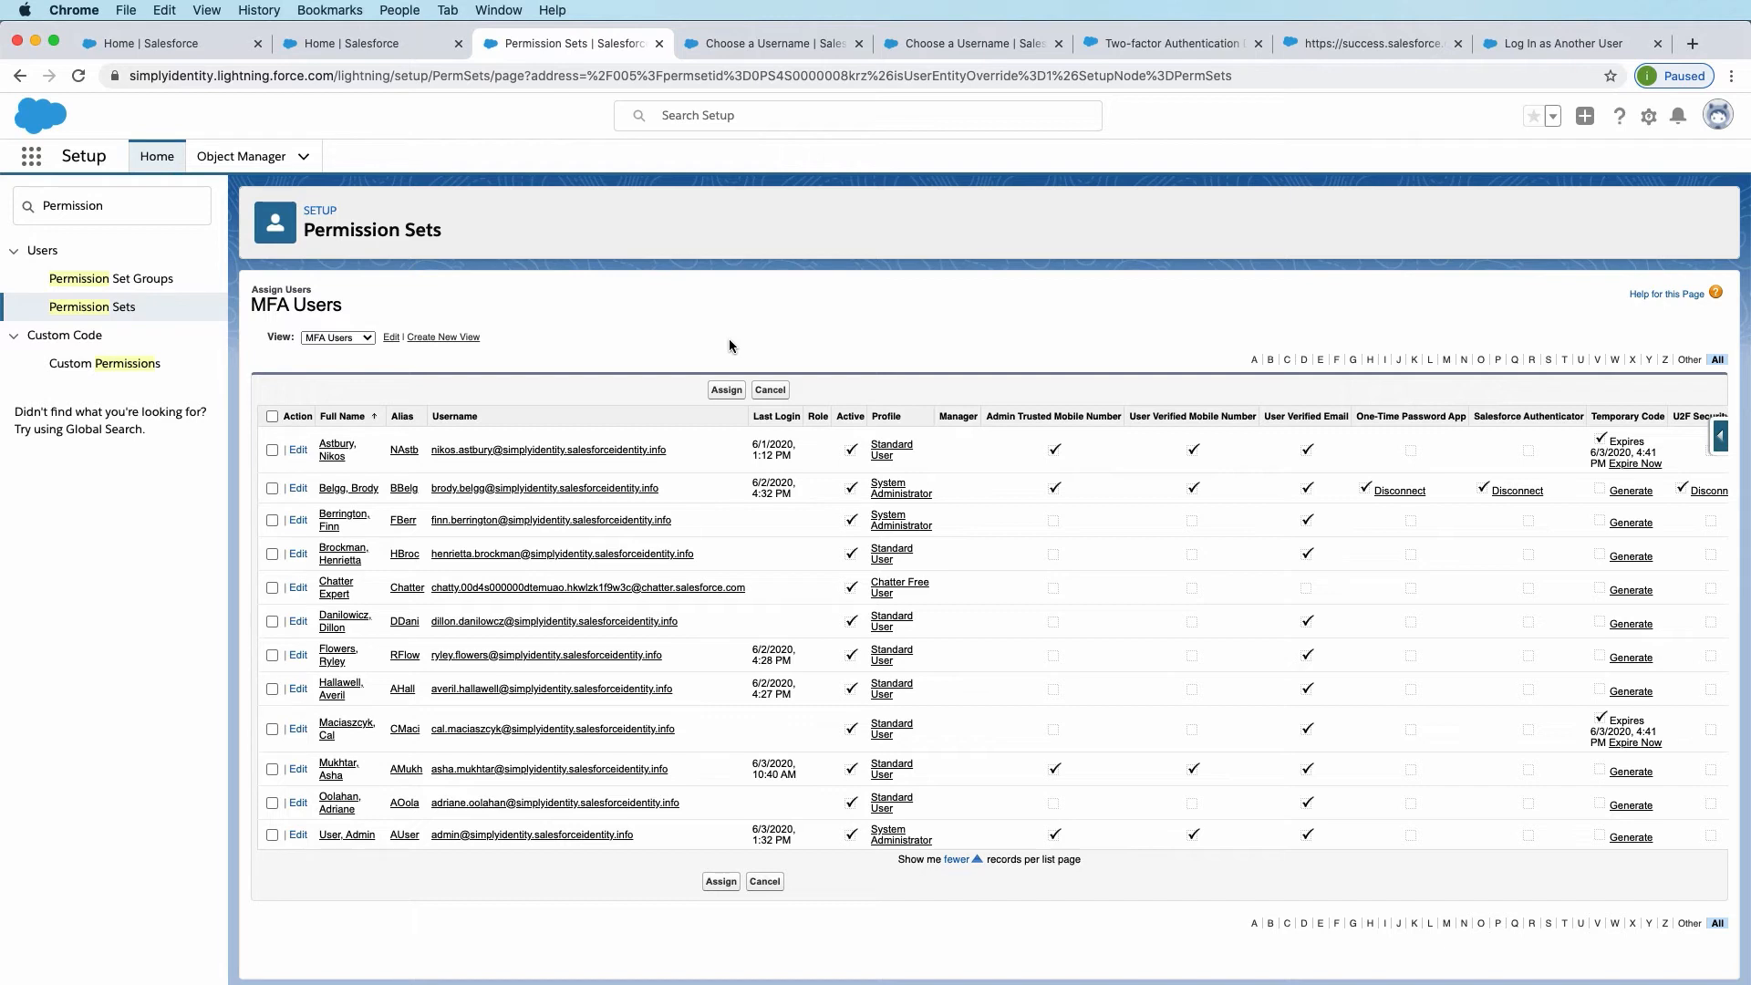
mouse_move(970, 329)
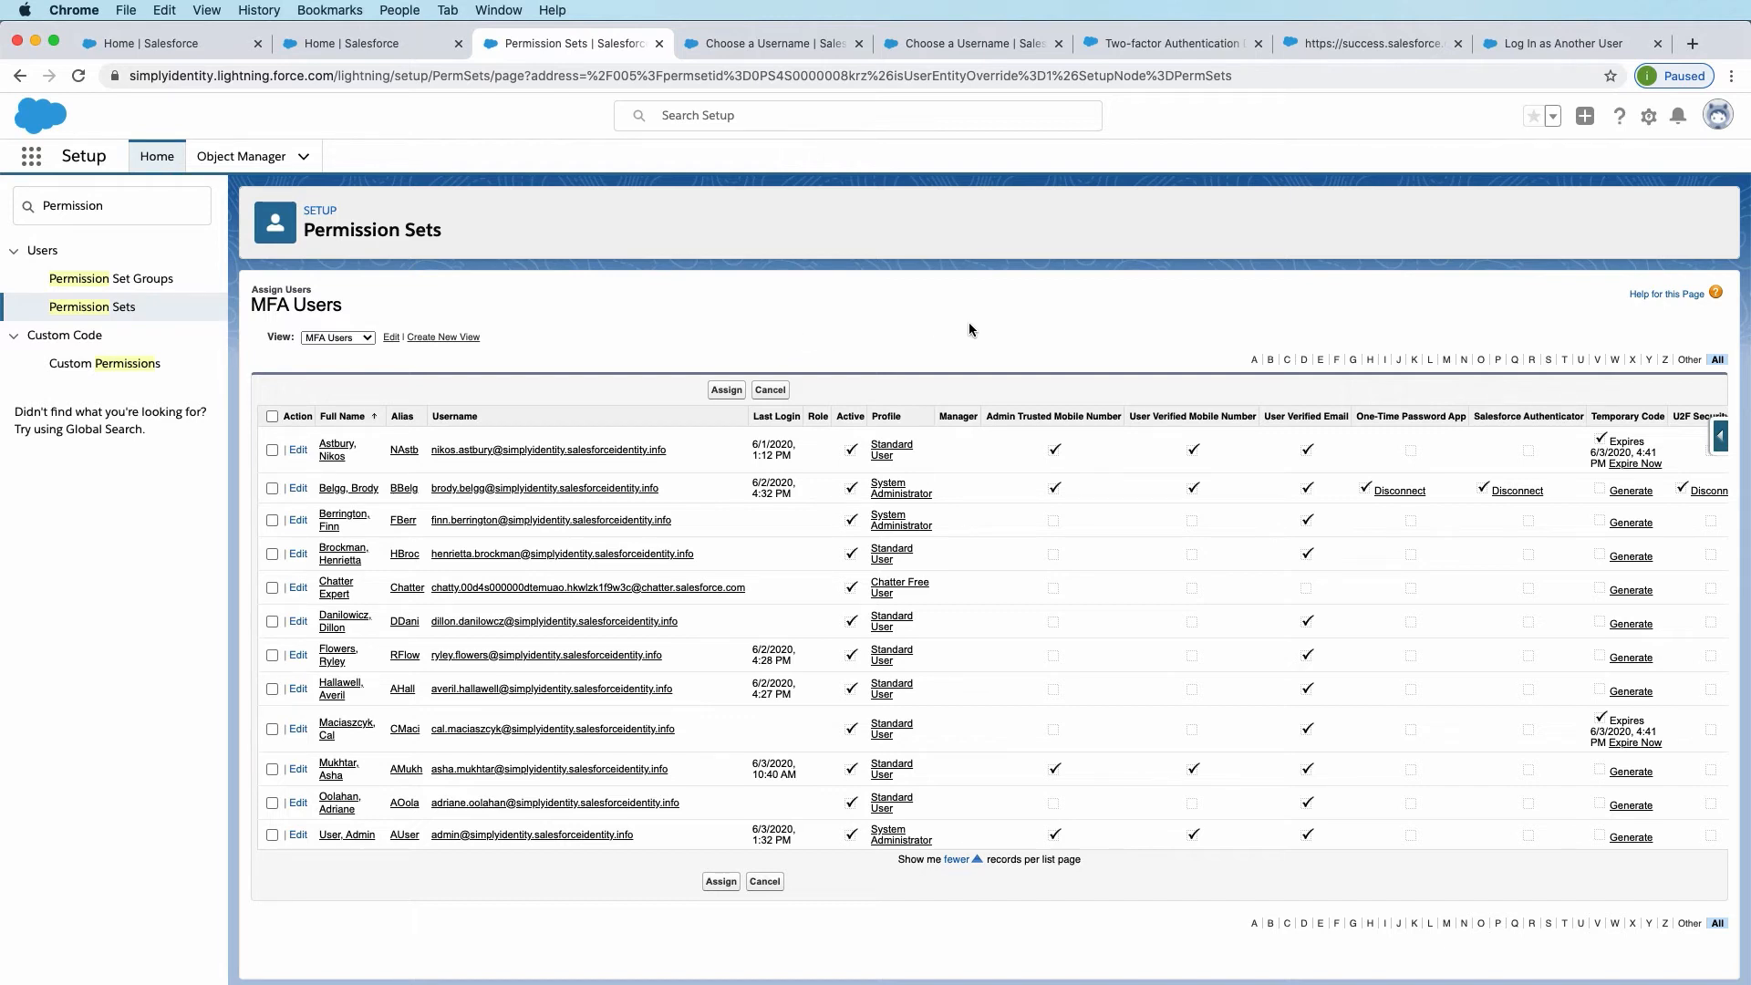
mouse_move(984, 329)
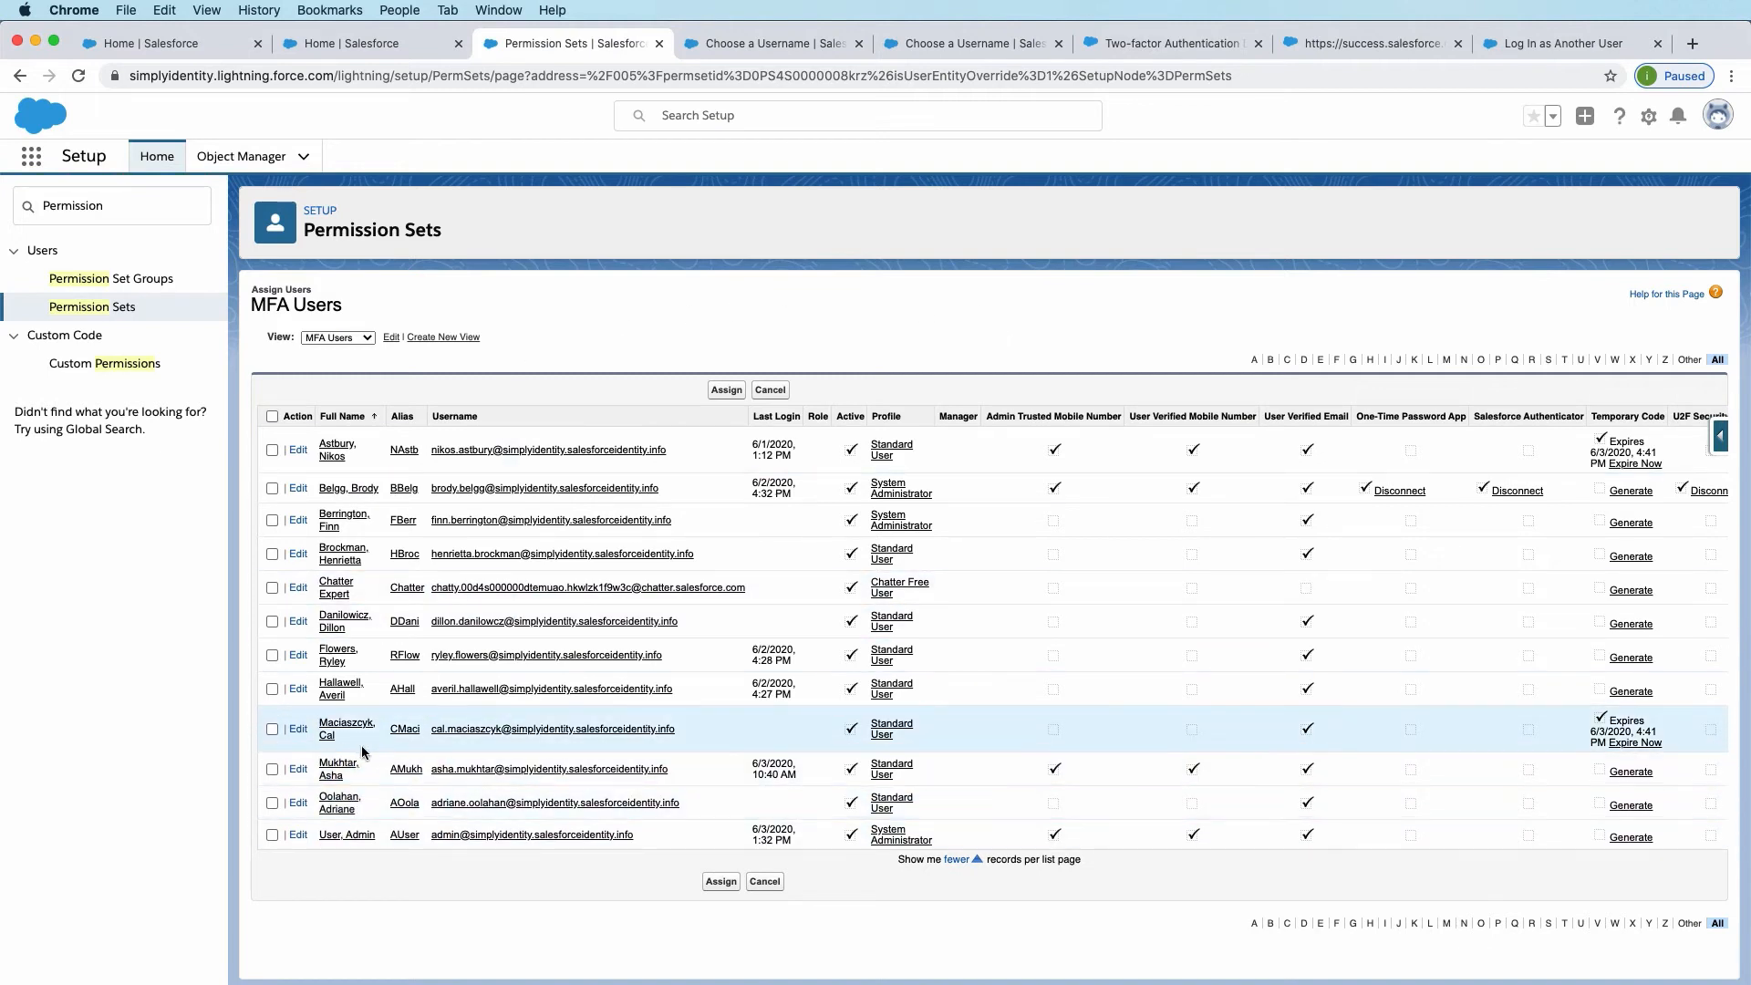
click(272, 770)
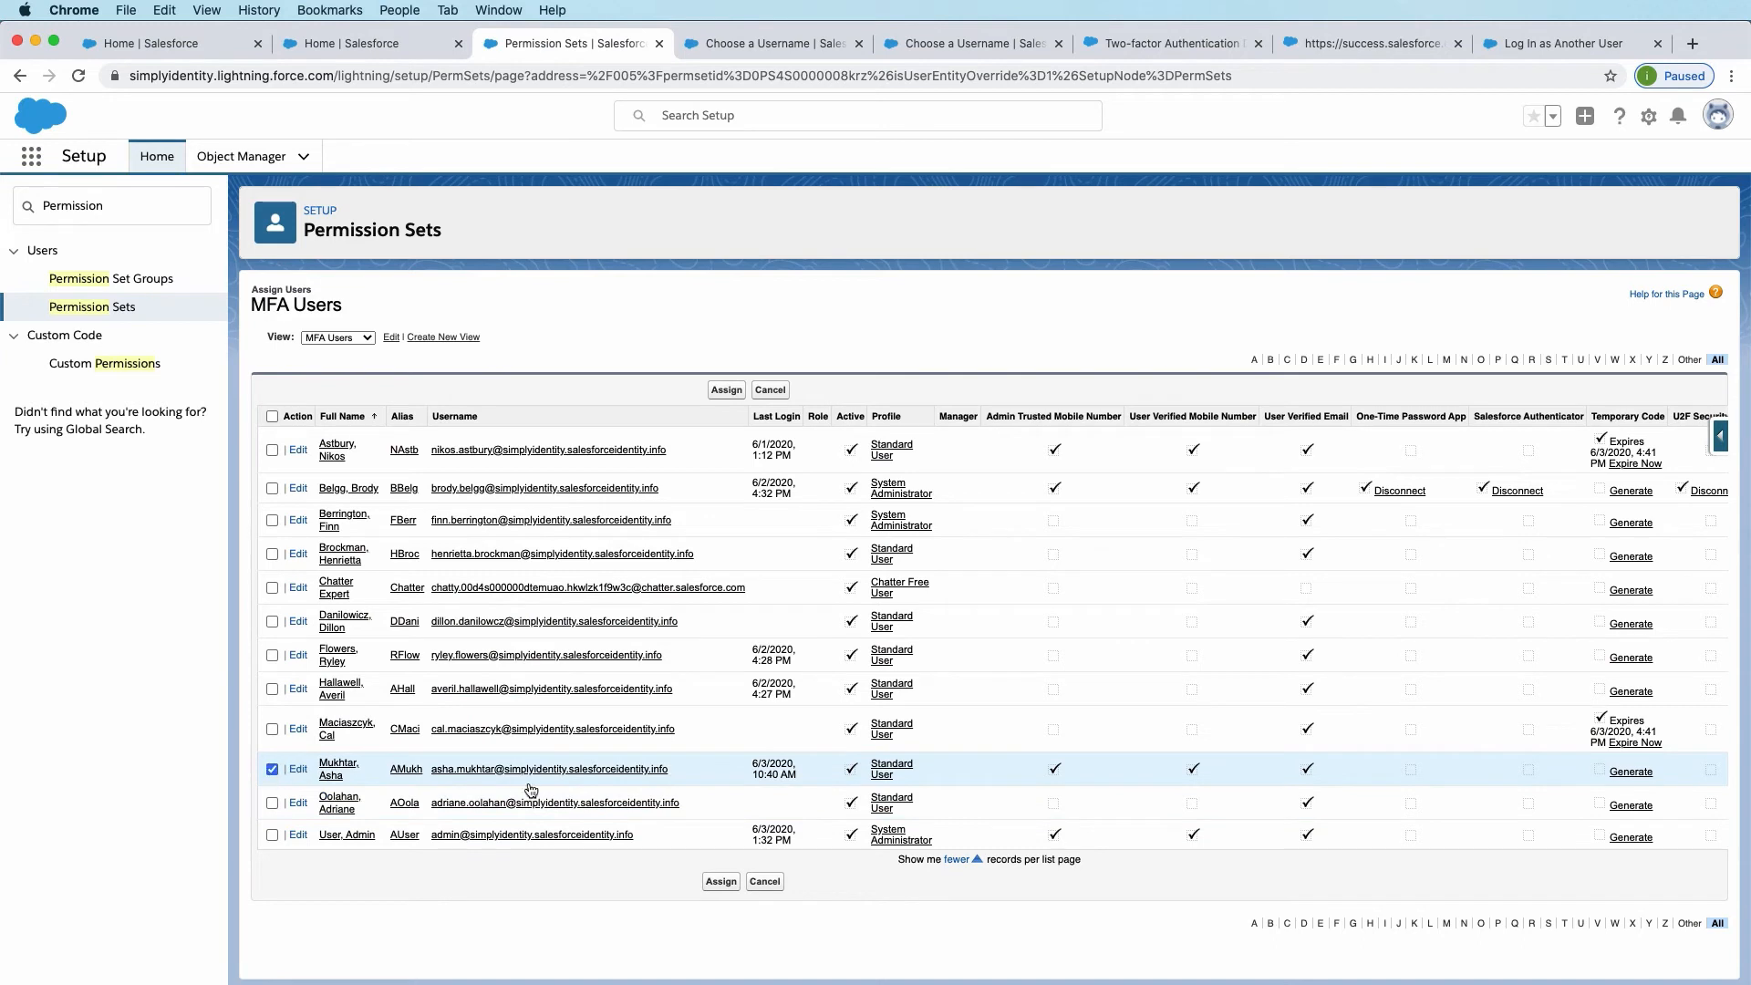
click(726, 389)
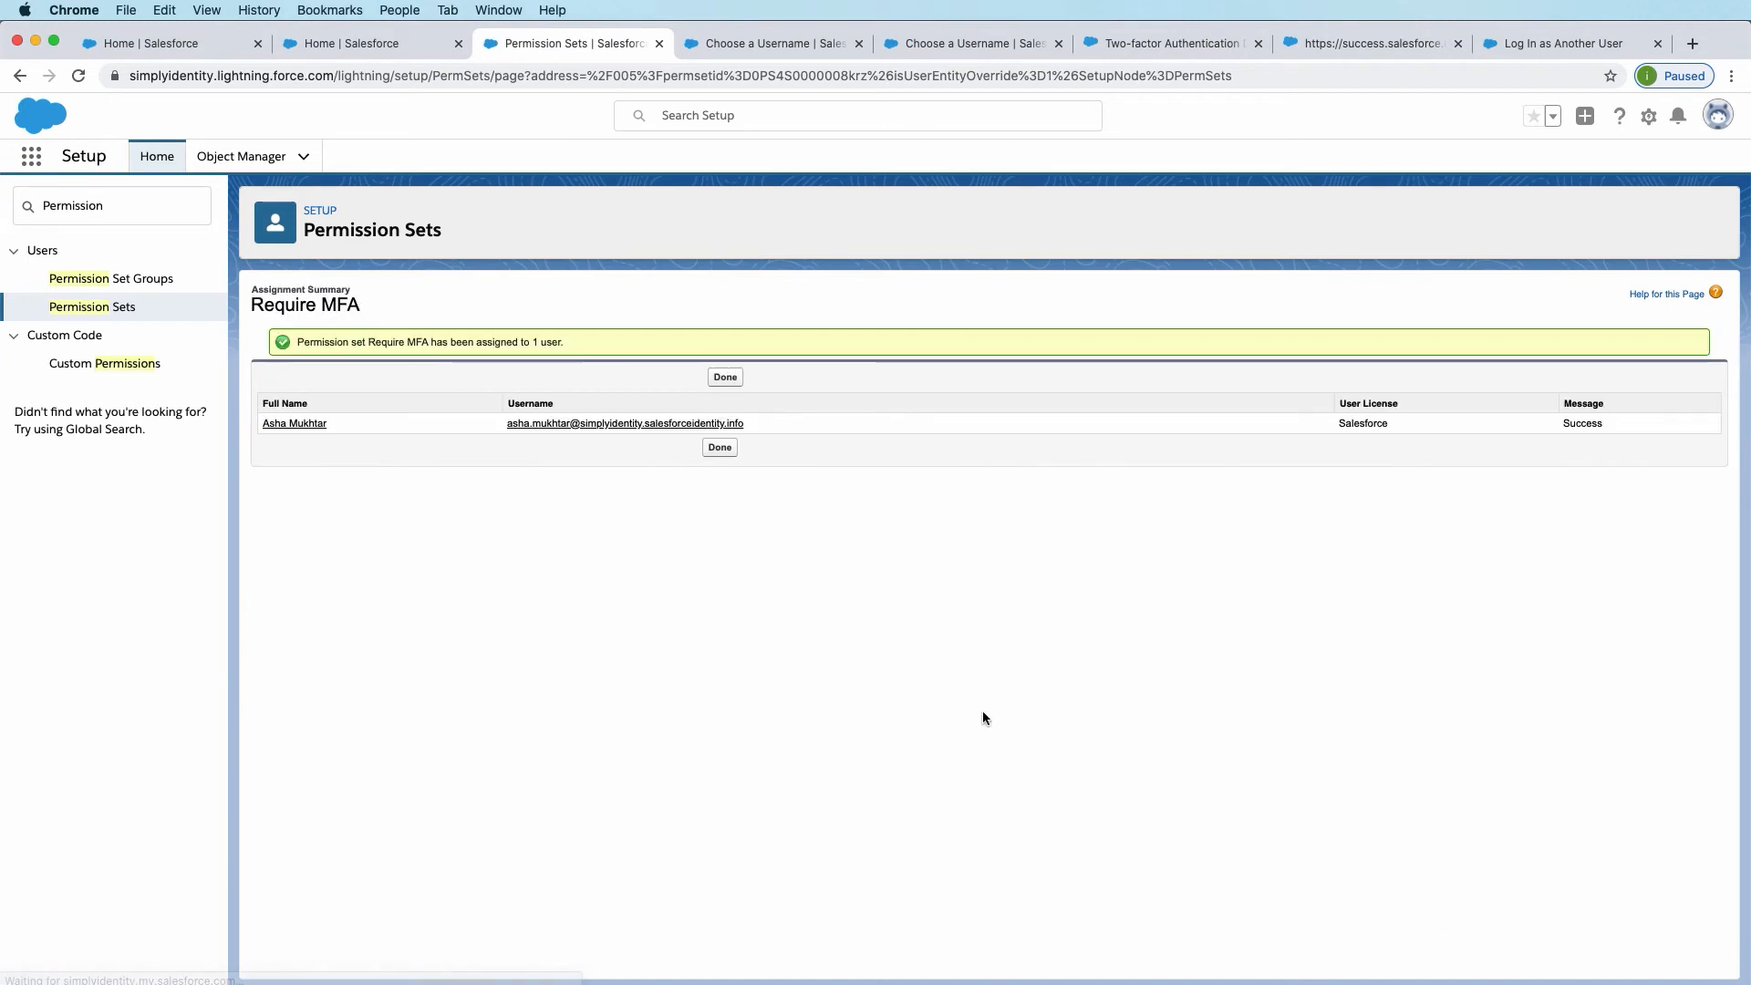
click(720, 448)
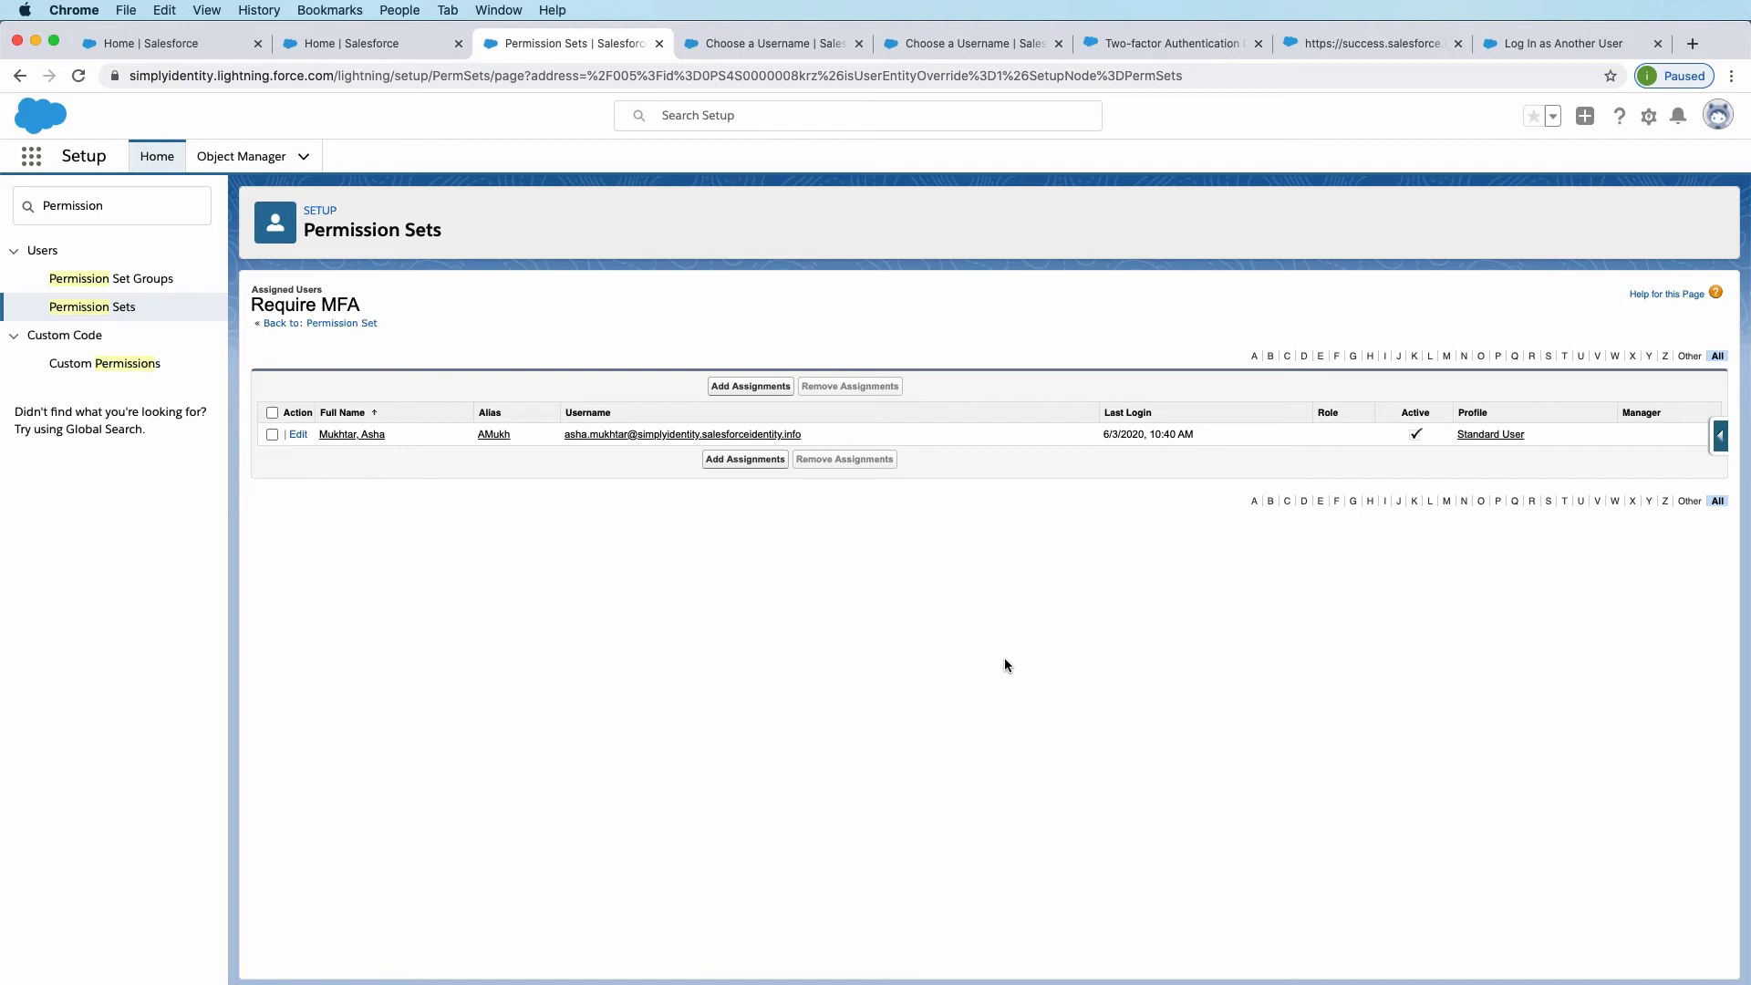
mouse_move(1718, 115)
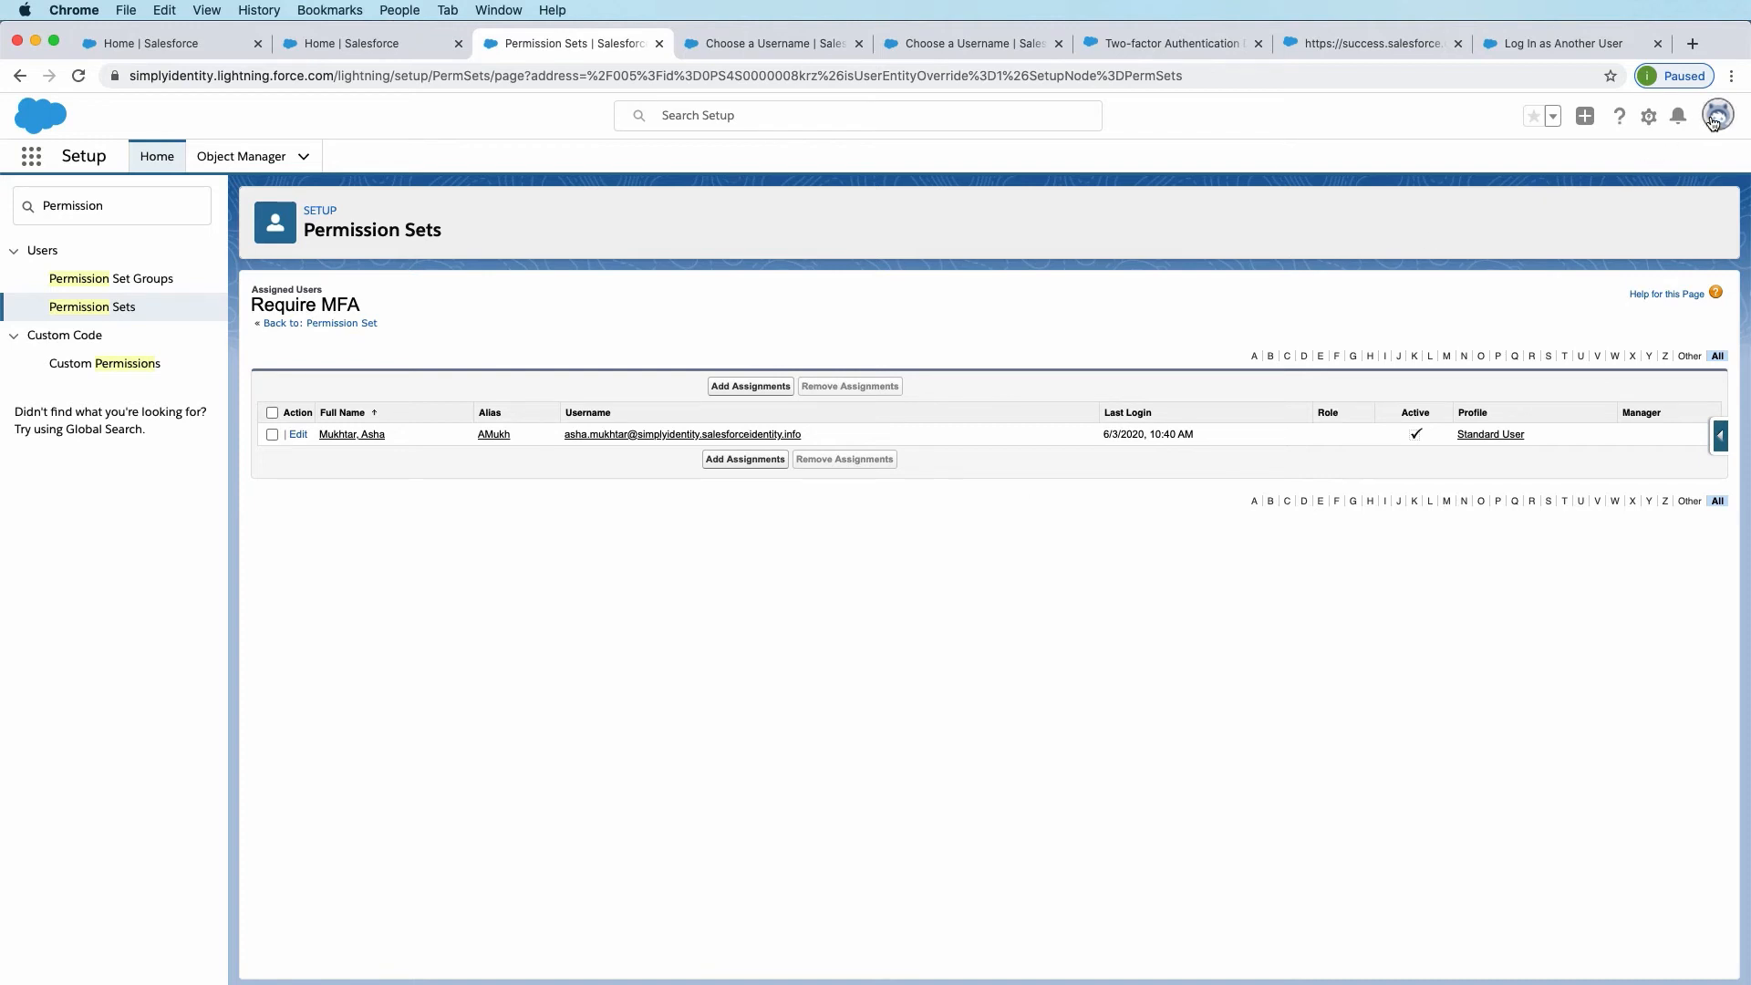
click(1718, 115)
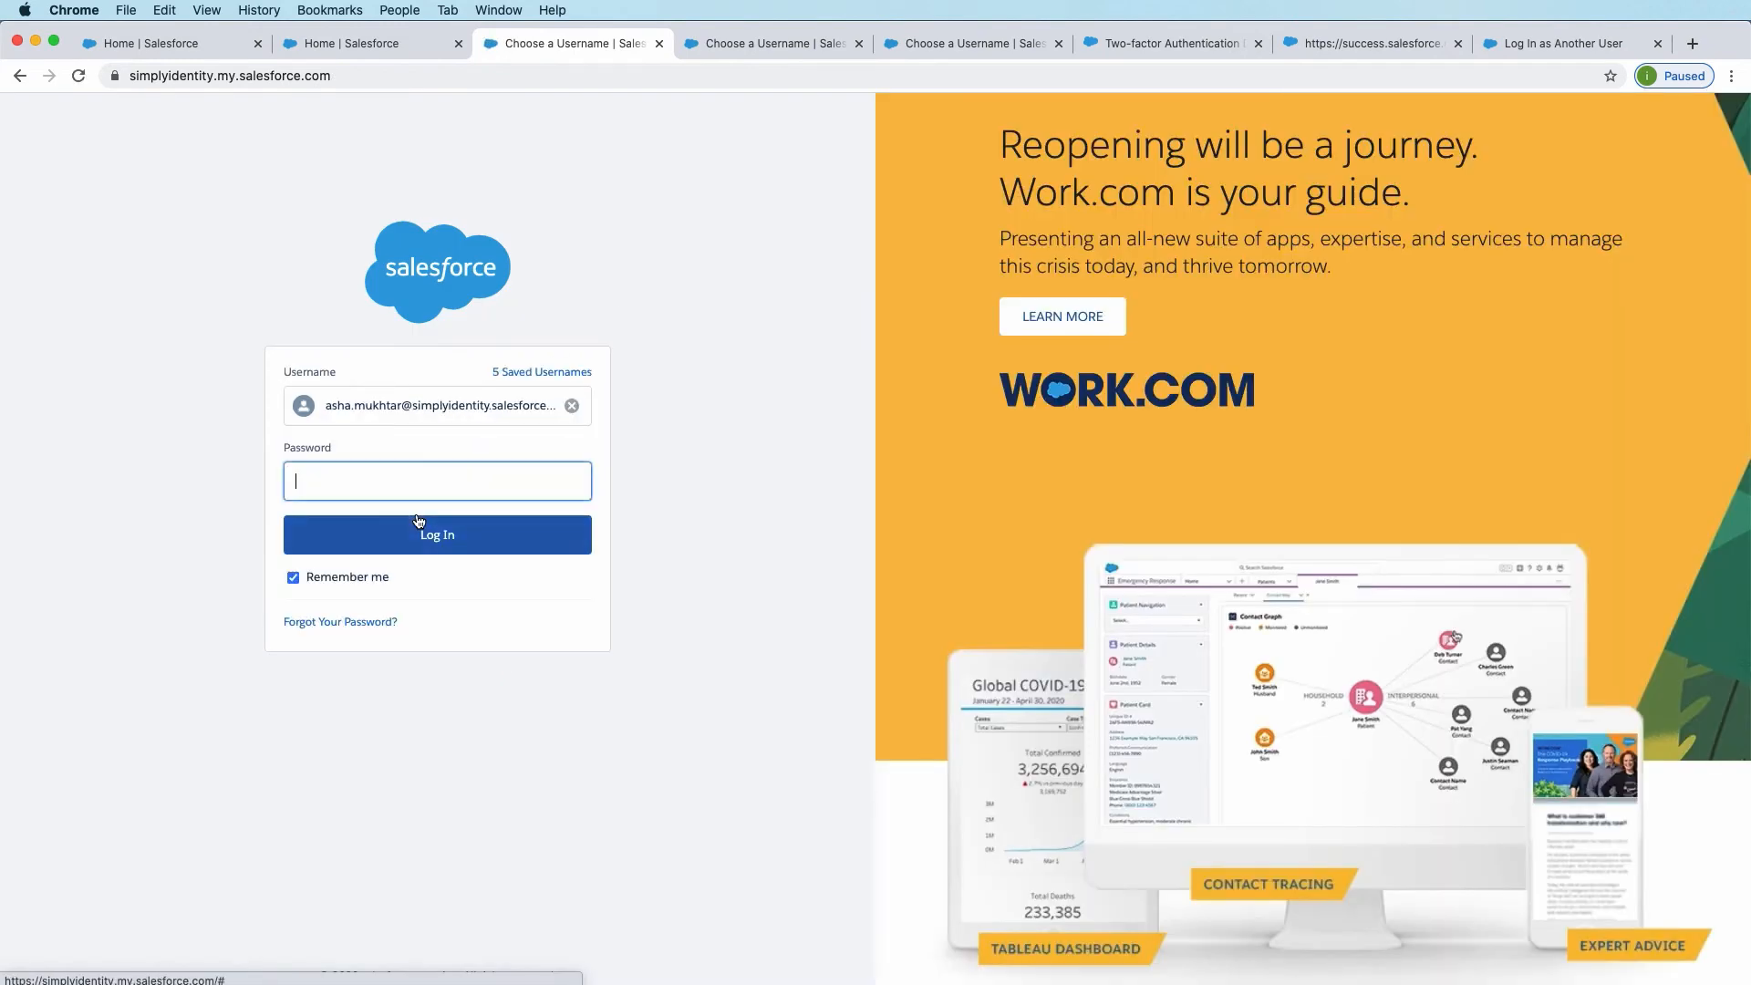
text(password)
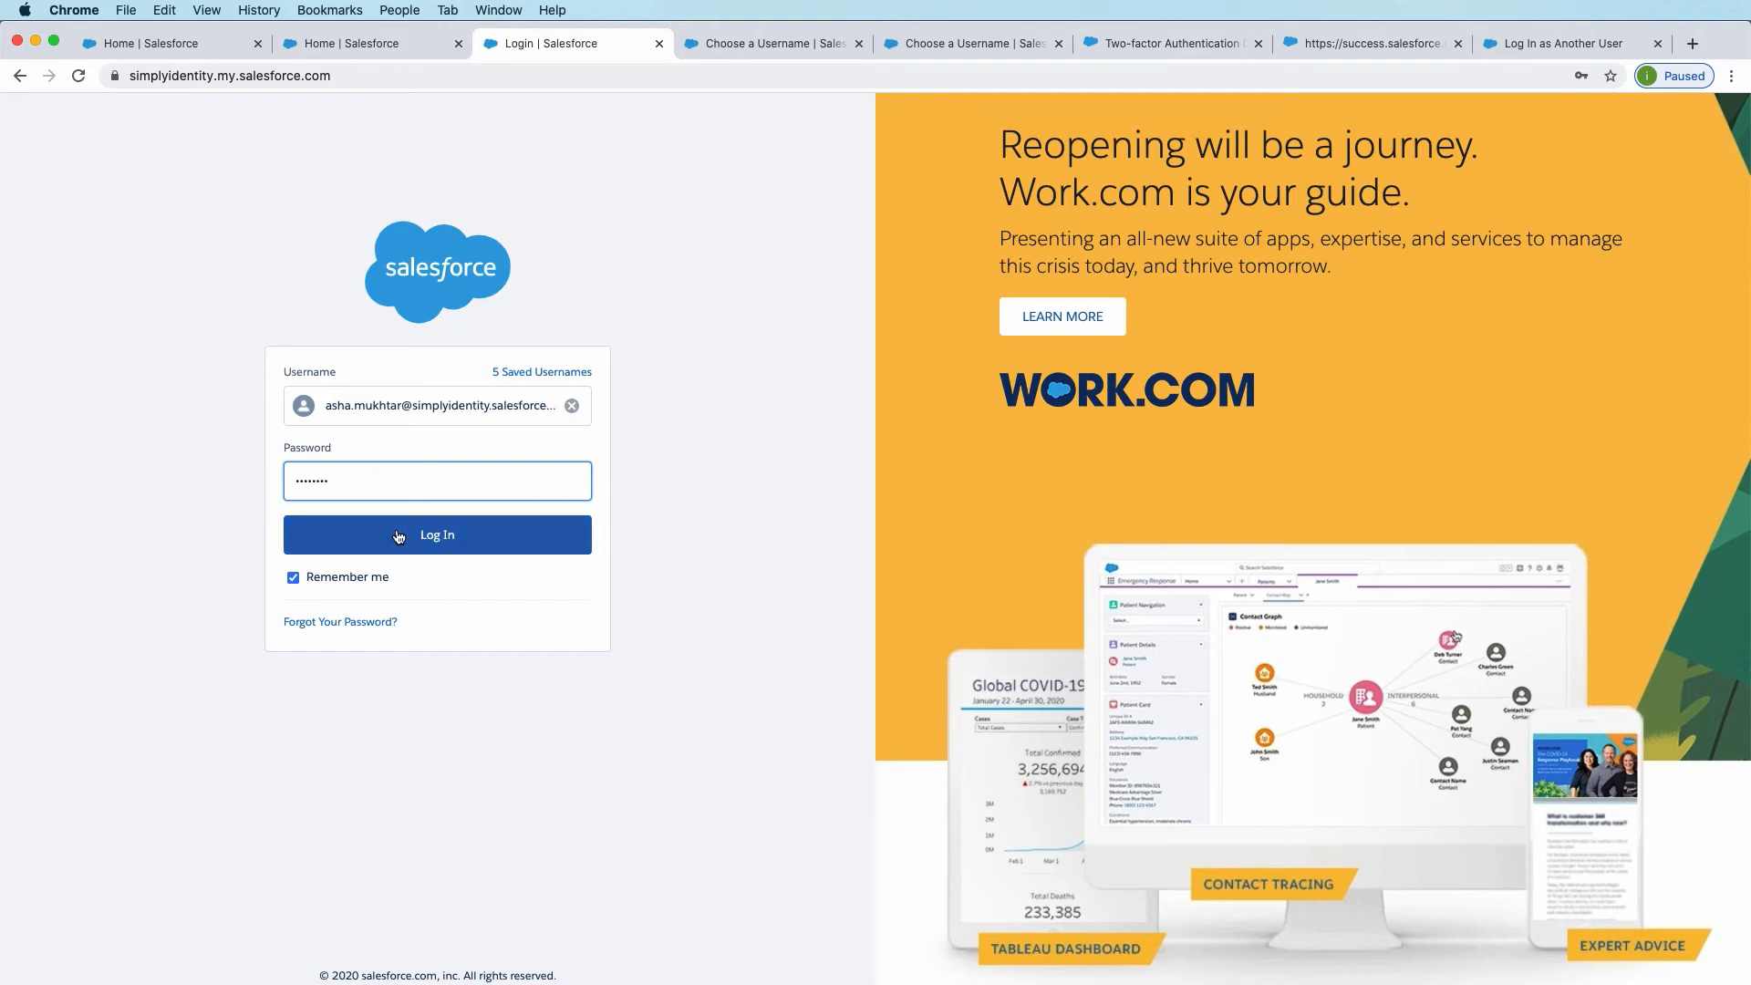
click(437, 535)
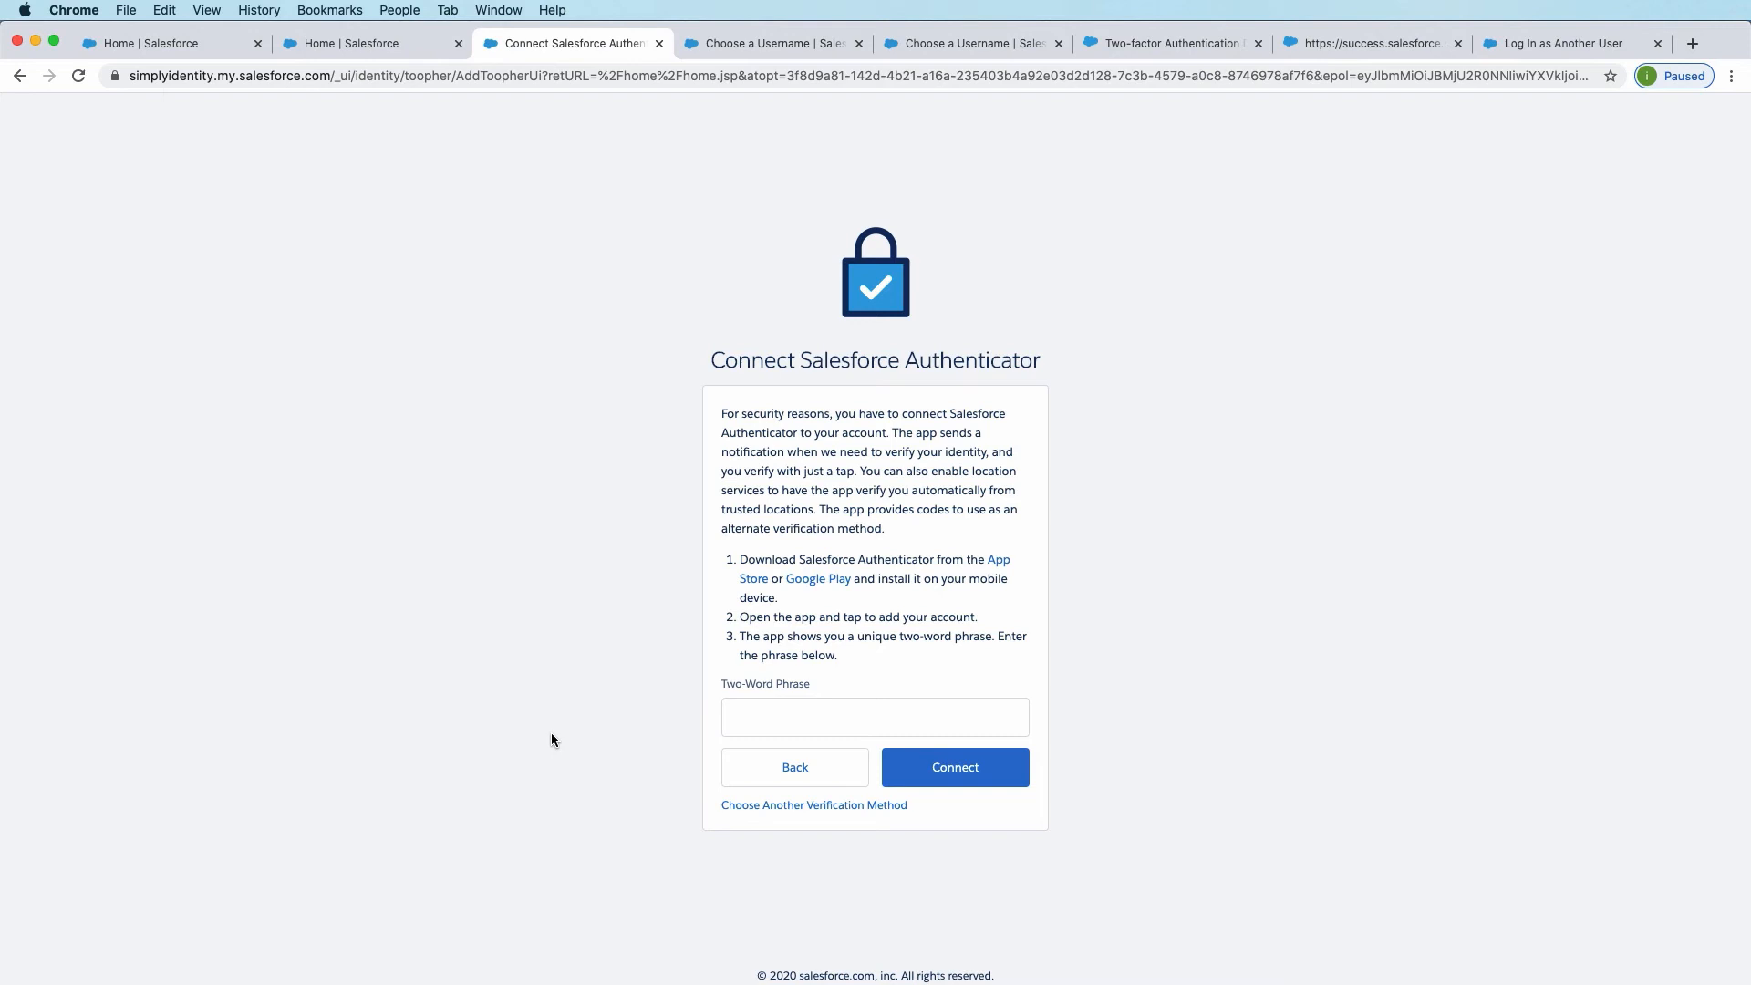
mouse_move(852, 438)
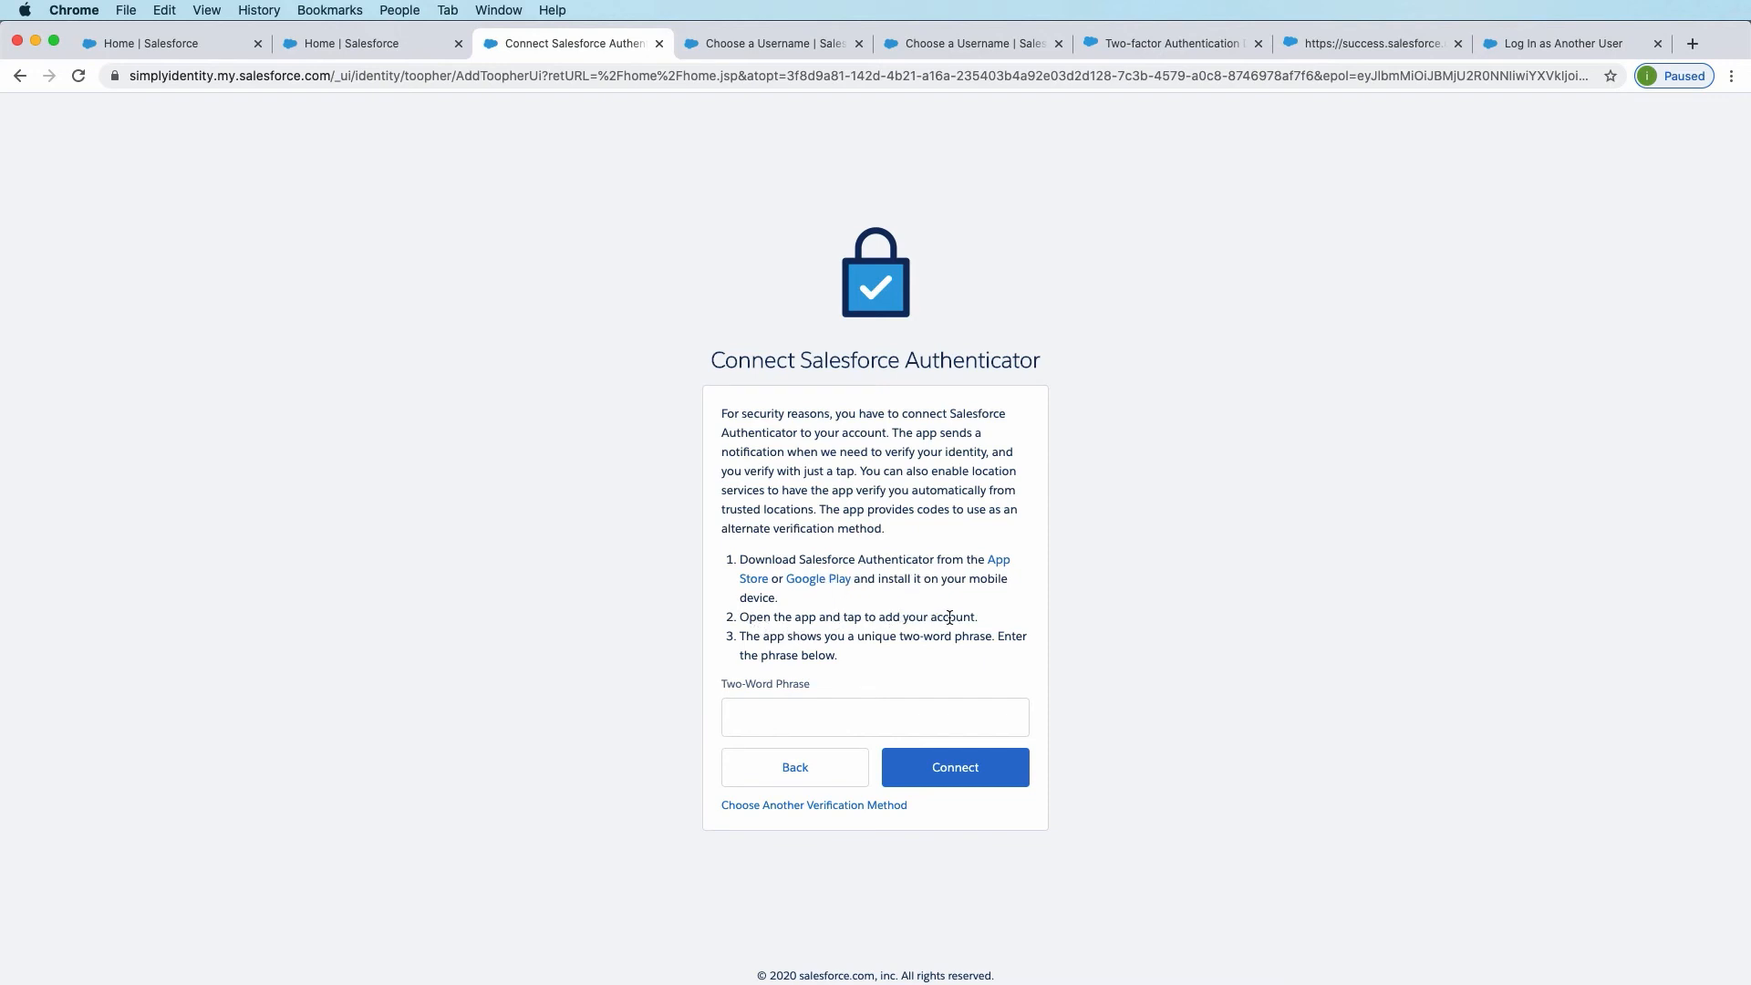
mouse_move(1363, 602)
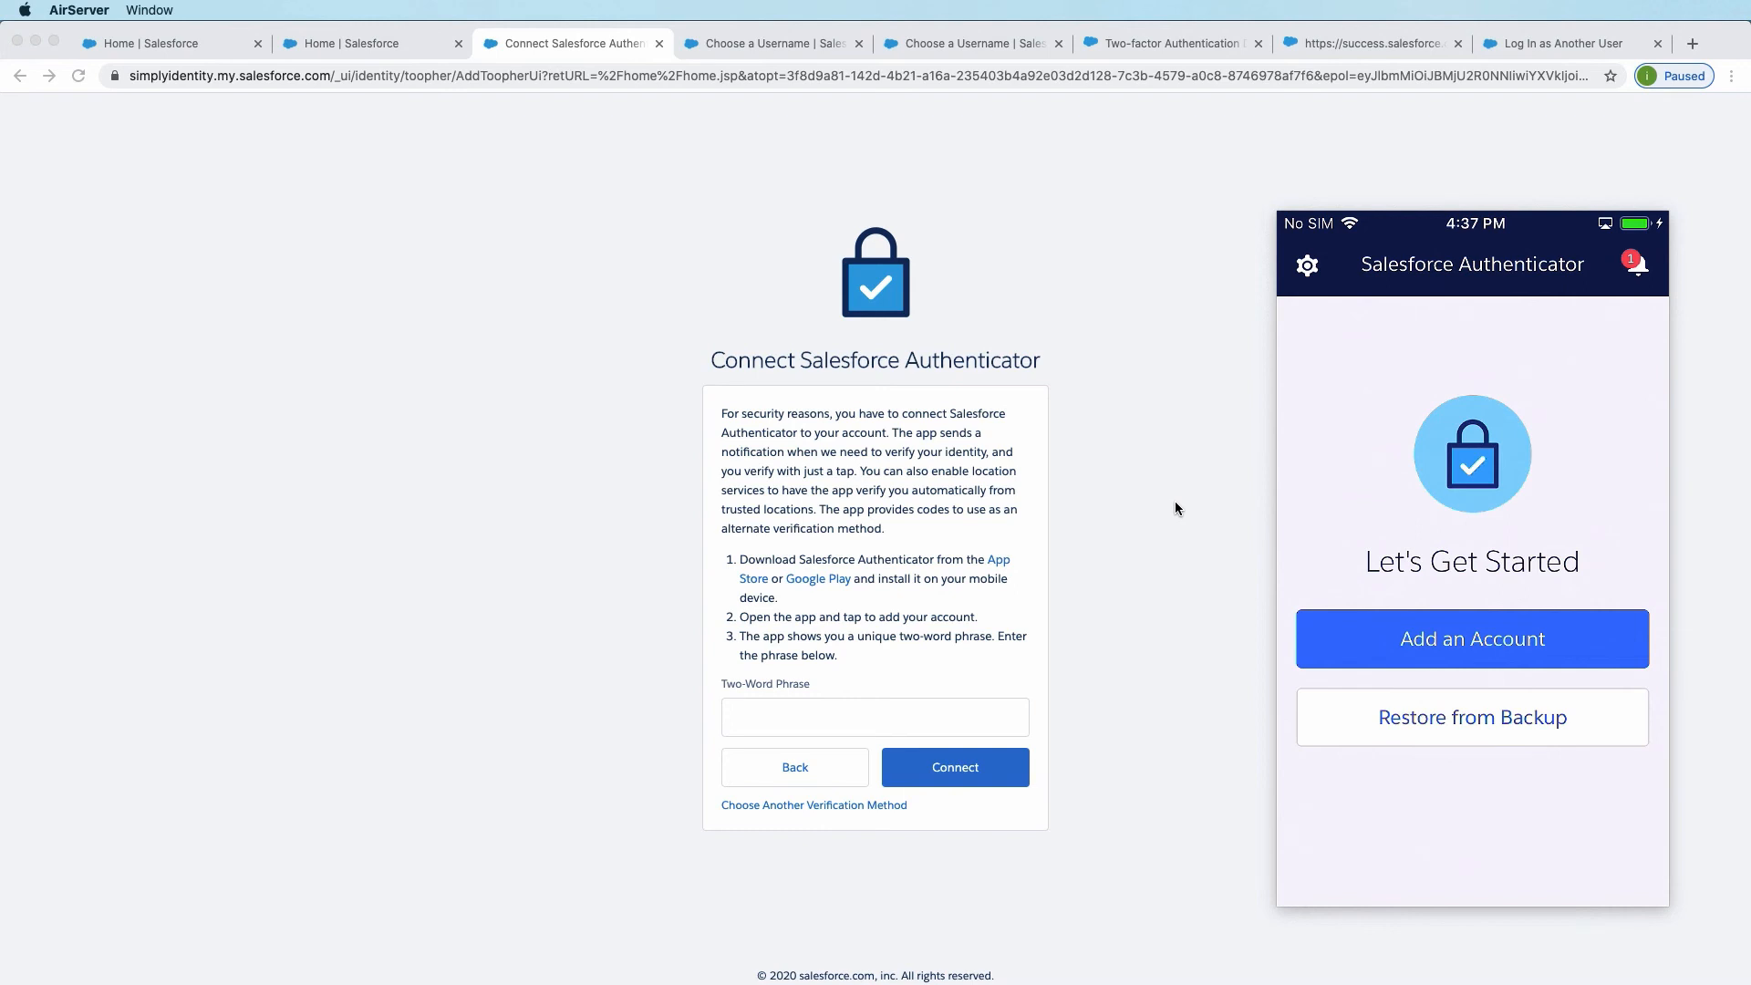
Step: Add an account in Salesforce Authenticator and submit the mistyped phrase 'annual account'
click(1472, 638)
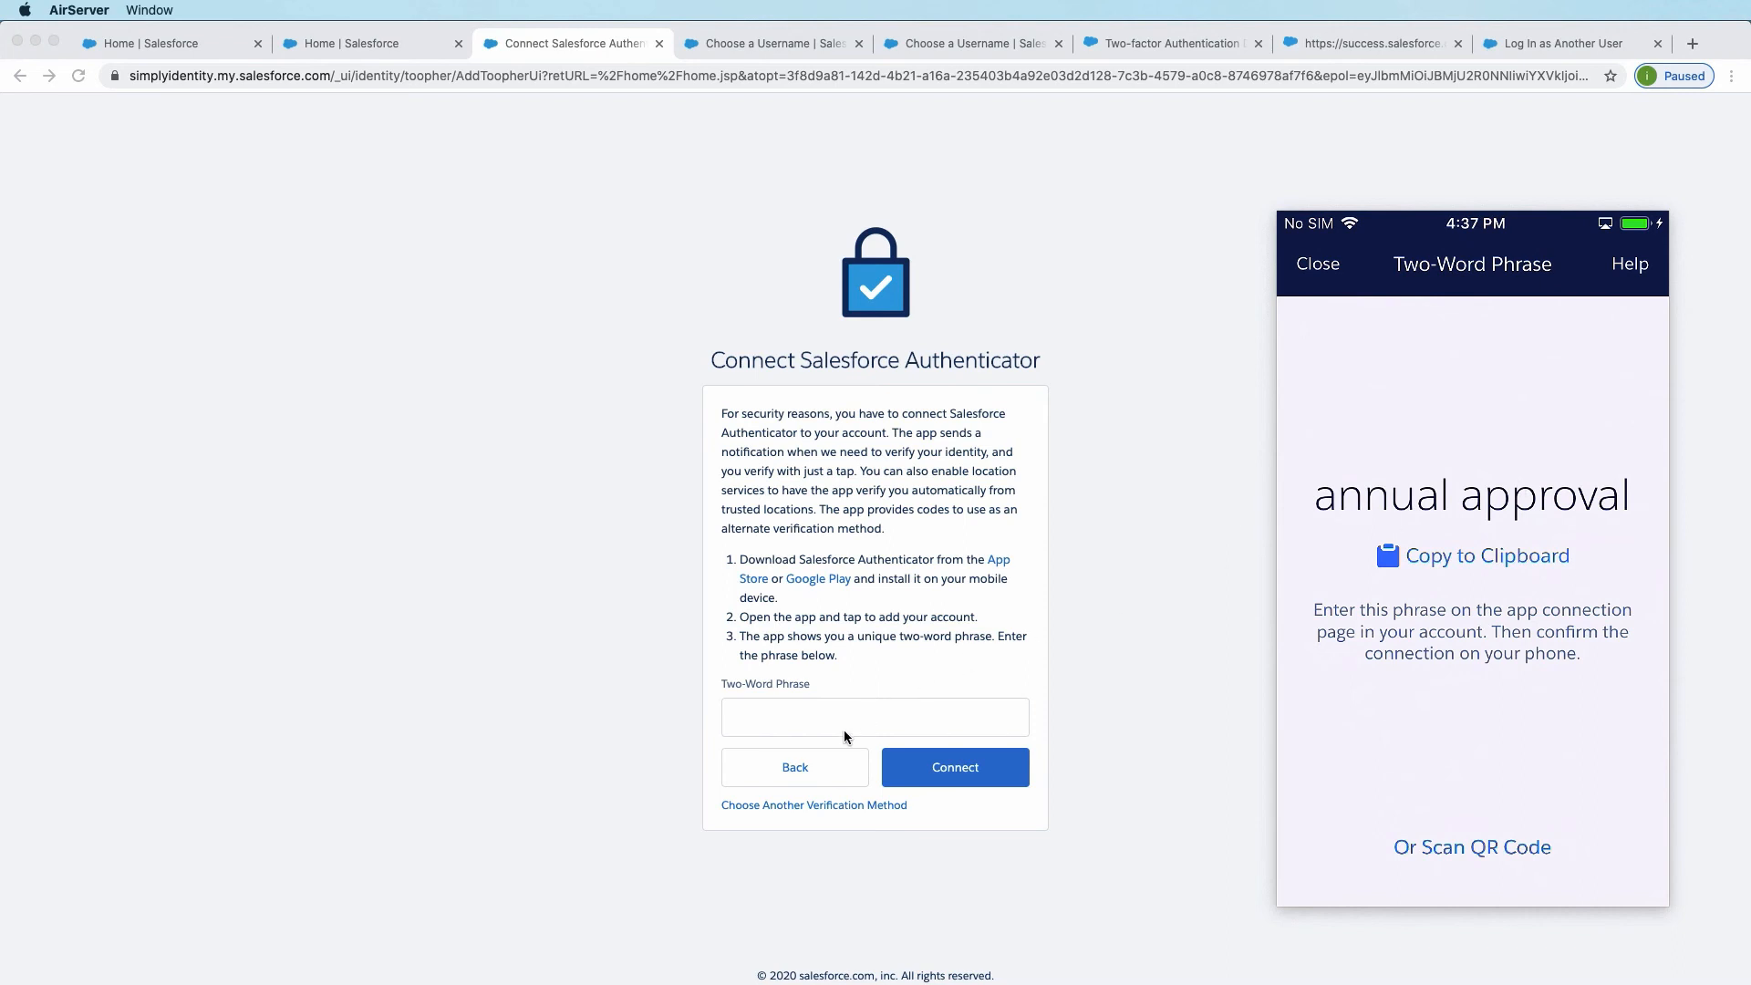
click(875, 717)
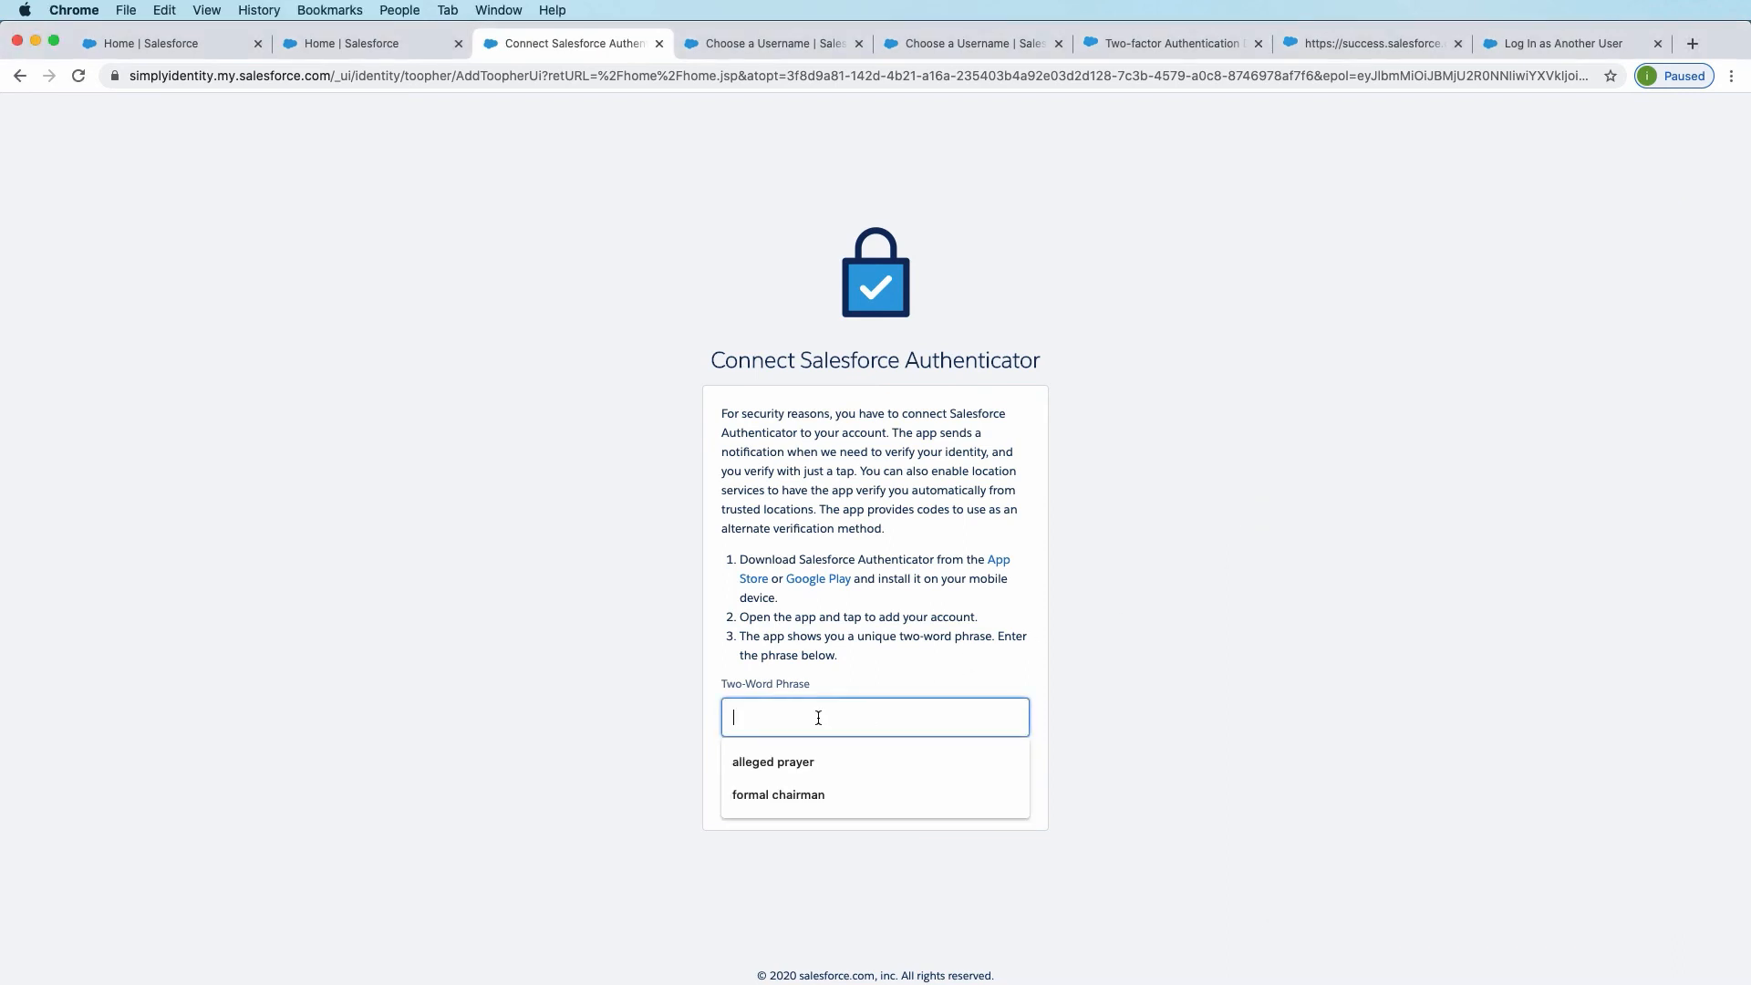
text(annual)
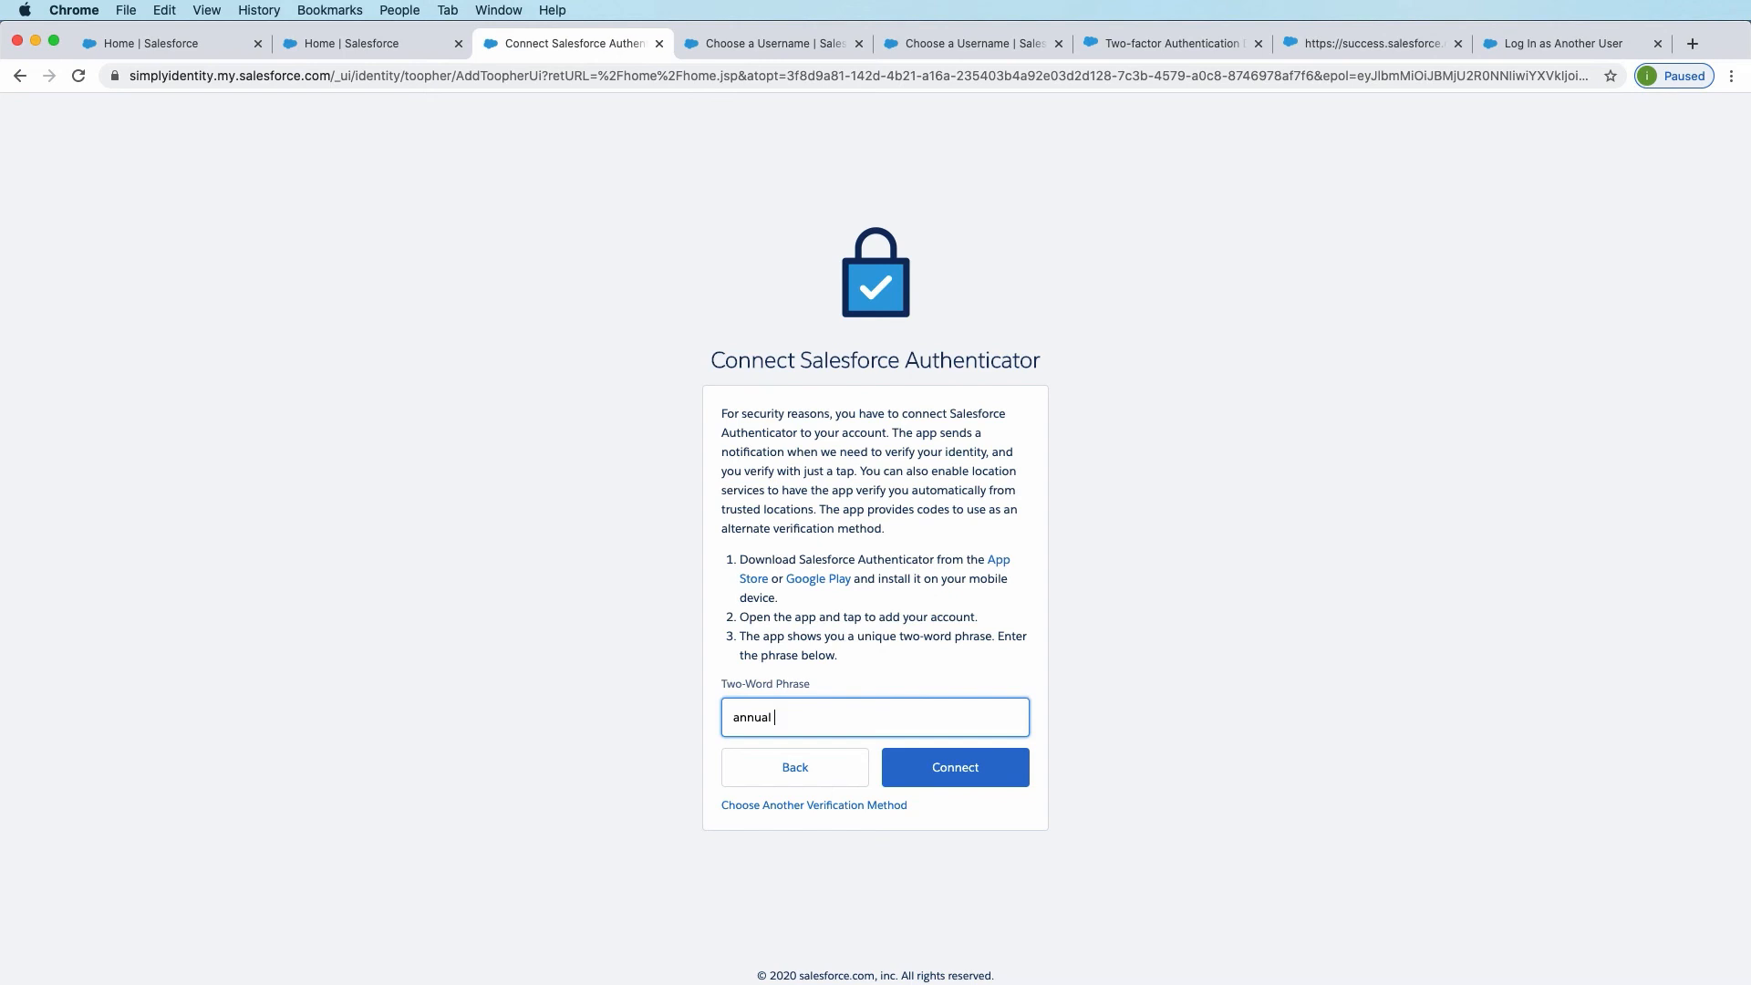
text(account)
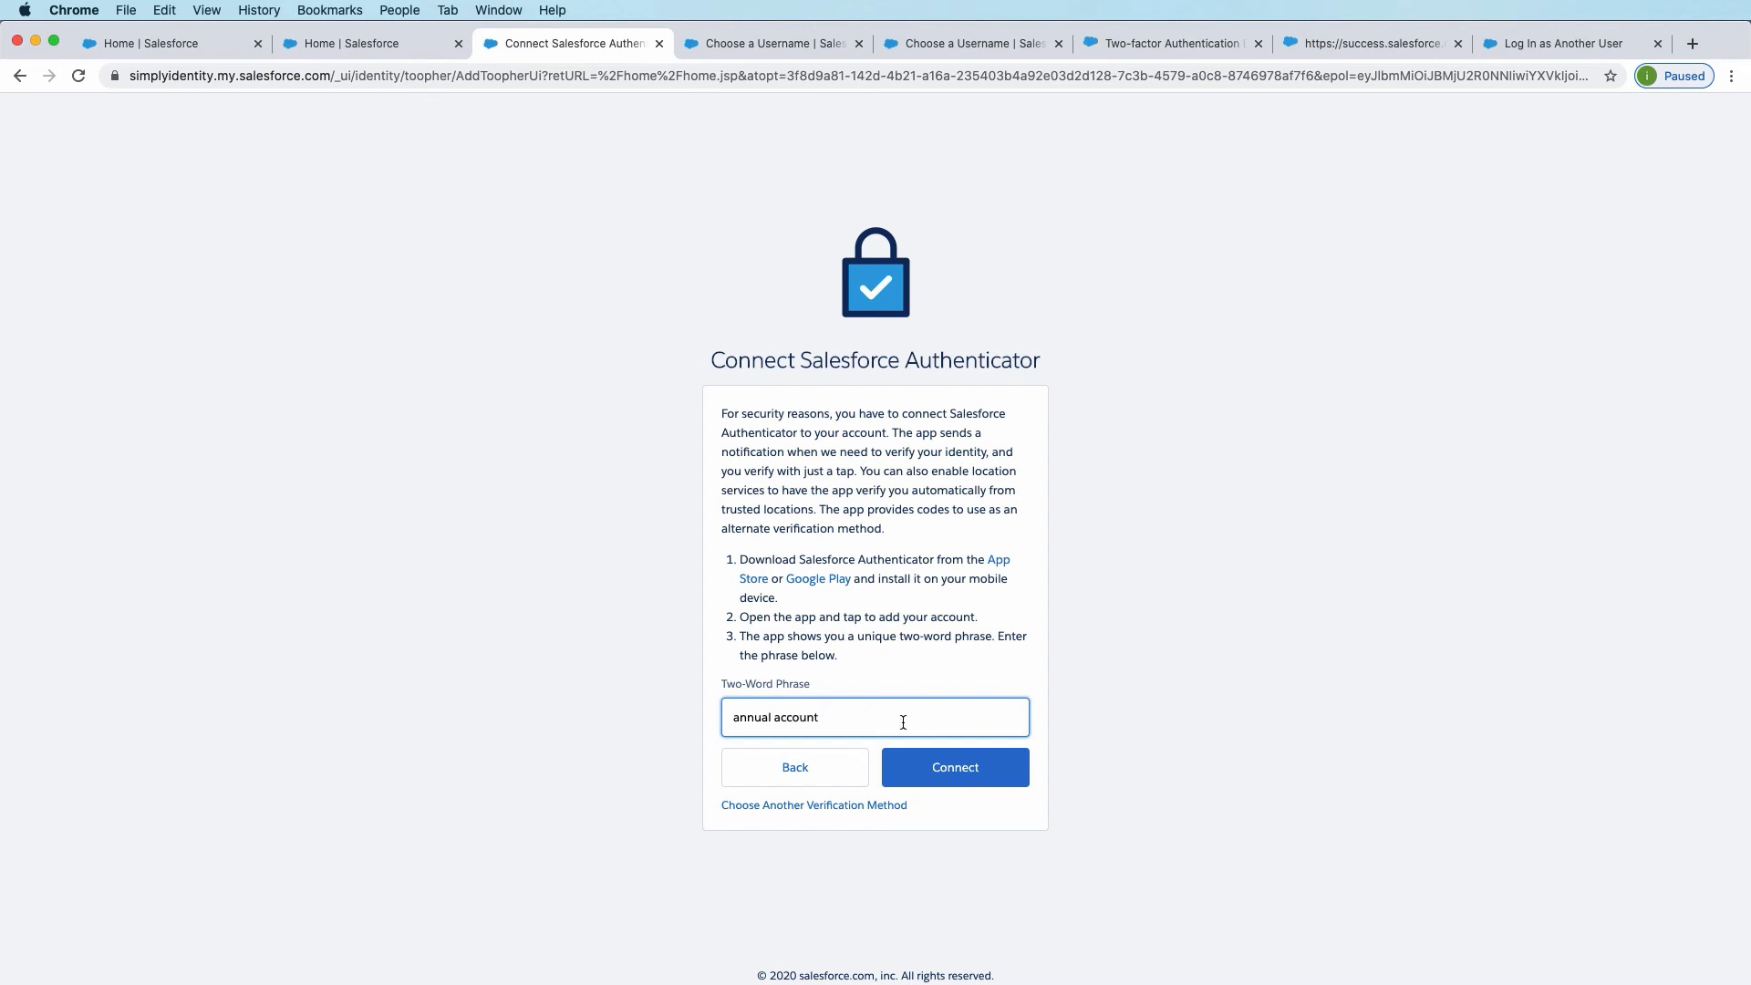
click(954, 767)
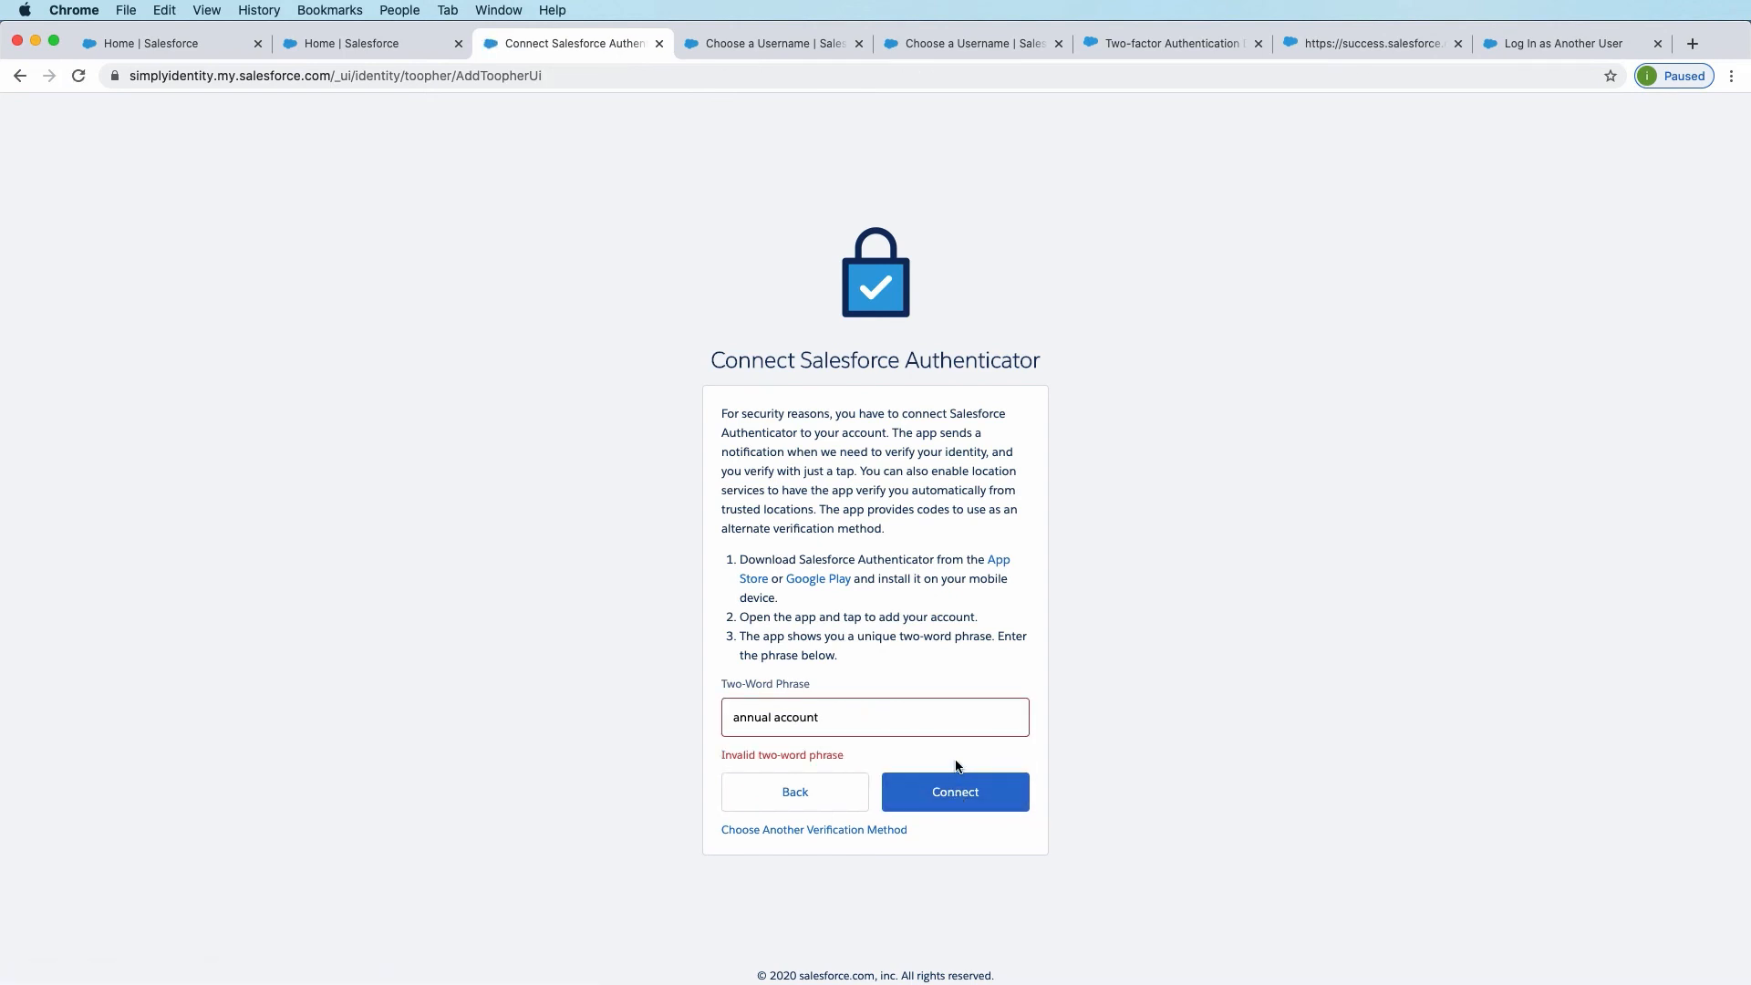
mouse_move(912, 655)
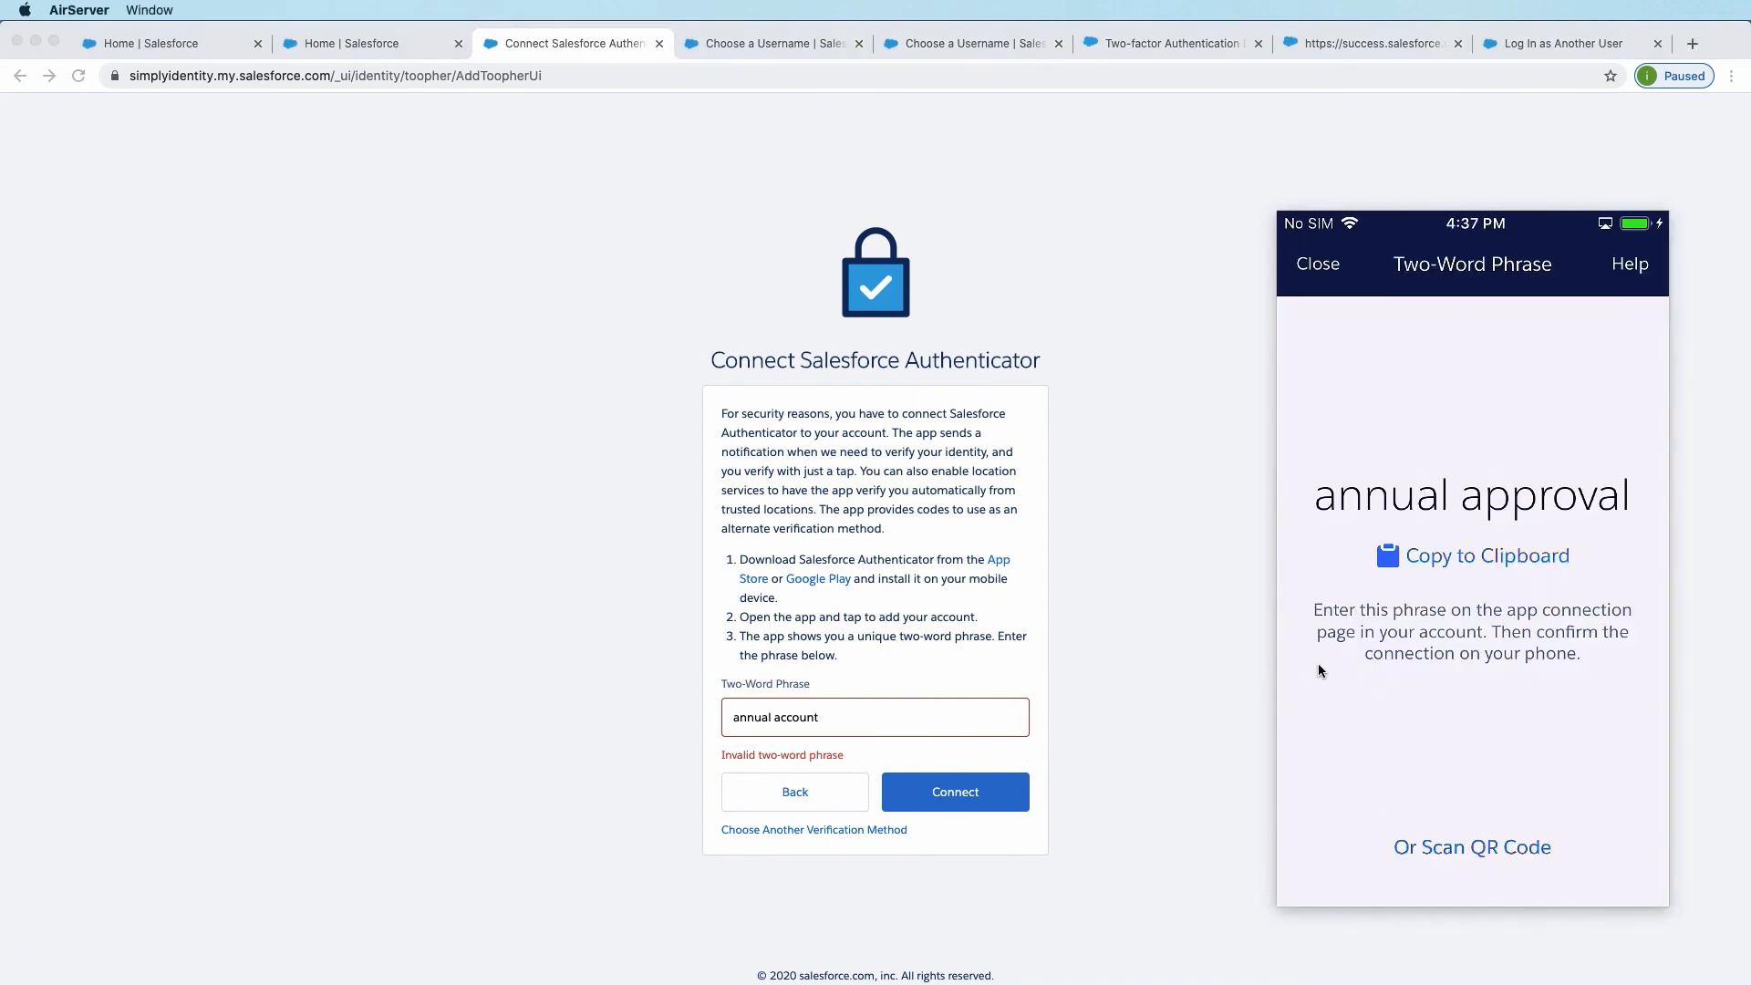
Step: Correct the two-word phrase to 'annual app...' and connect, reaching the check-your-mobile-device step
text(annual ap)
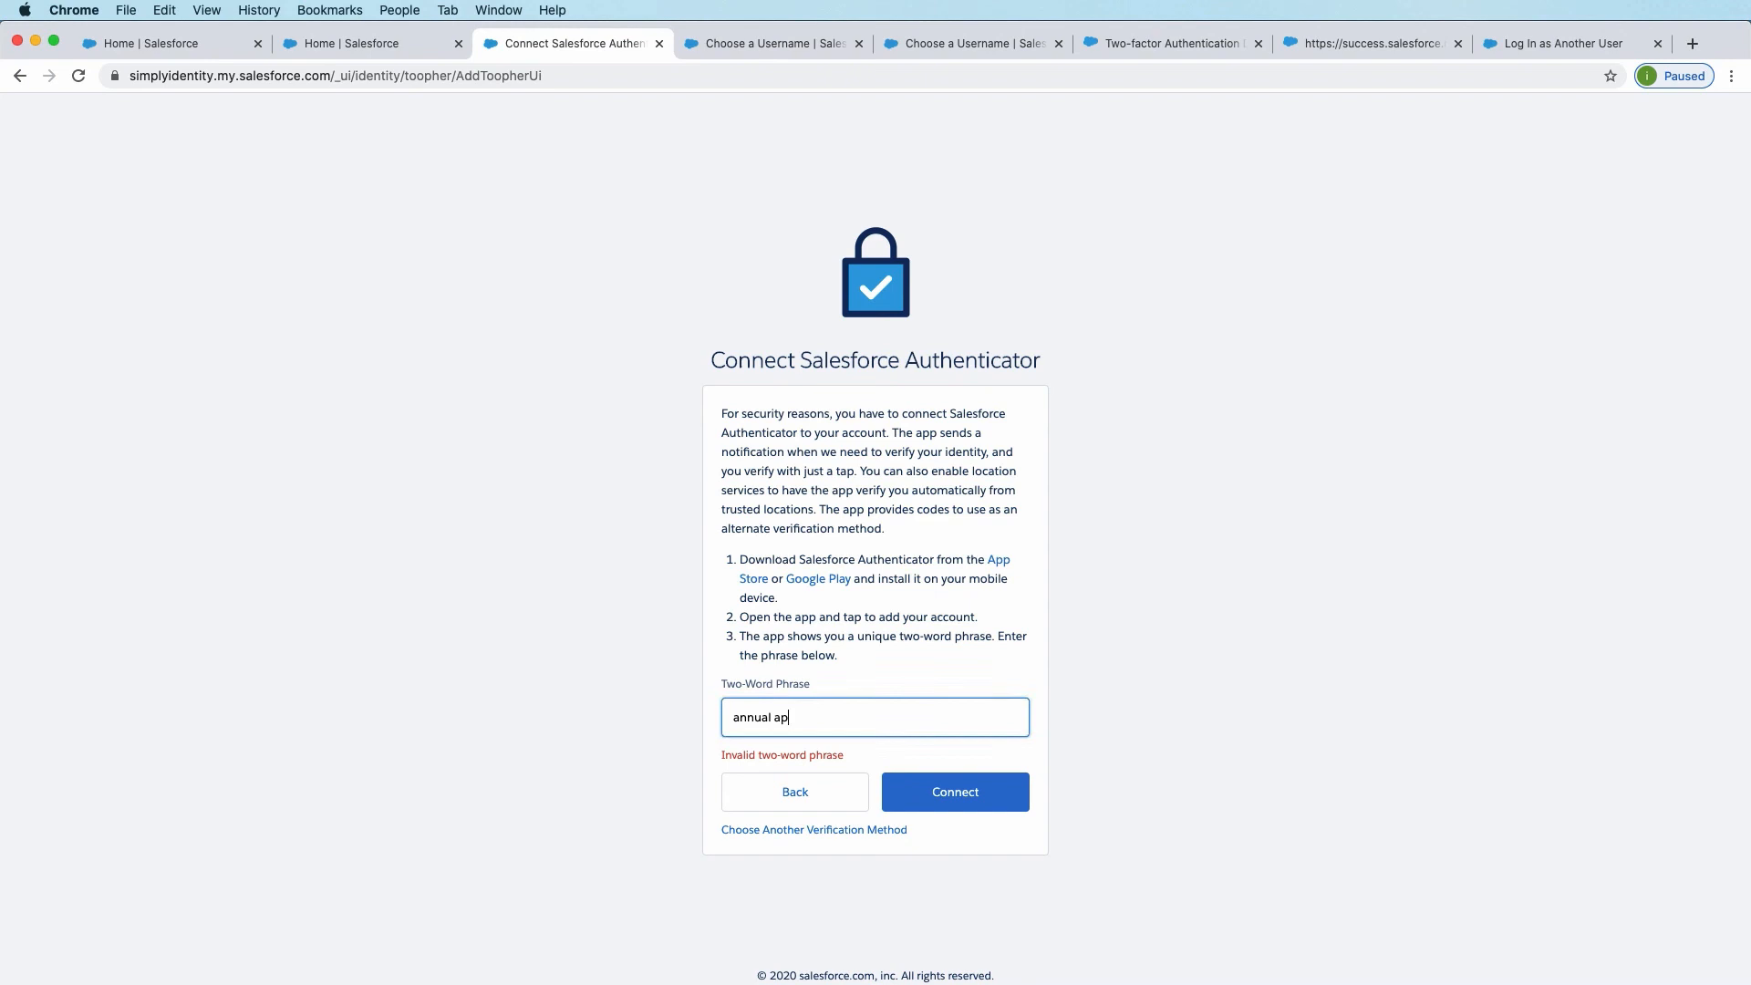
text(proval)
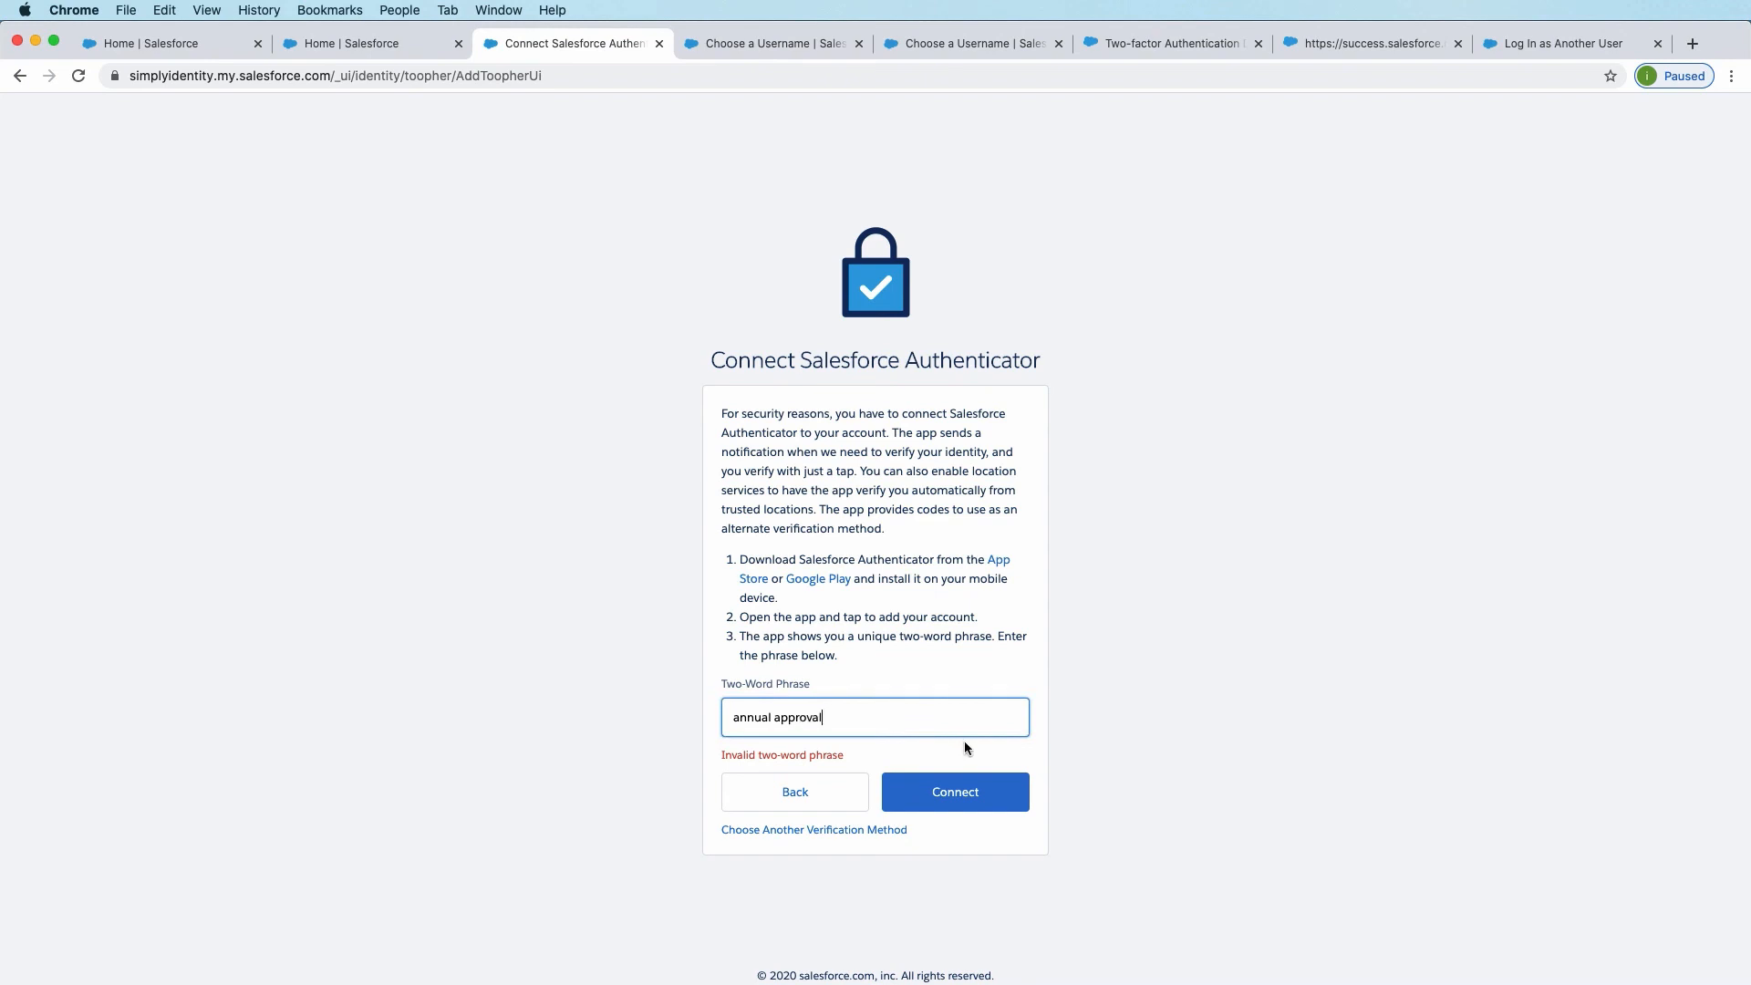
click(954, 792)
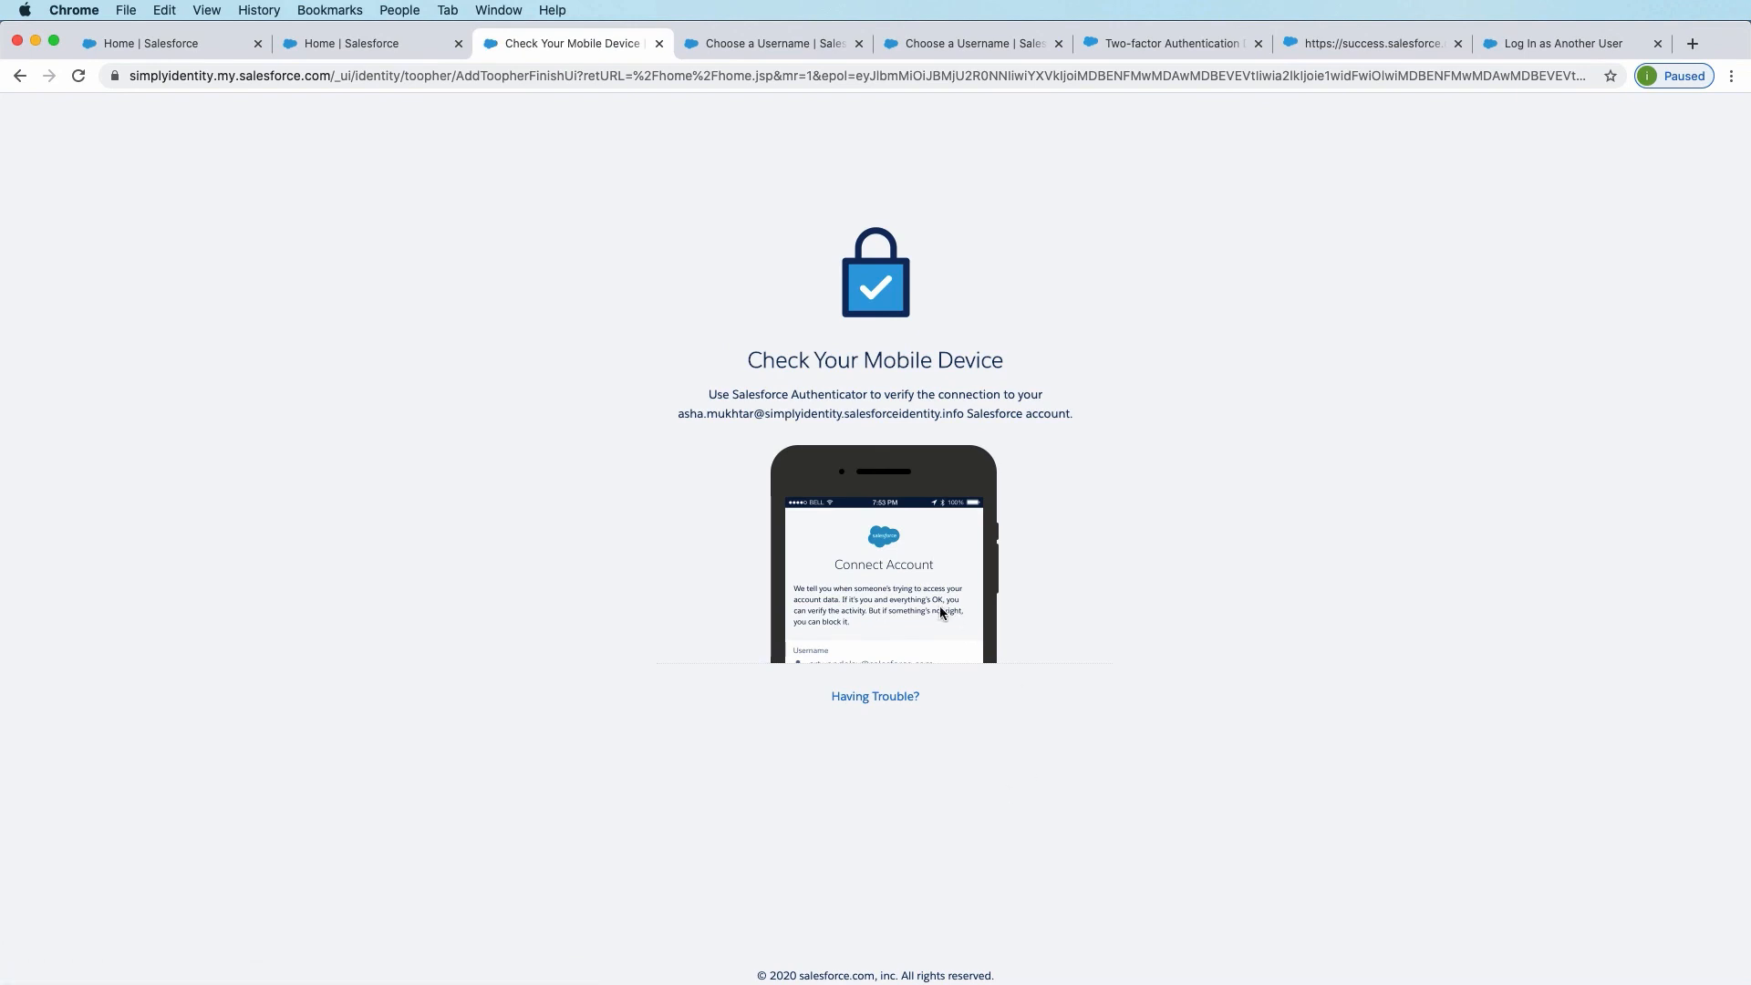
mouse_move(874, 592)
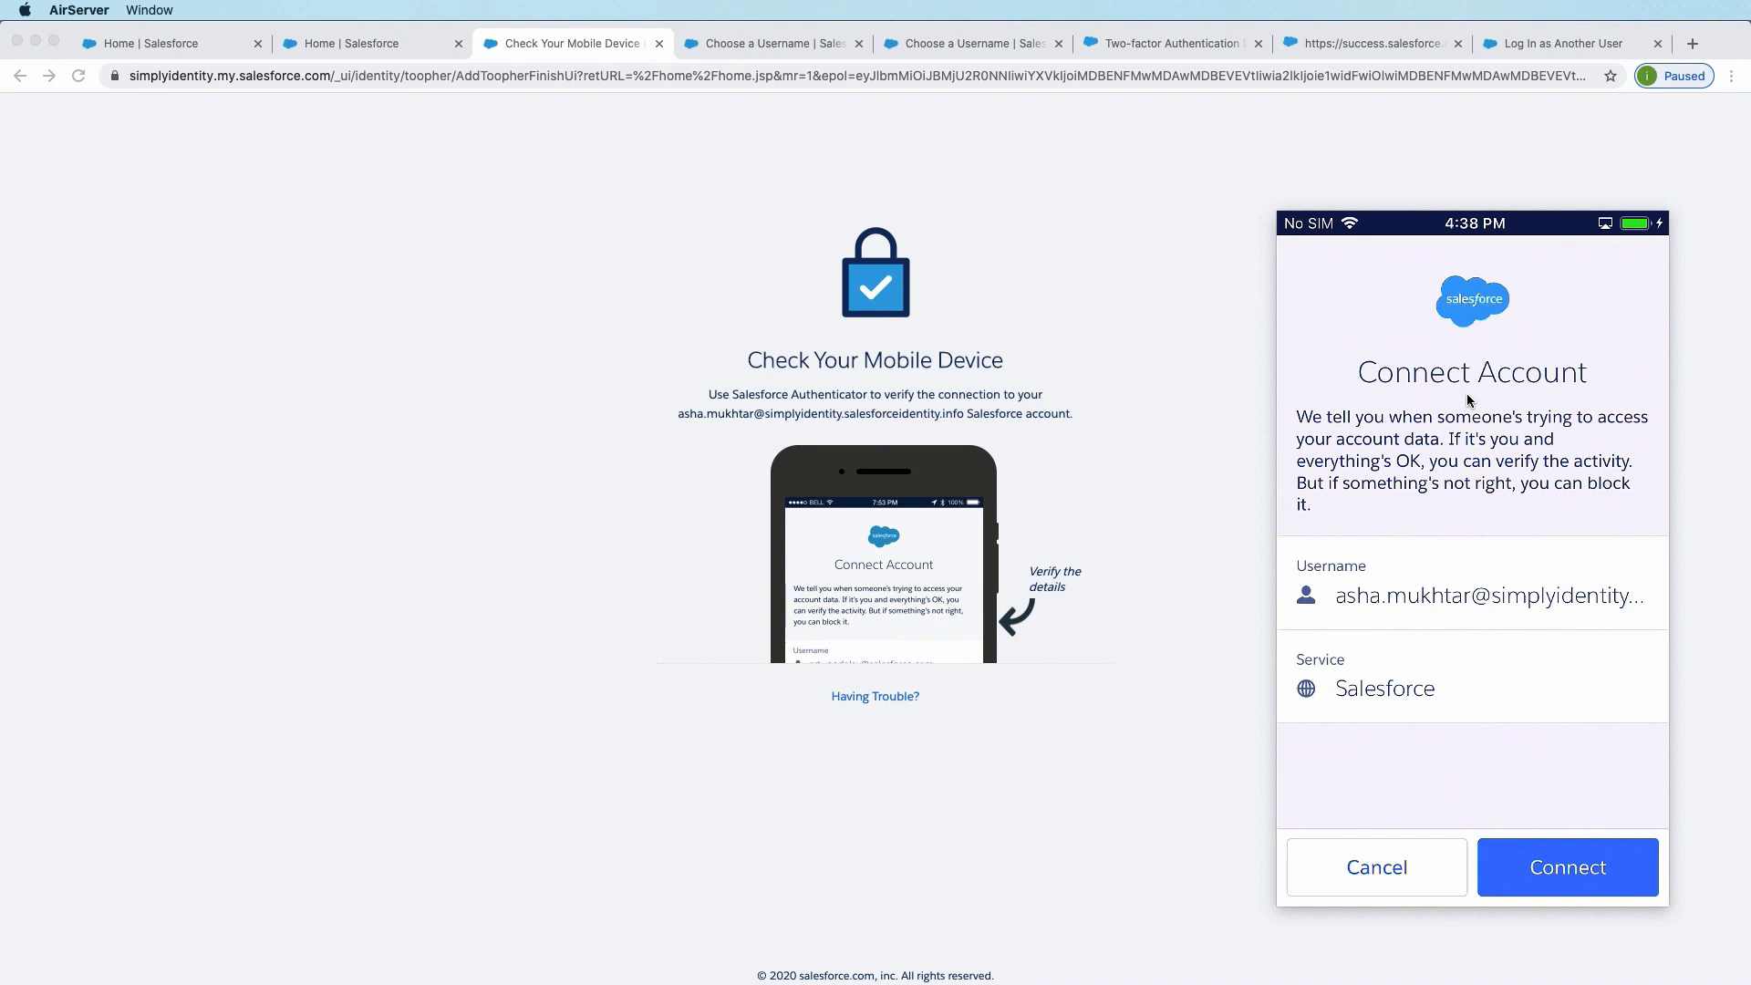
mouse_move(1489, 600)
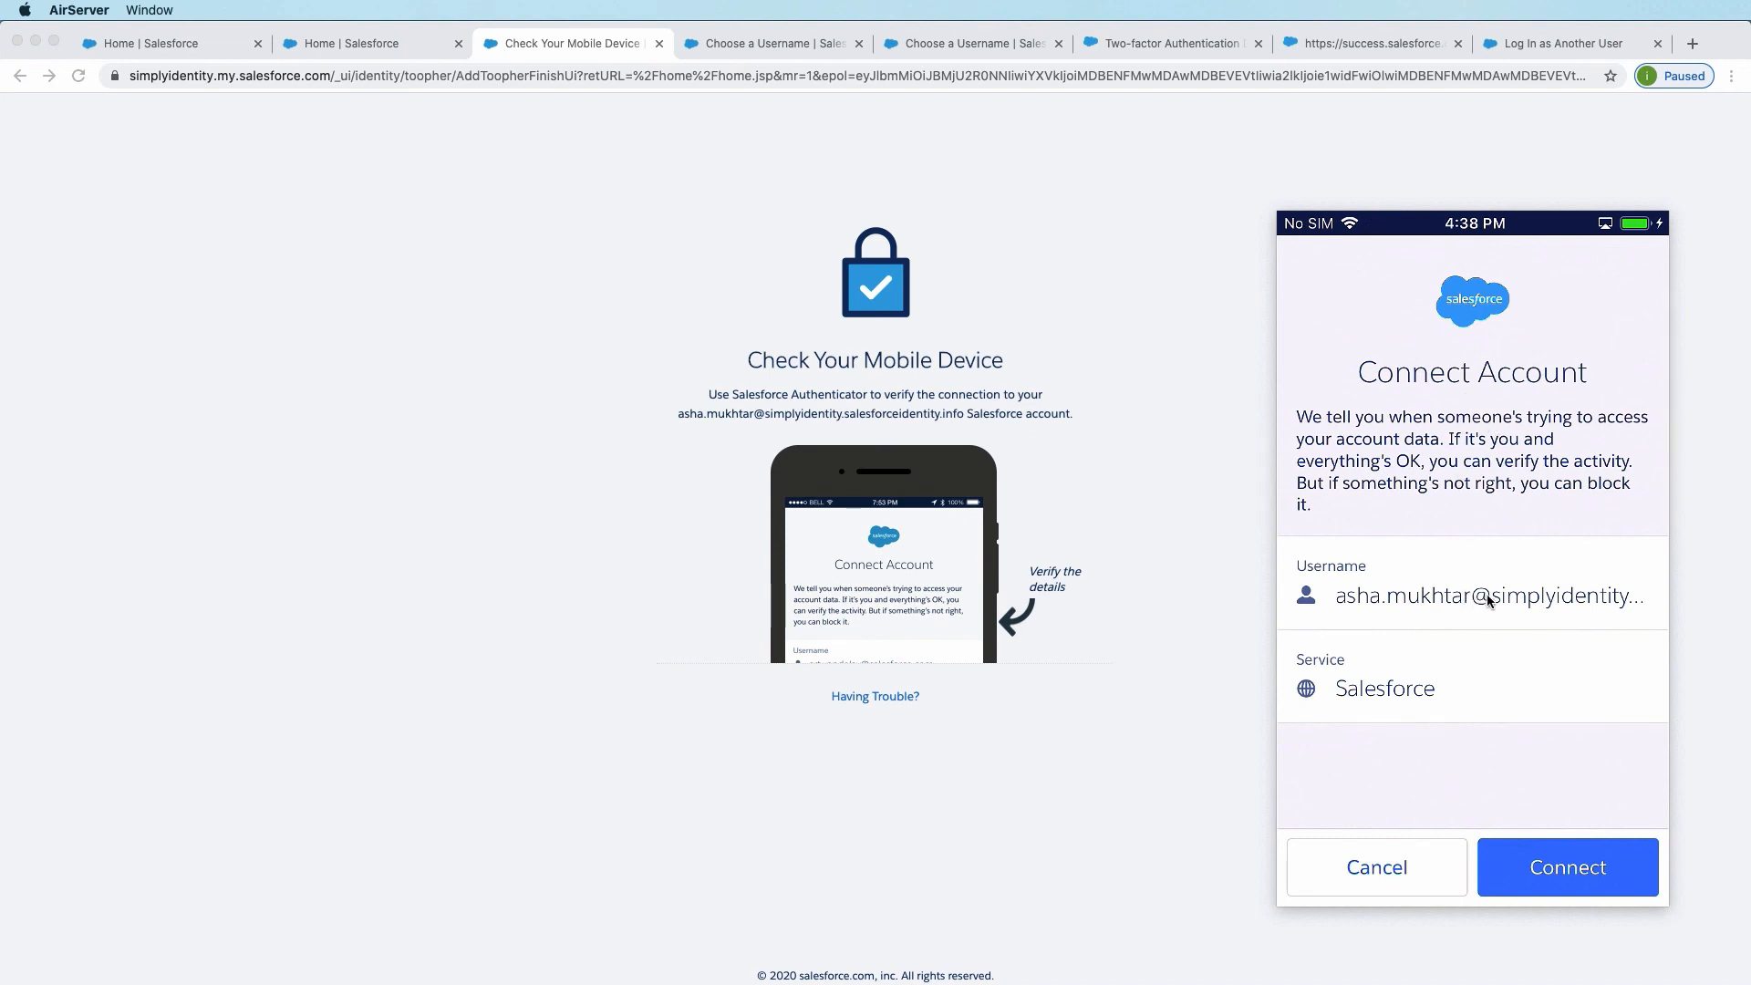
mouse_move(1405, 712)
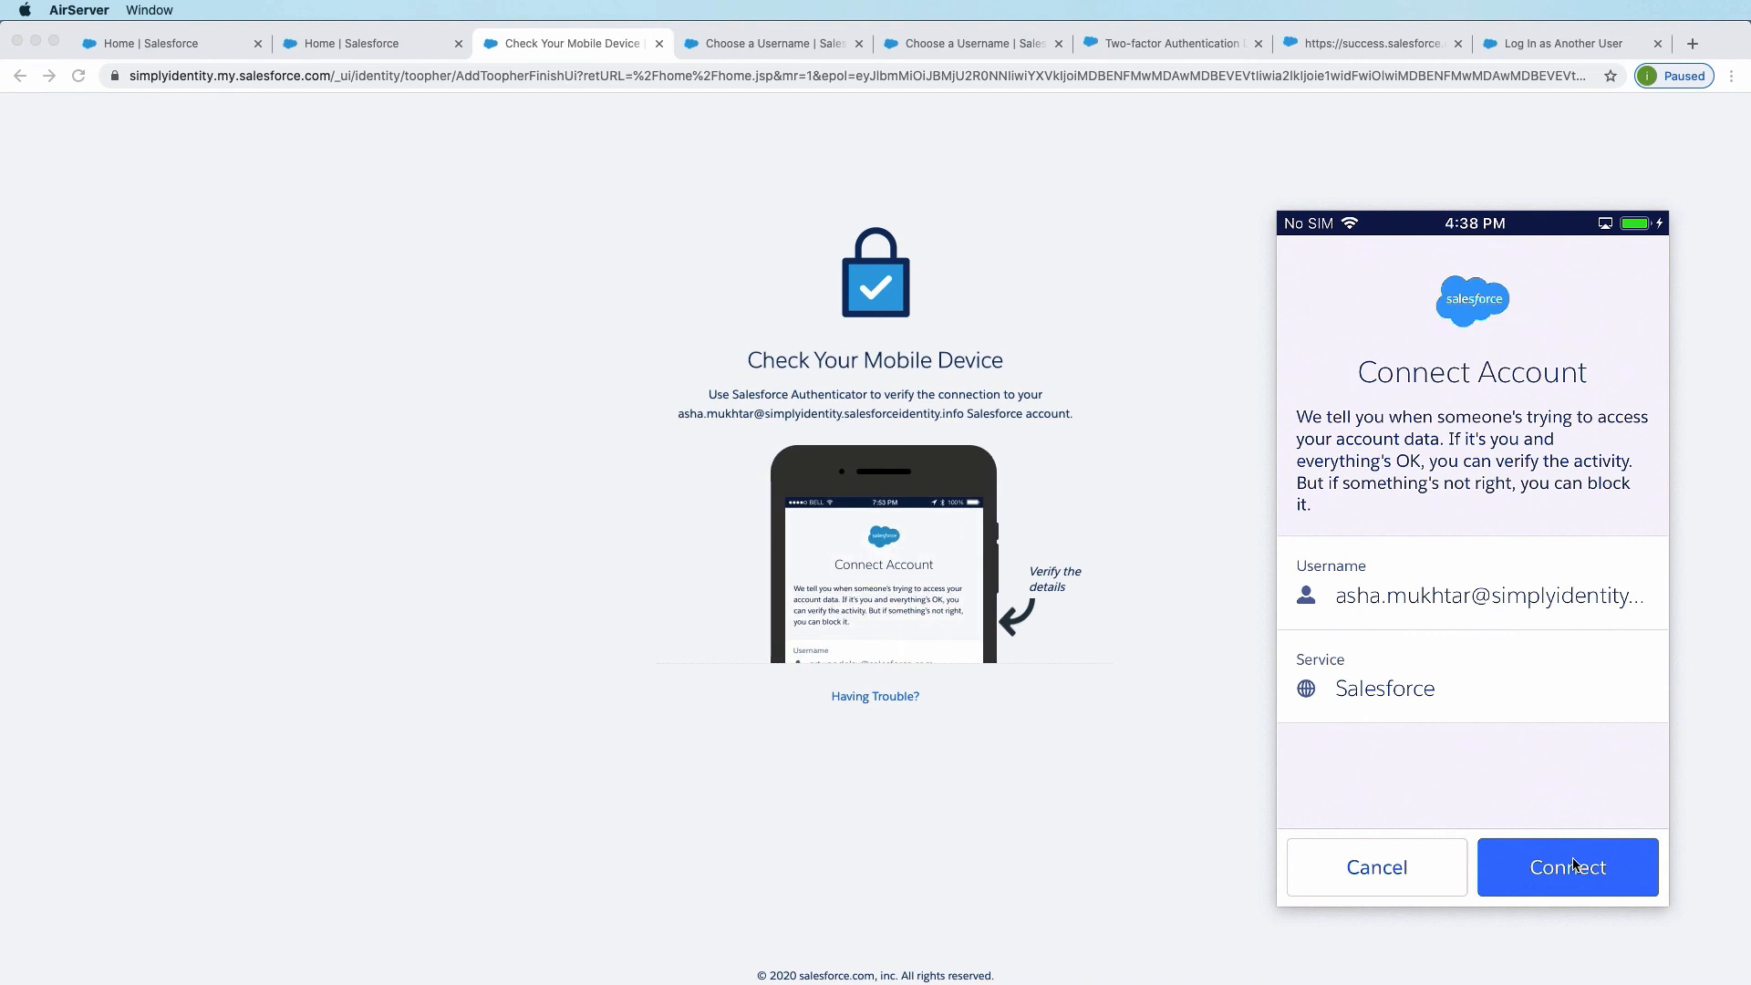
Step: Approve the connection in Salesforce Authenticator and dismiss the Account Added message, landing on Sales home
click(1567, 868)
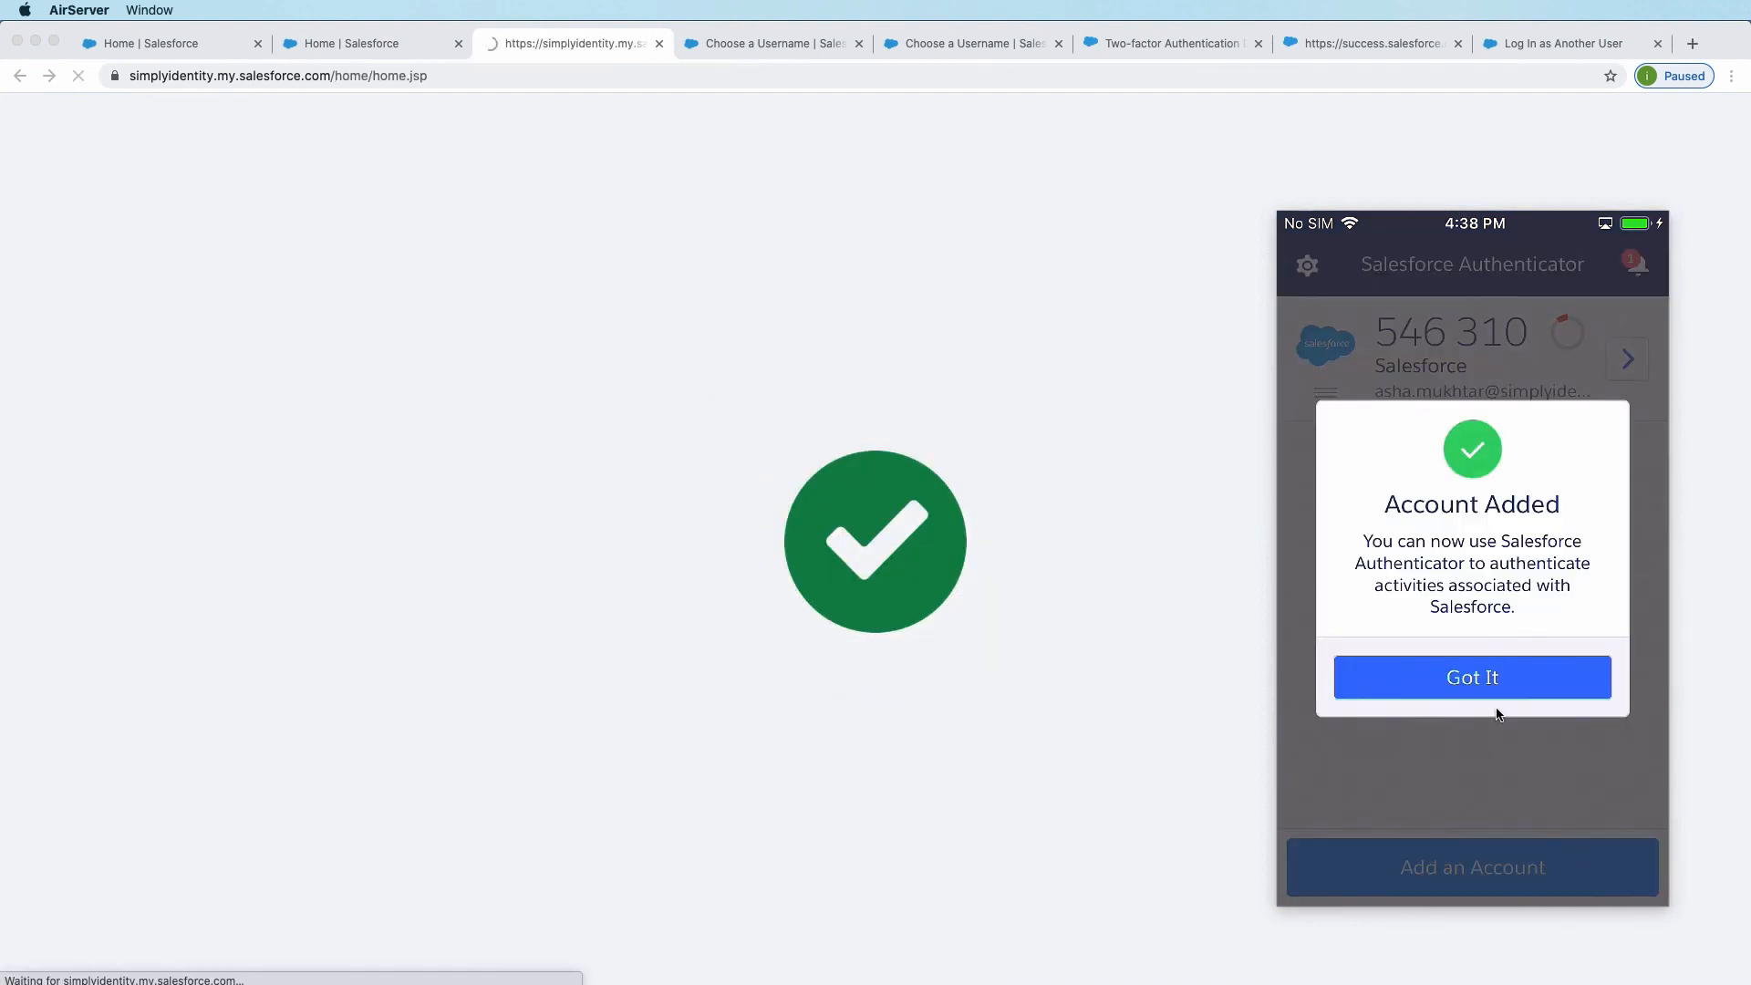
click(1472, 677)
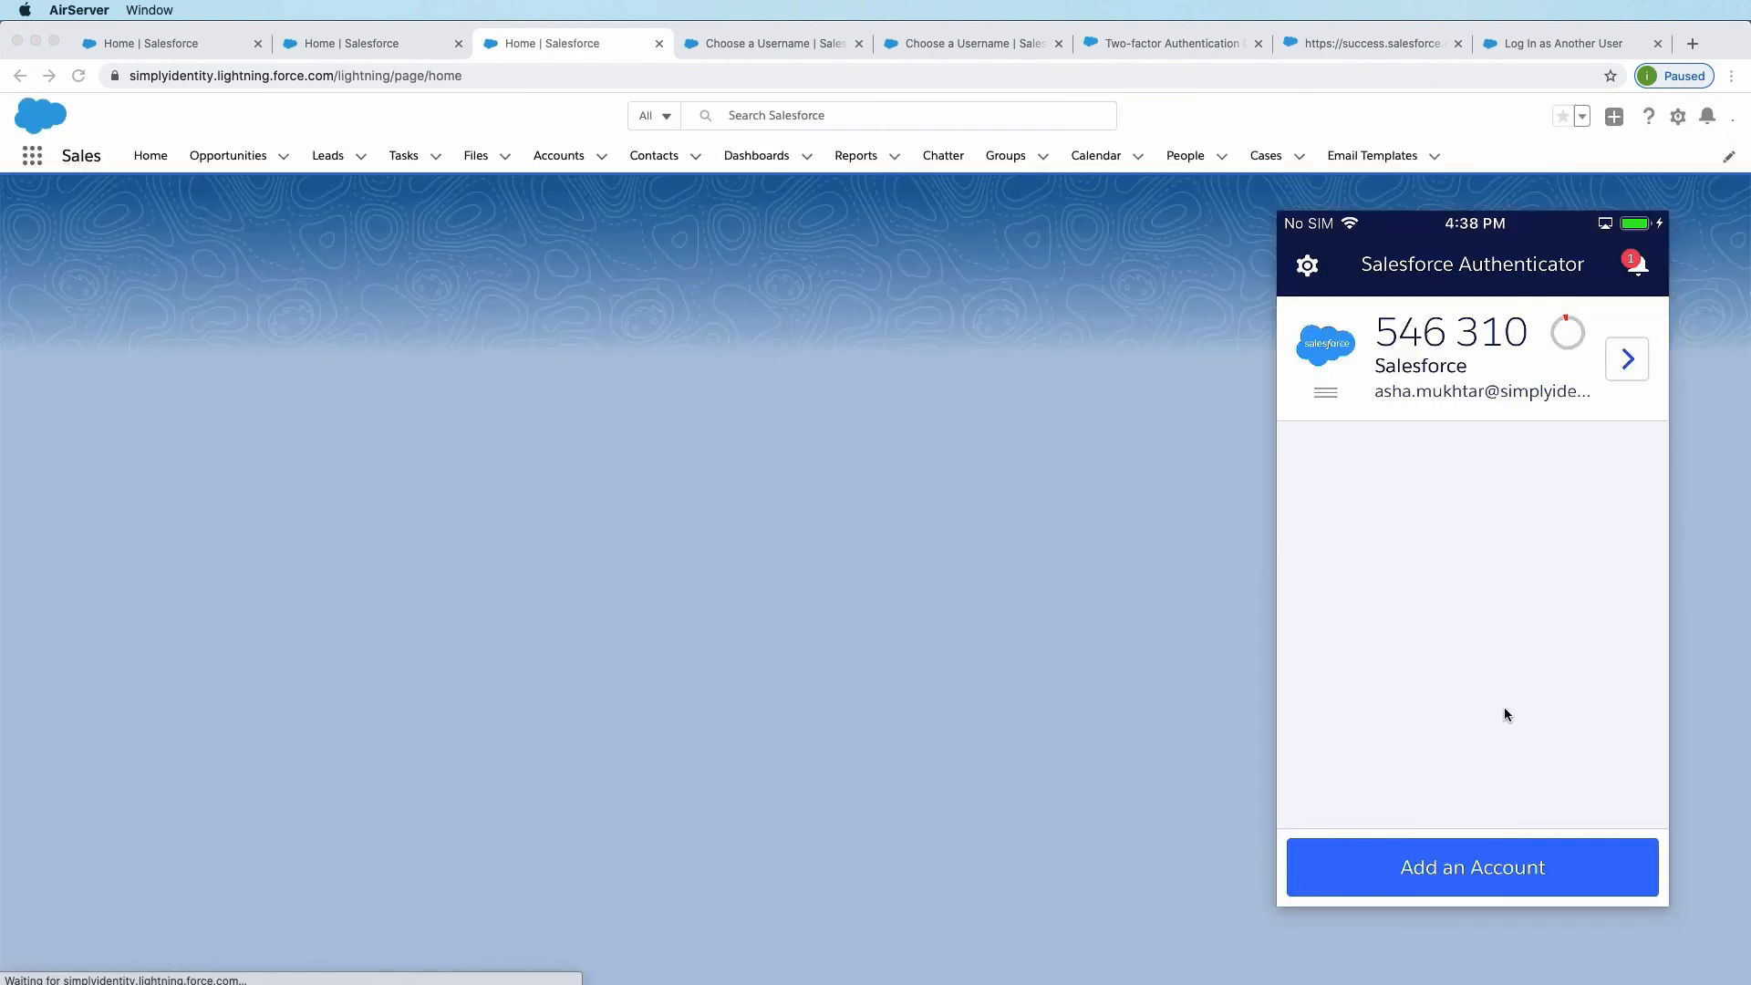